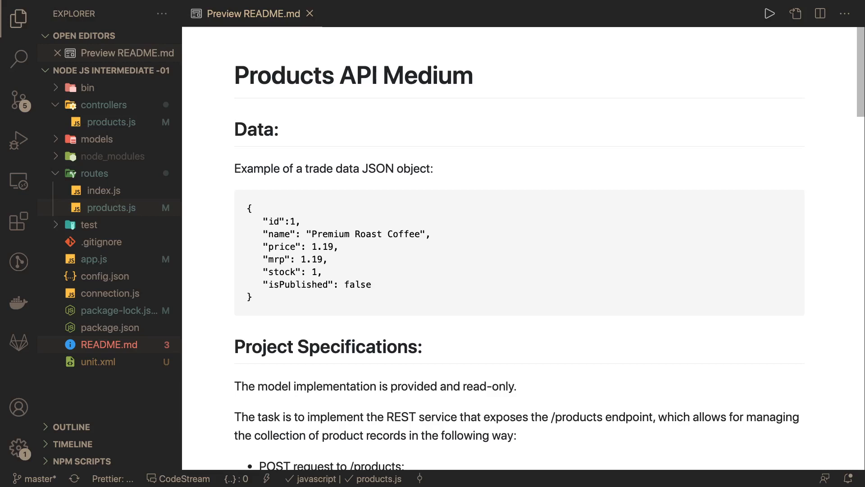
mouse_move(723, 390)
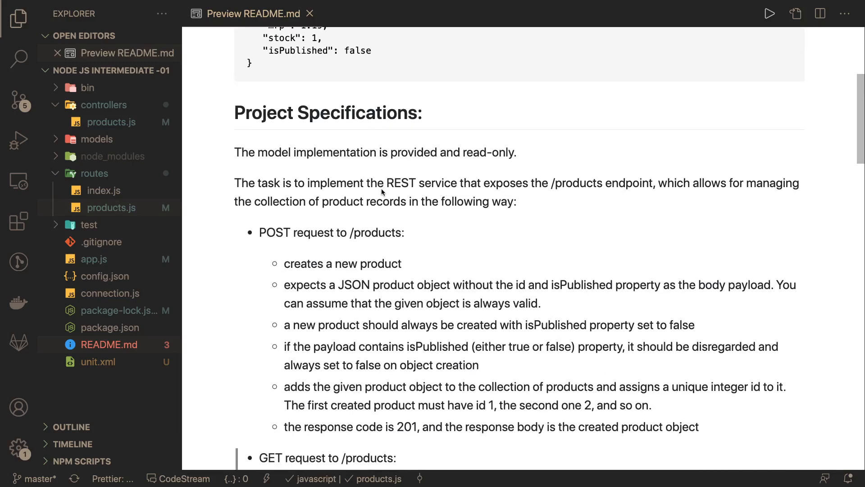
mouse_move(263, 173)
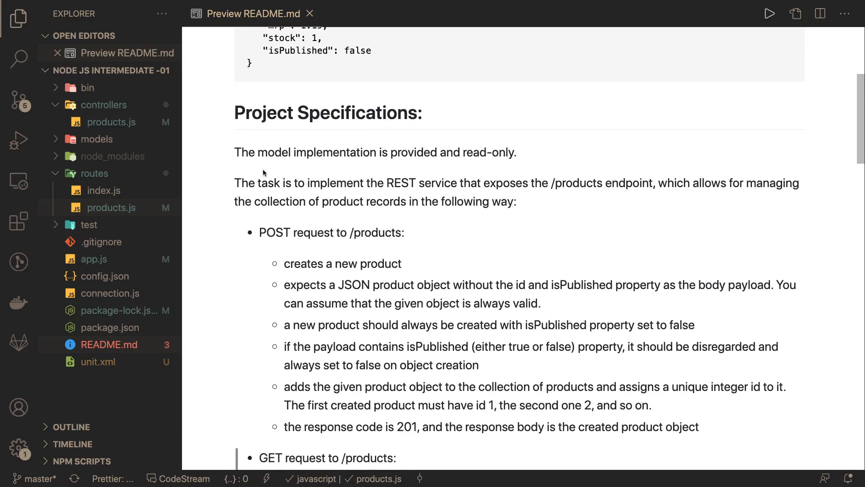
mouse_move(242, 186)
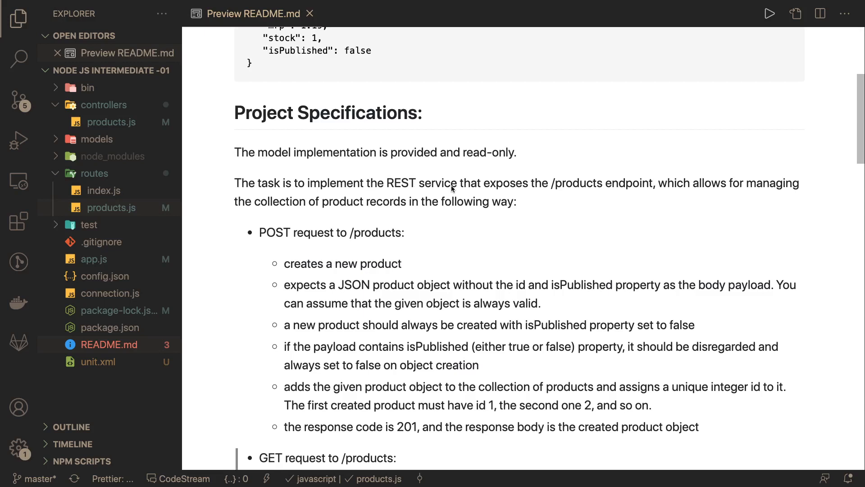
Step: Scroll through the README preview to review the PATCH error rules and DELETE/PUT 405 spec
scroll("down", 3)
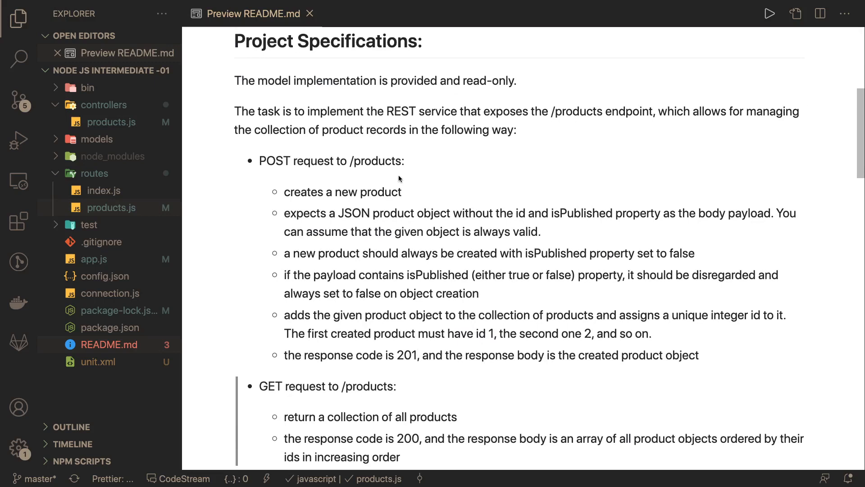
mouse_move(405, 193)
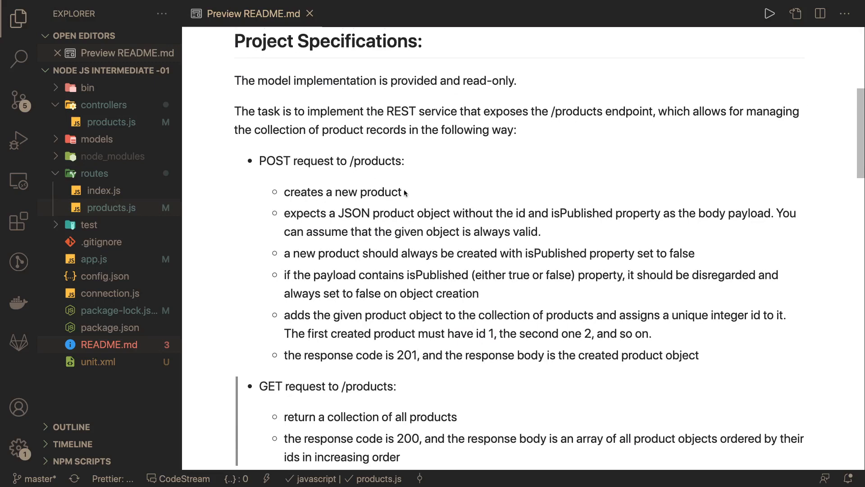
scroll("down", 3)
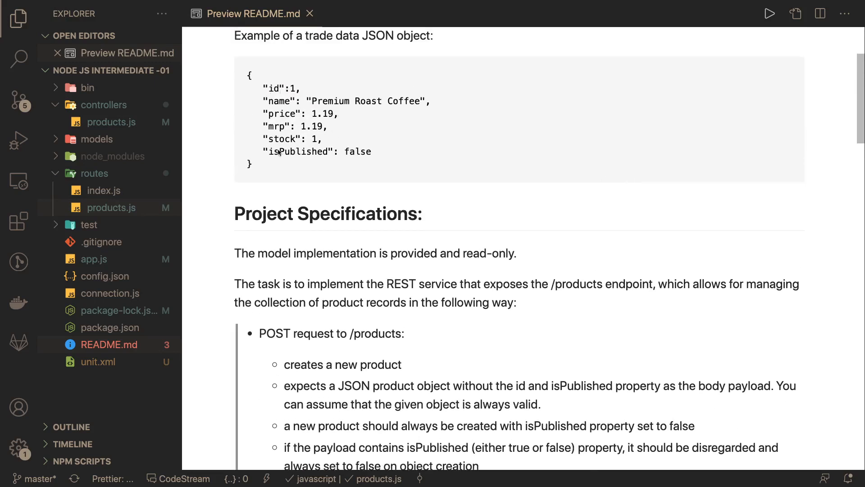
scroll("down", 3)
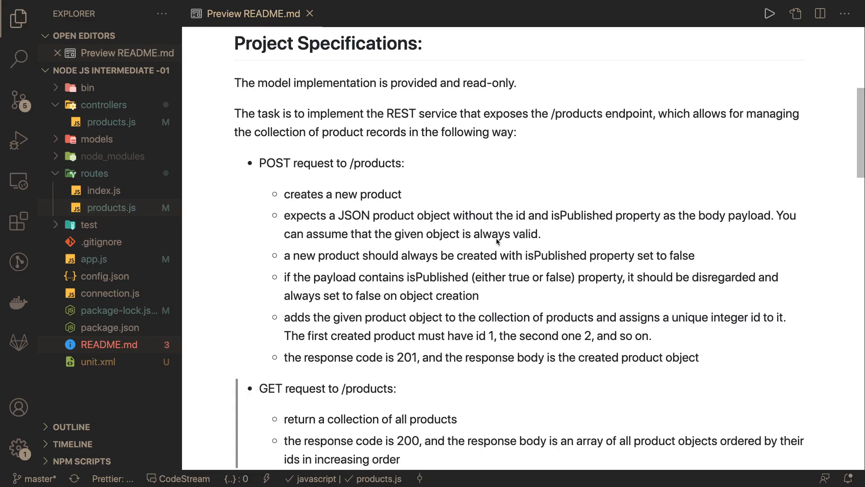
scroll("down", 3)
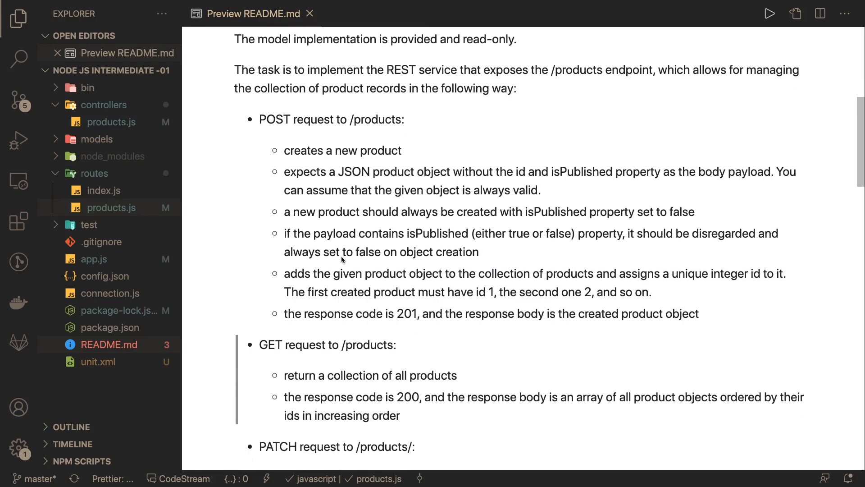
mouse_move(297, 211)
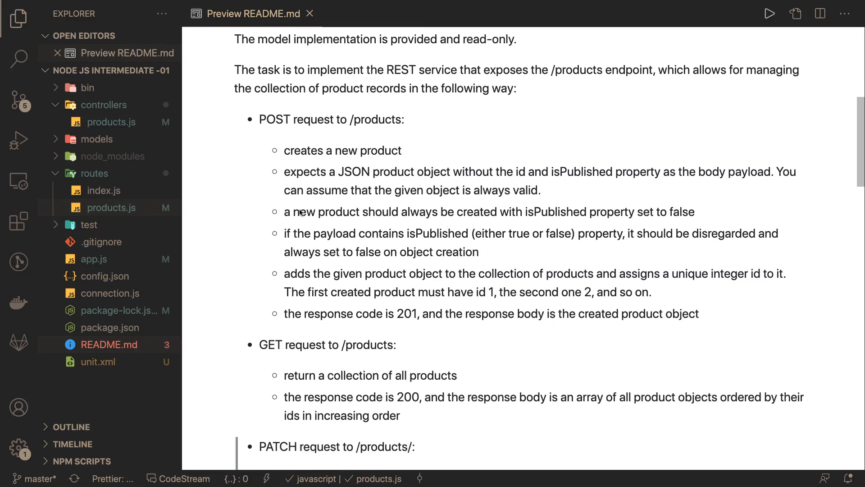
mouse_move(655, 220)
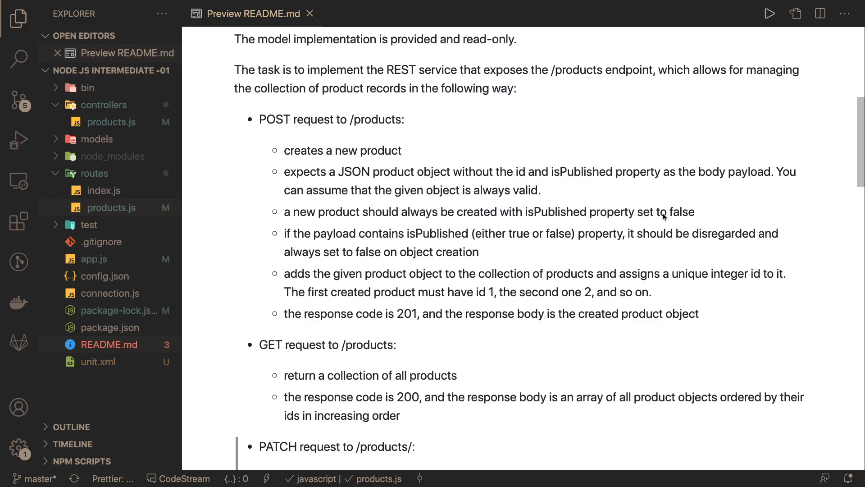
scroll("down", 3)
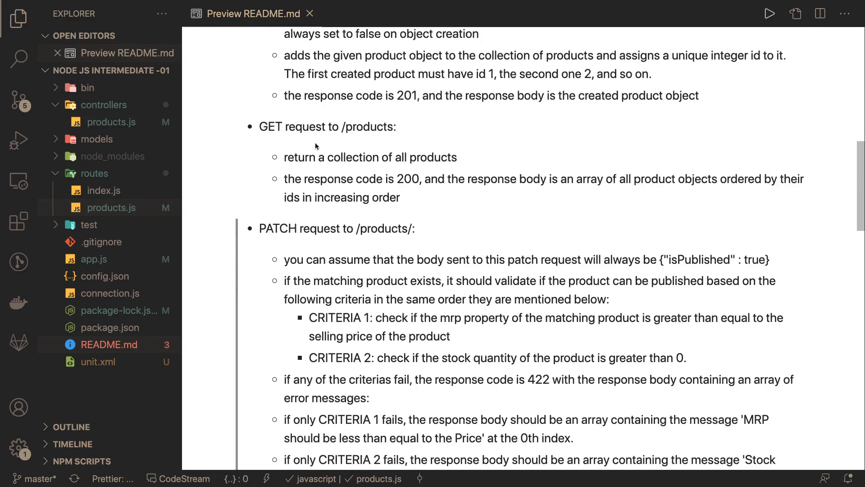
scroll("up", 3)
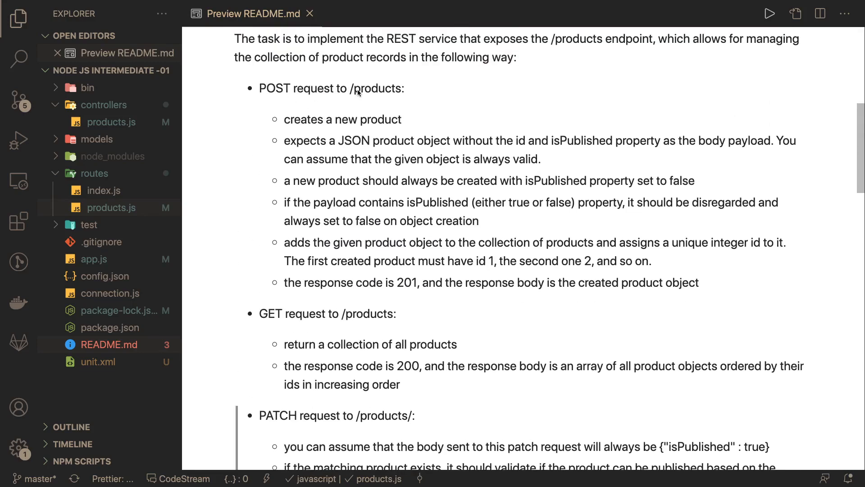
scroll("down", 3)
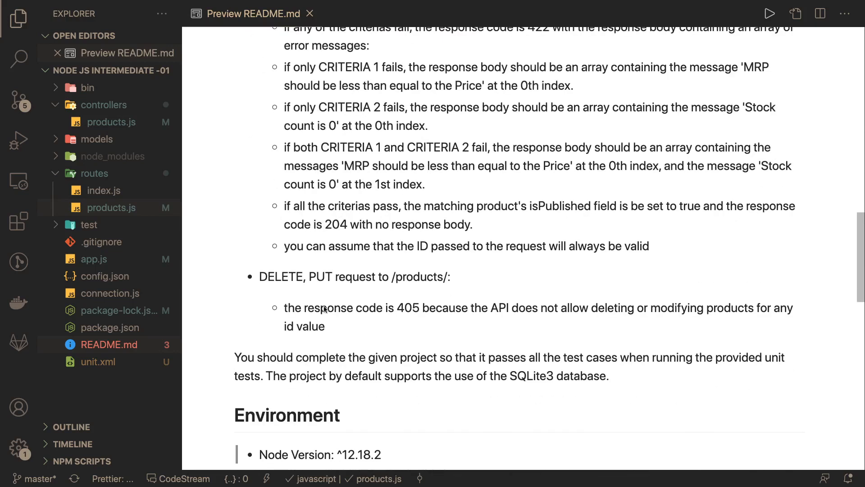
mouse_move(402, 309)
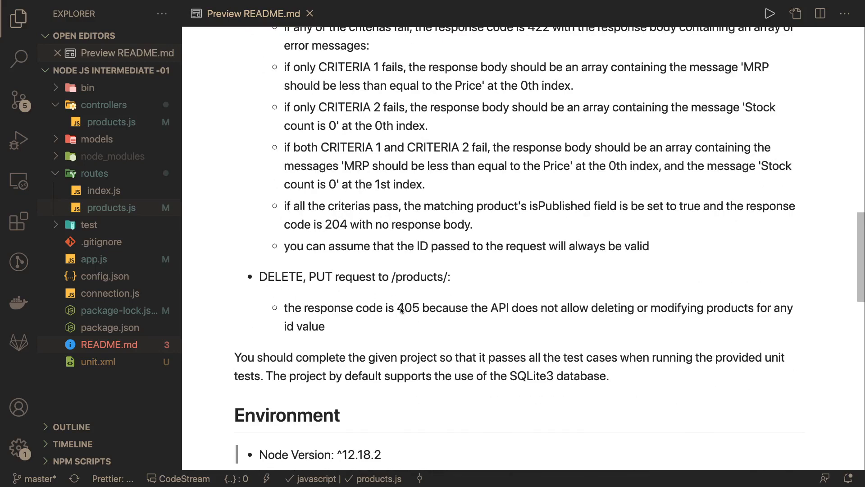
mouse_move(507, 314)
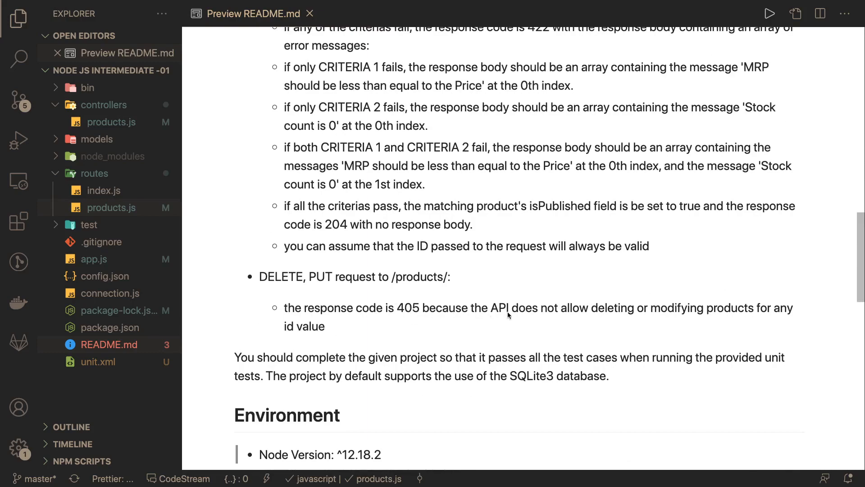
scroll("up", 3)
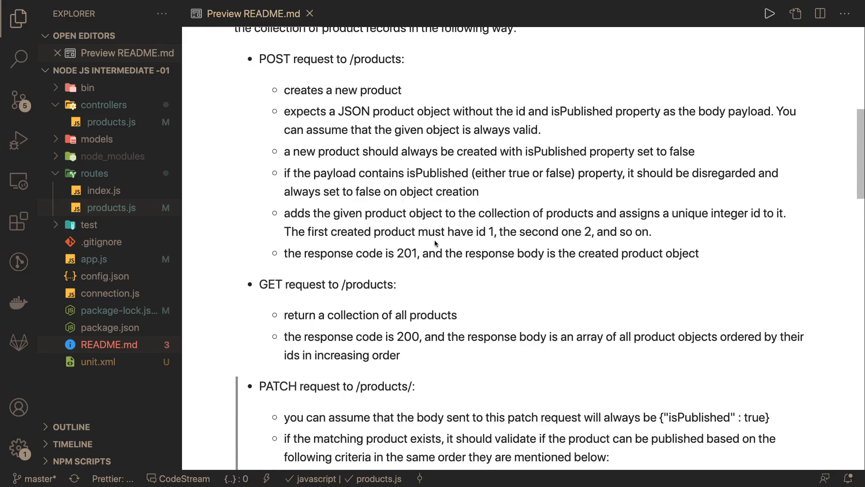
scroll("down", 3)
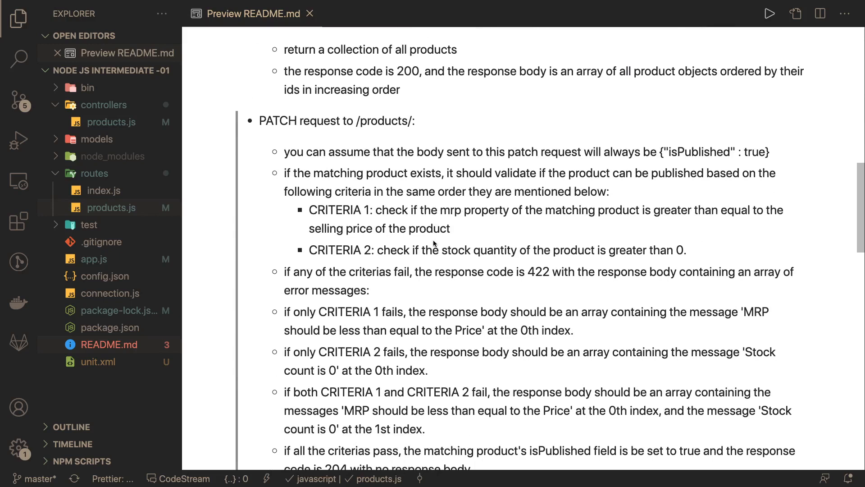
mouse_move(698, 161)
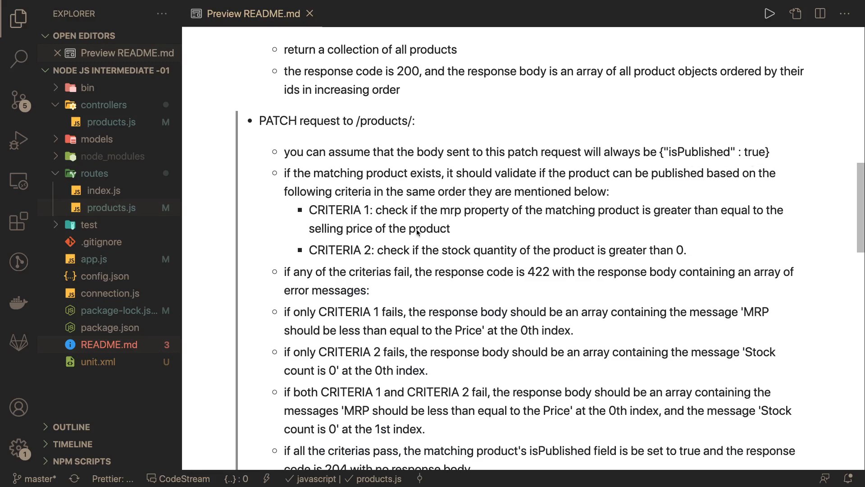
scroll("down", 3)
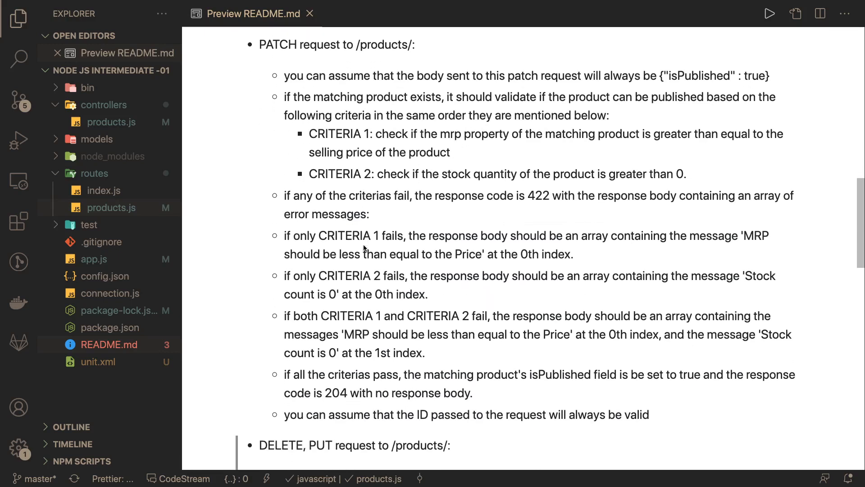
mouse_move(532, 201)
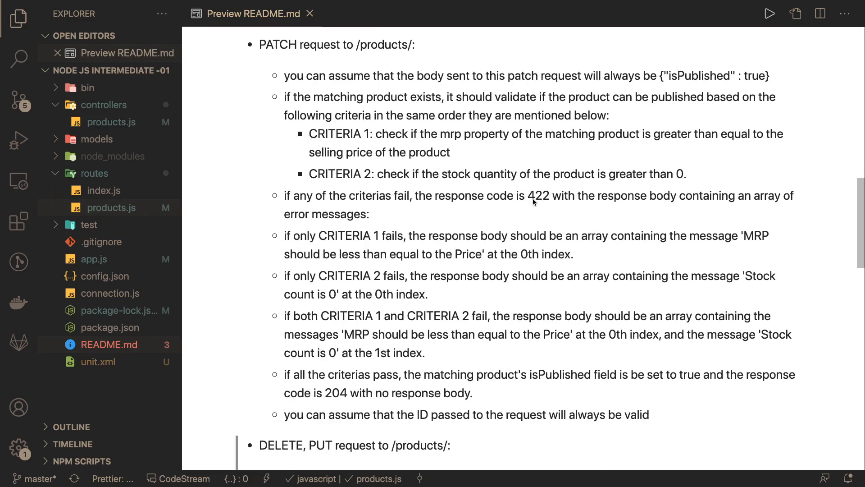
mouse_move(294, 196)
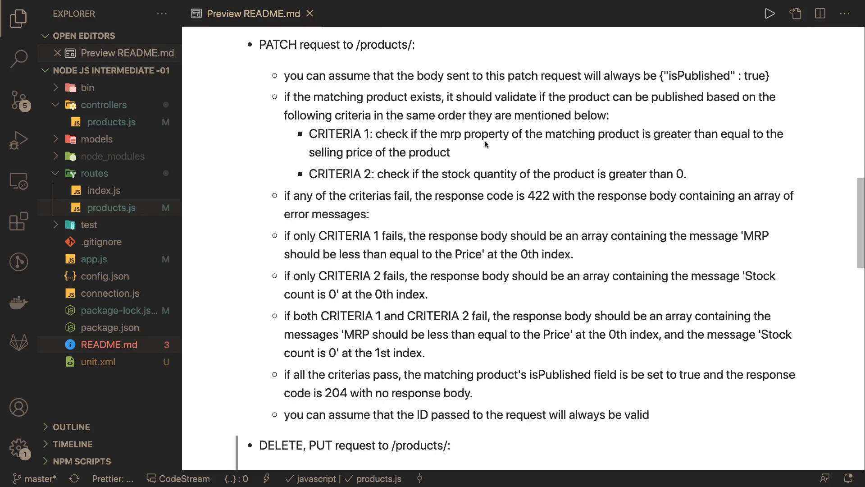
mouse_move(628, 144)
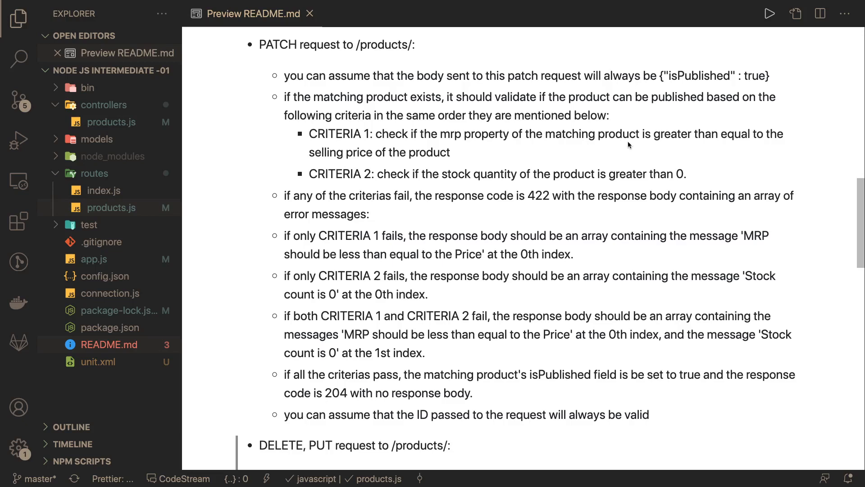
mouse_move(569, 178)
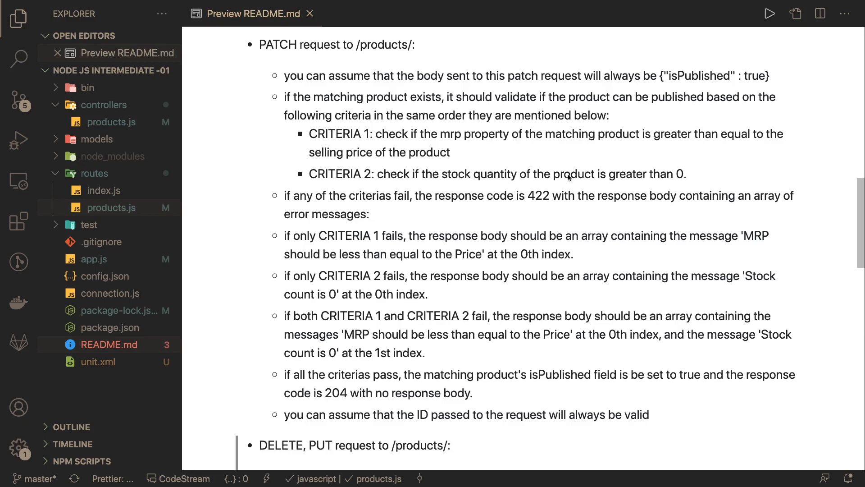
mouse_move(639, 183)
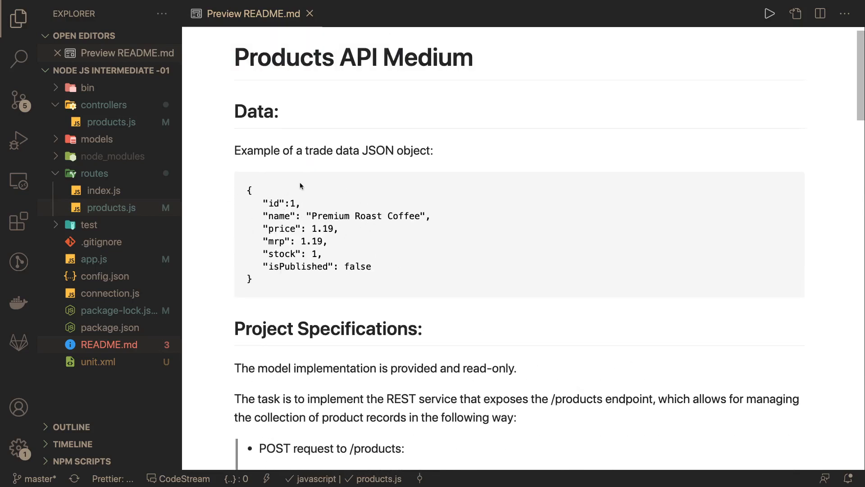
mouse_move(304, 228)
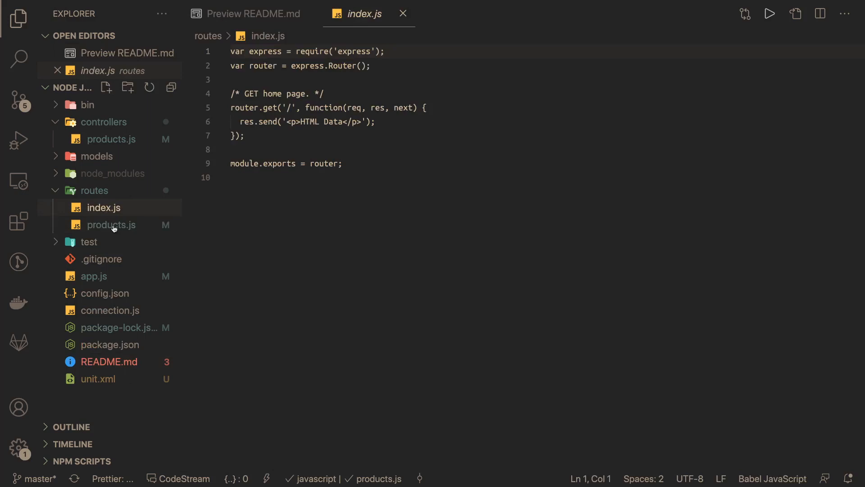
Step: In routes/products.js add router.post('/products', controller.createProduct)
left_click(112, 224)
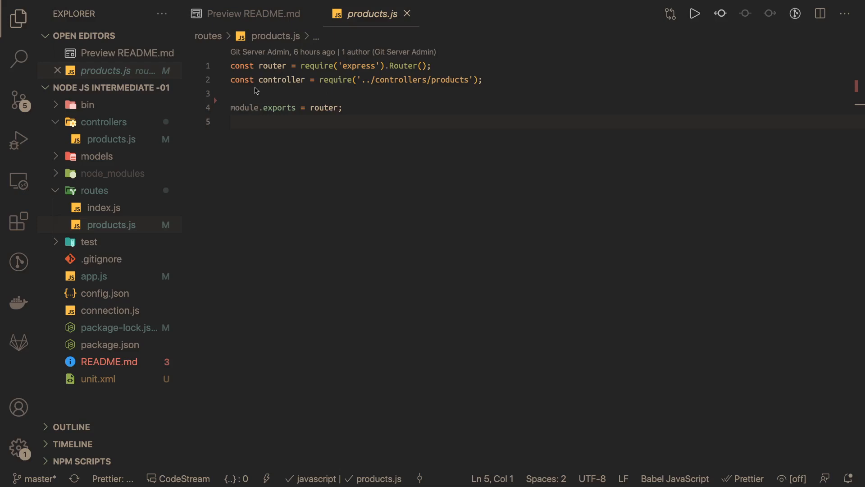
type("router.")
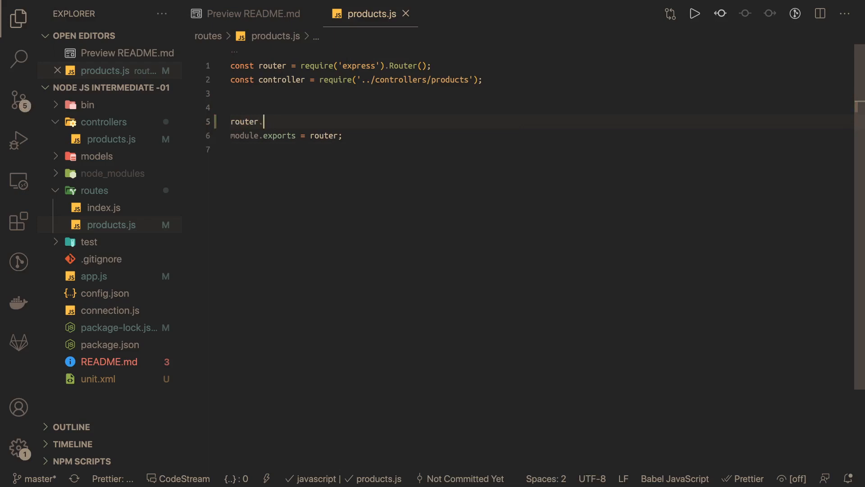
type("post(")
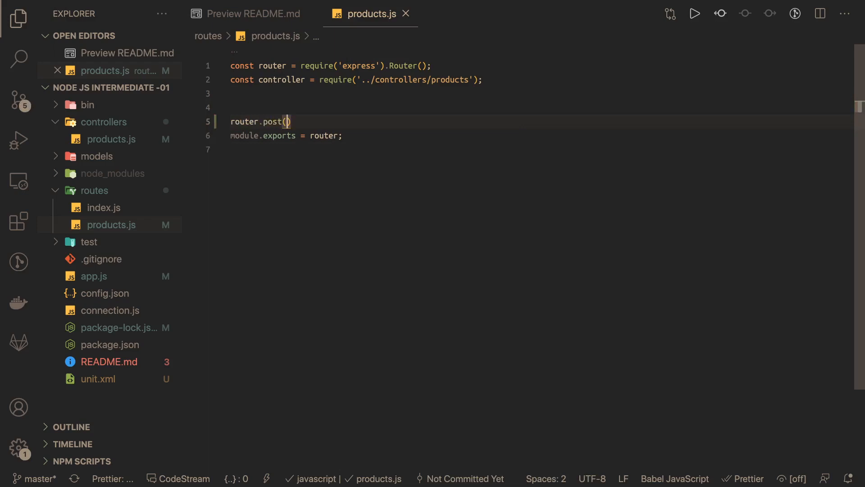
type("'/'")
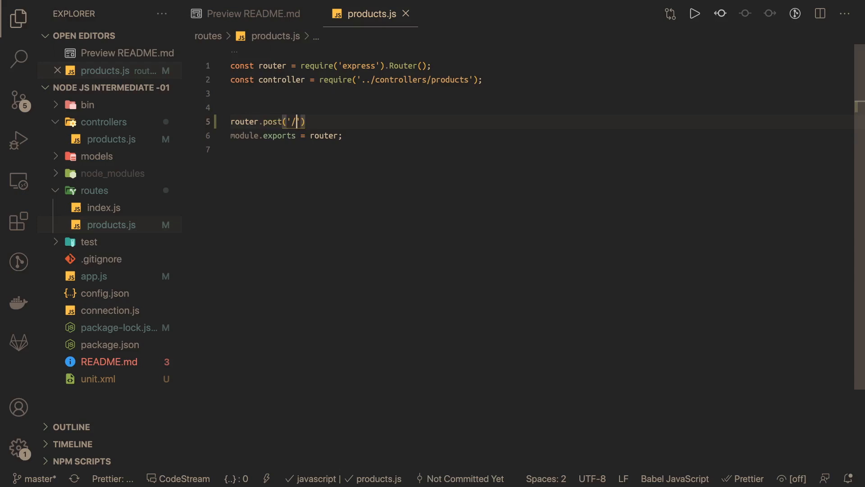
type("products")
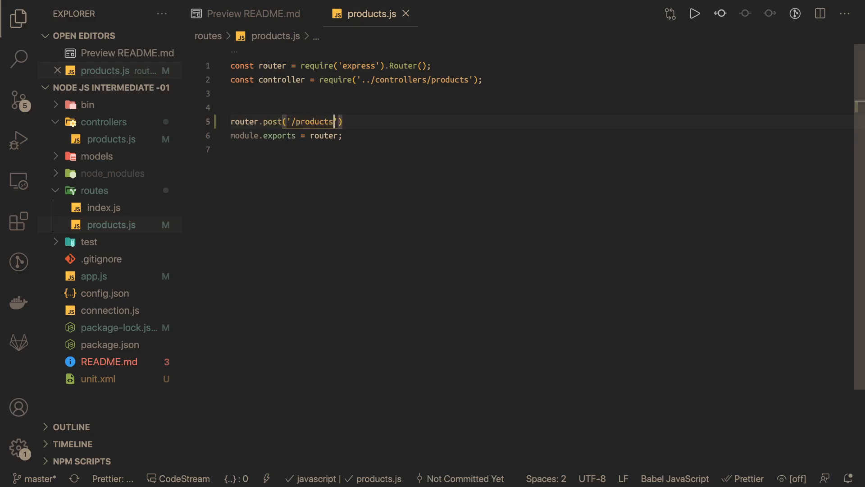
type(",")
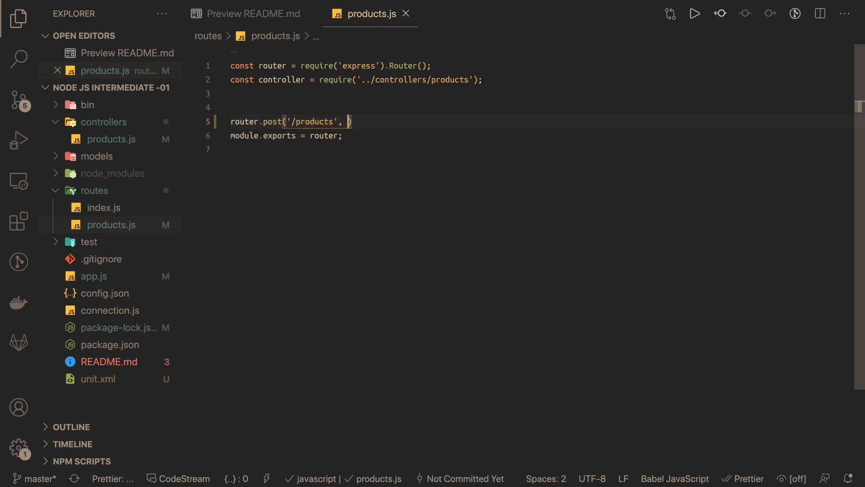
type("con")
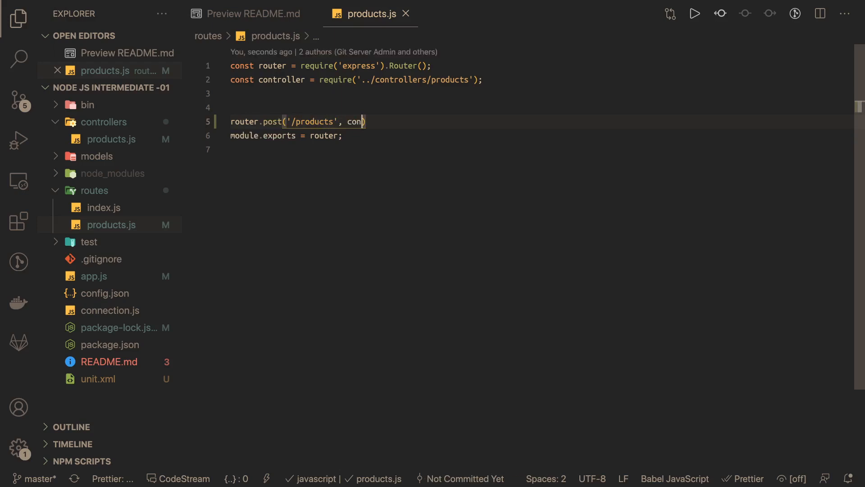
type("troller")
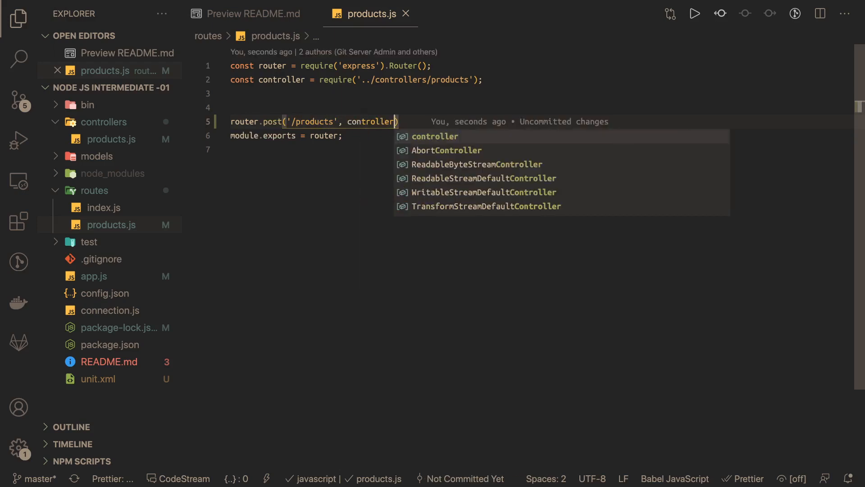
type(".")
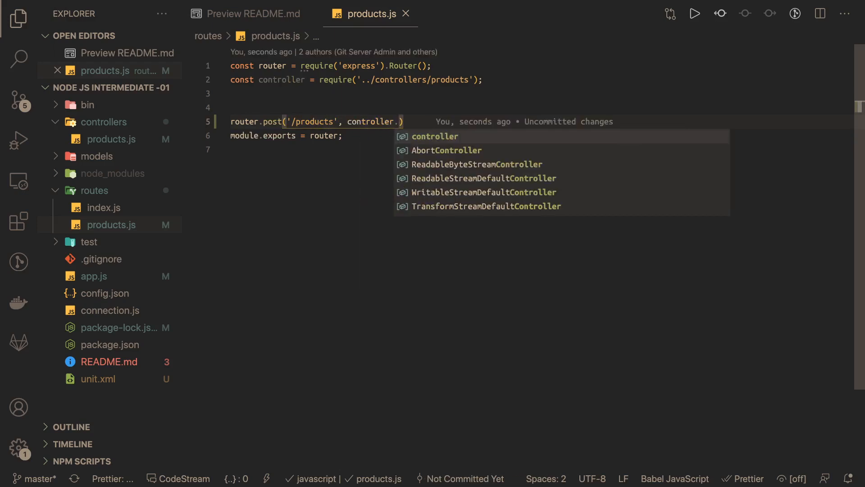
type(".createProduct")
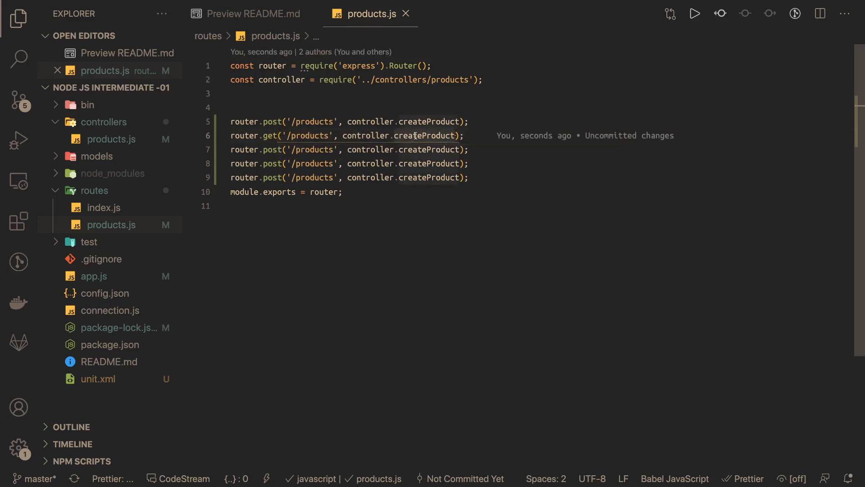
Step: Edit a duplicated route to call controller.getAllProducts for GET /products
type("getAll")
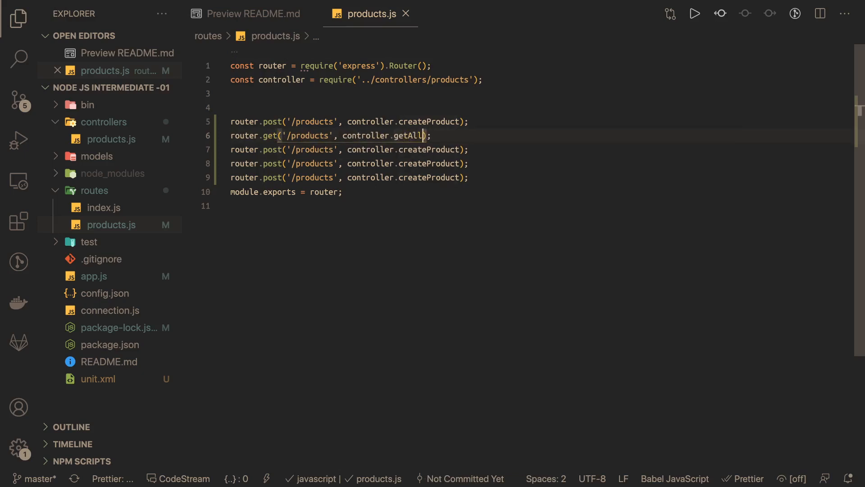
type("PRODUCTS")
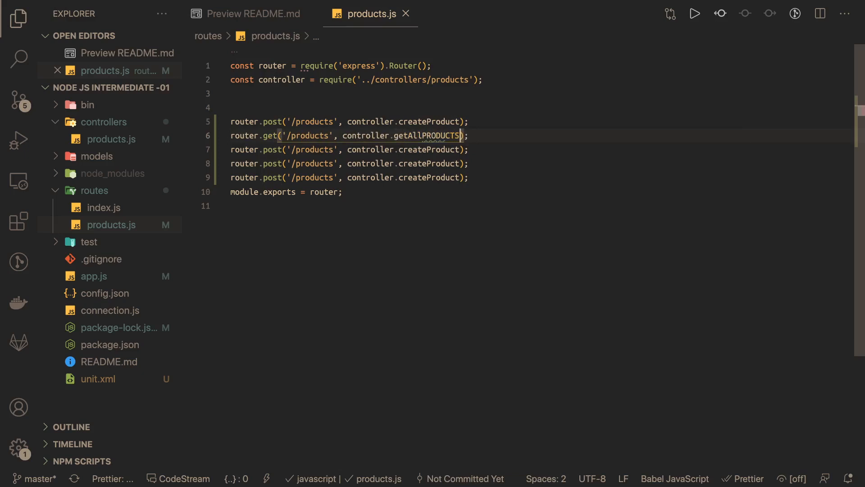
key("Backspace")
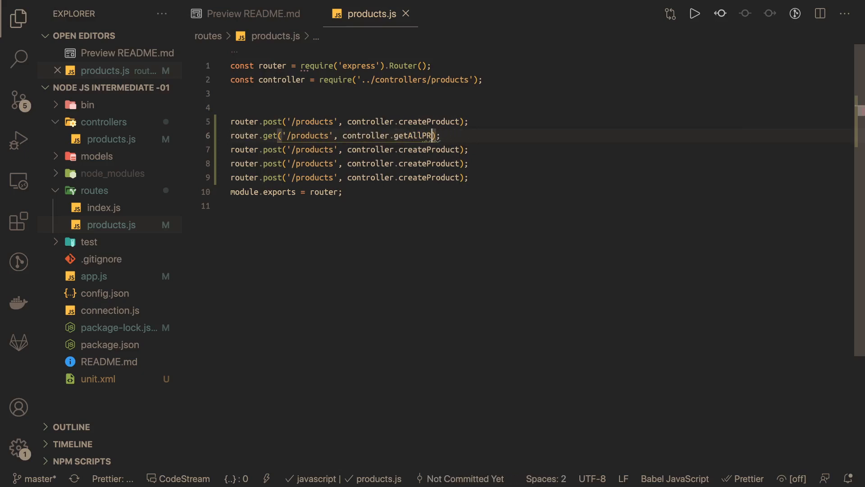
key("Backspace")
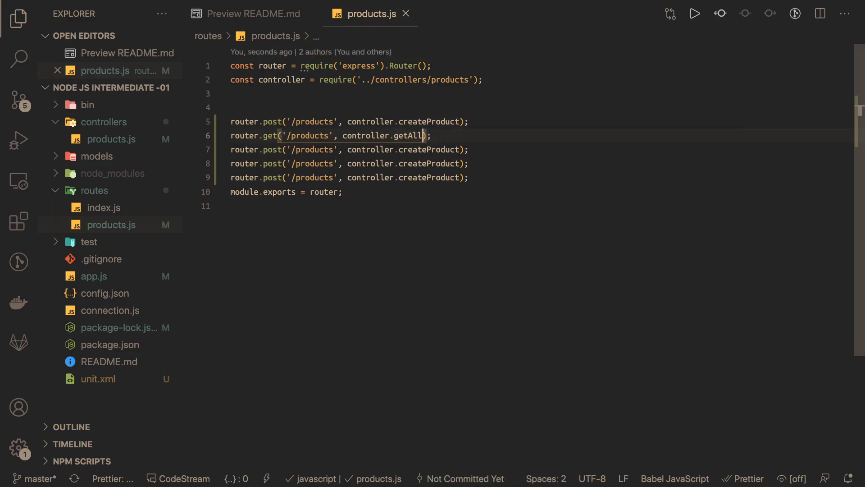
type("Products")
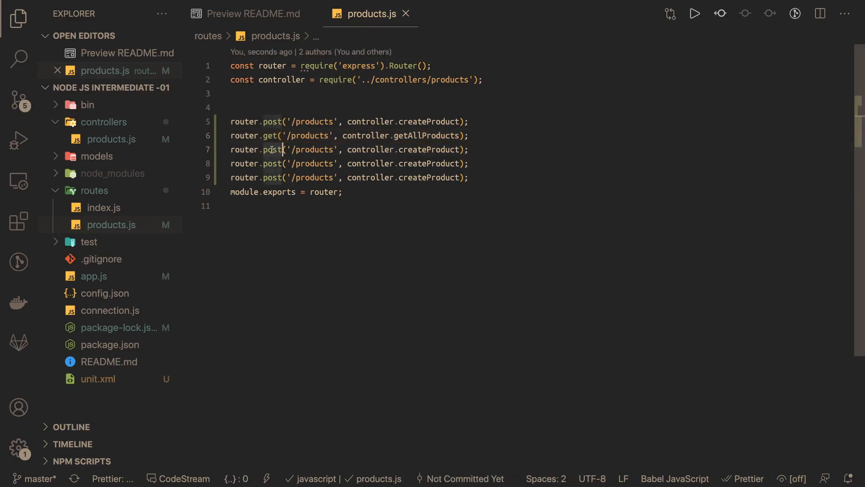
Step: Turn the other copies into GET, PATCH, PUT and DELETE routes on /products/:id
type("patch")
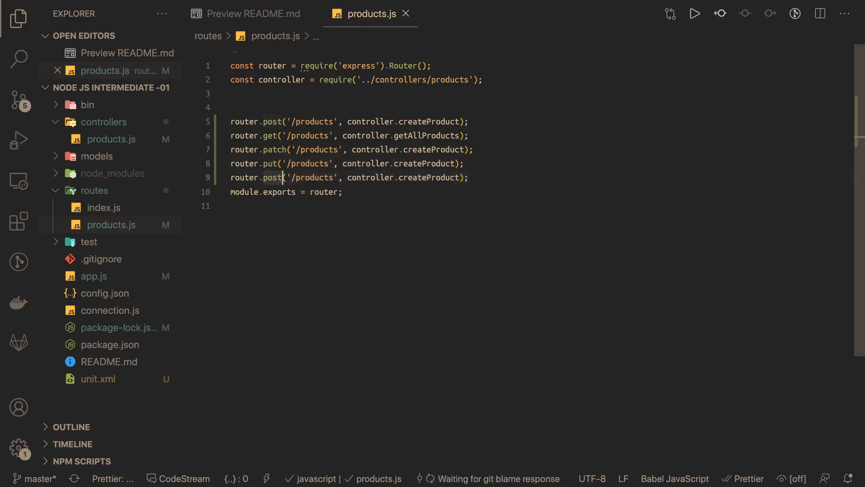
type("delete")
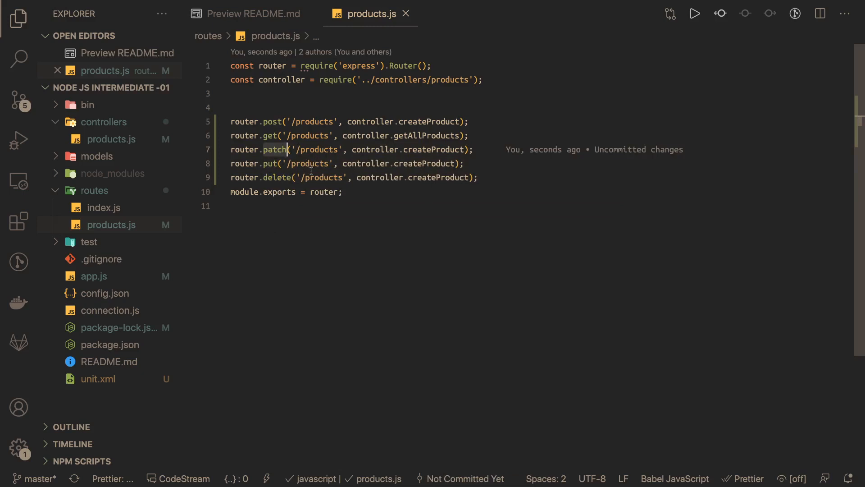
mouse_move(366, 171)
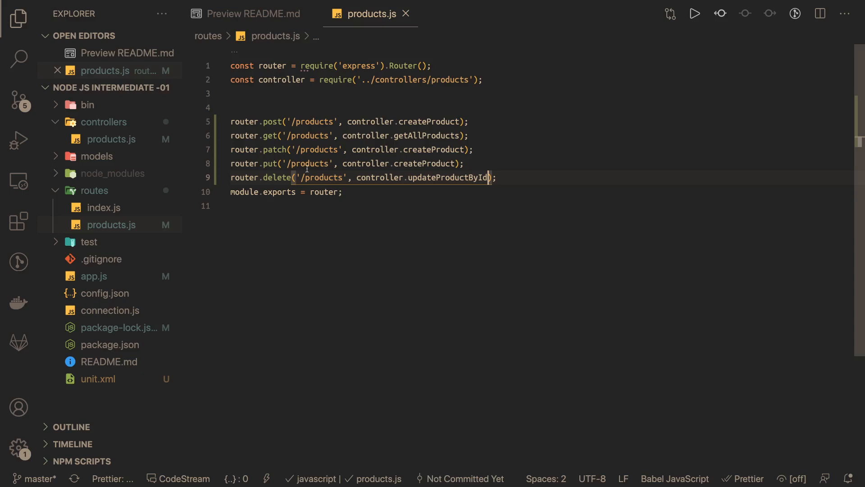
type("/:id")
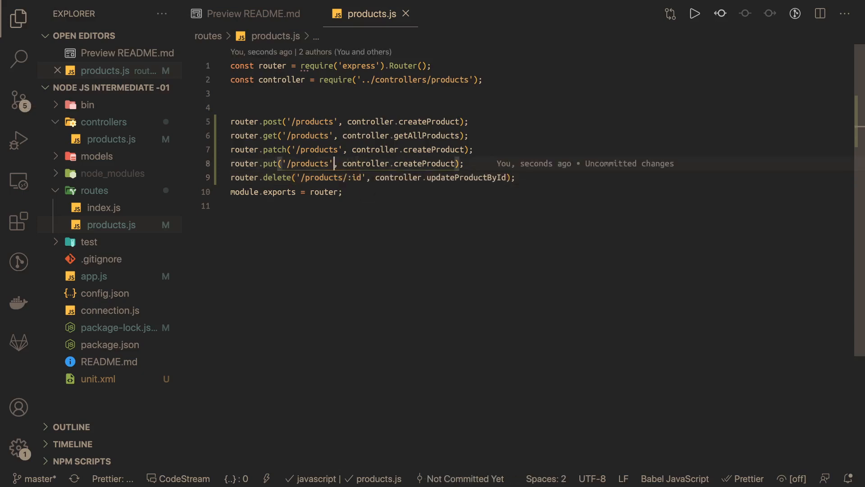
type("/:id")
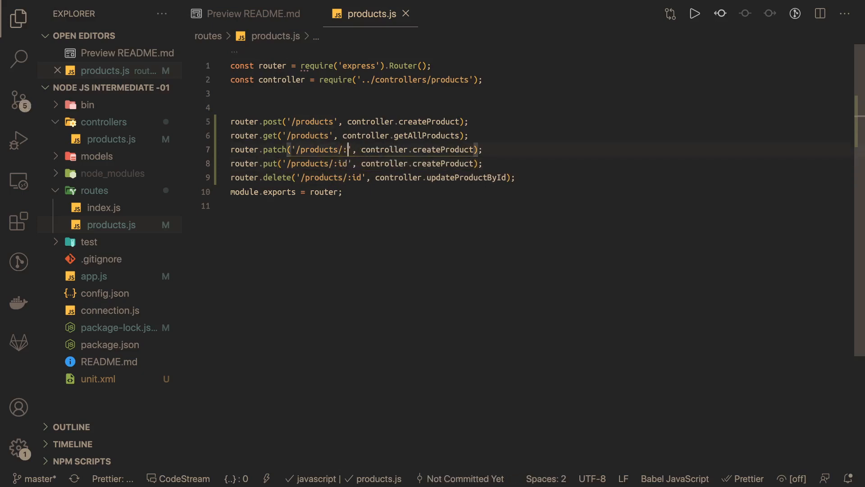
type("id")
type("router.get('/products/:id', controller.g);")
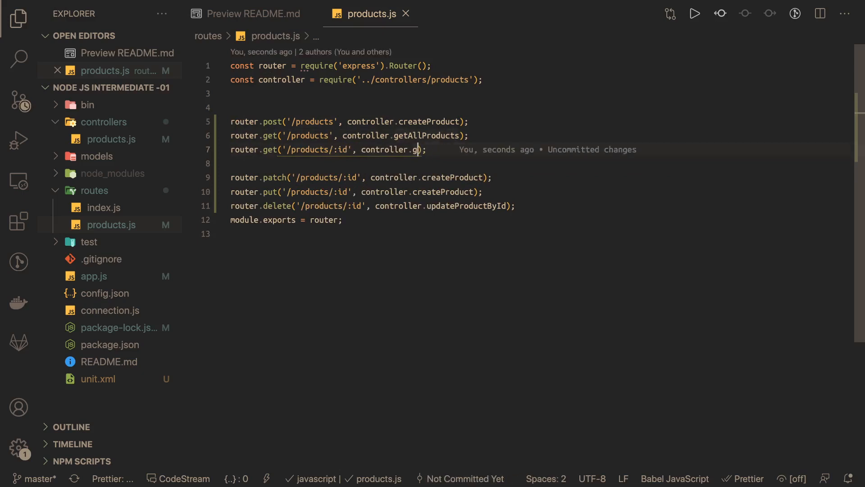
type("etProductById")
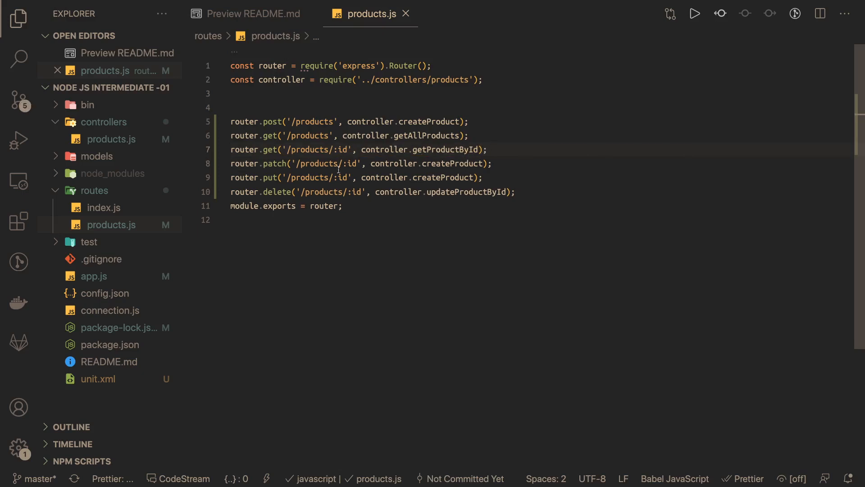
Step: In controllers/products.js declare class ProductController and start a ProductModel call
left_click(111, 156)
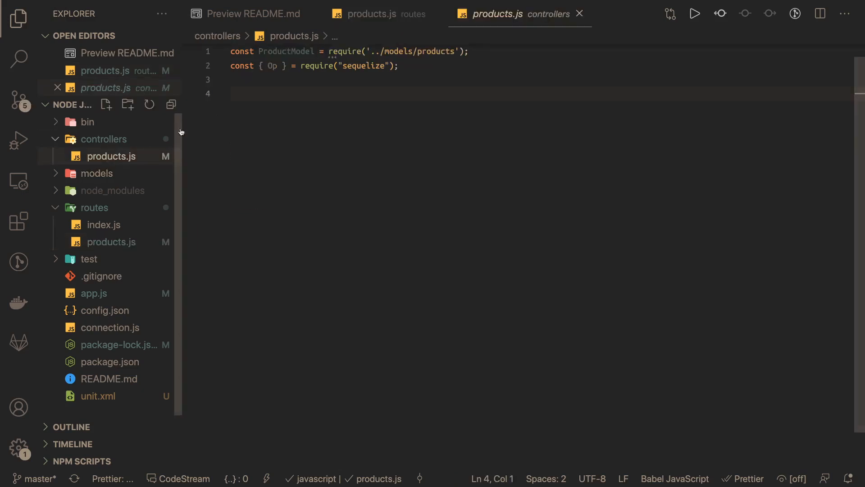
type("class")
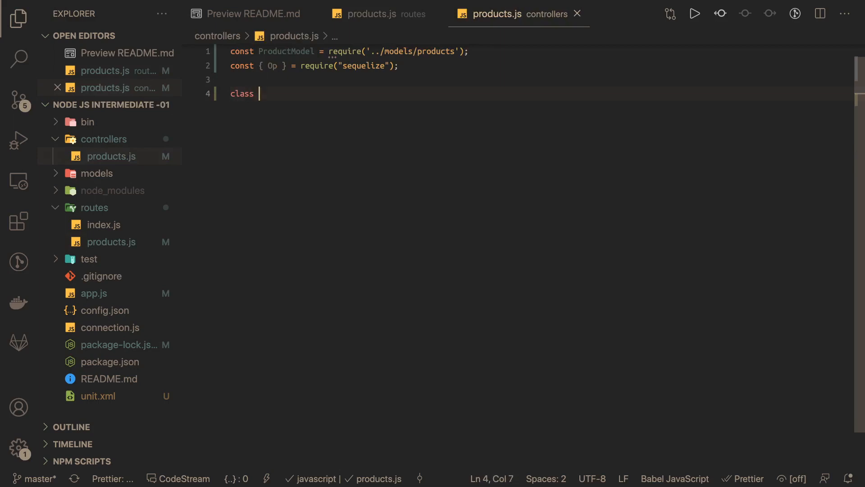
type("Product")
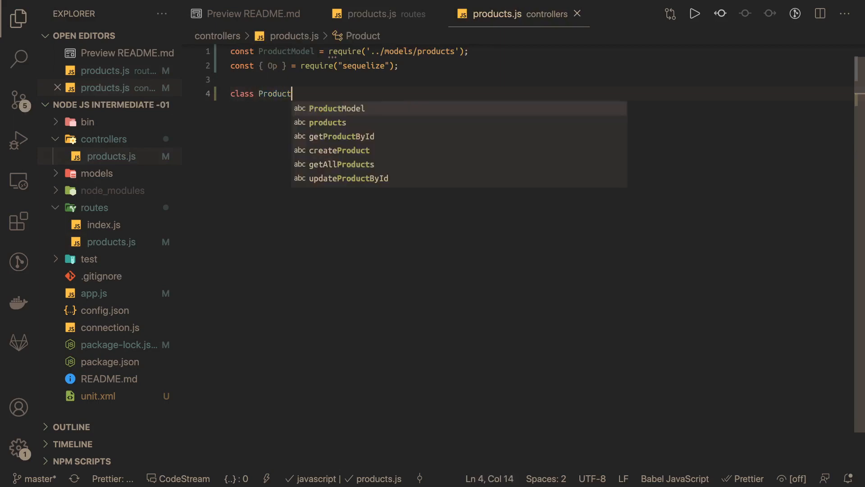
type("Controlle")
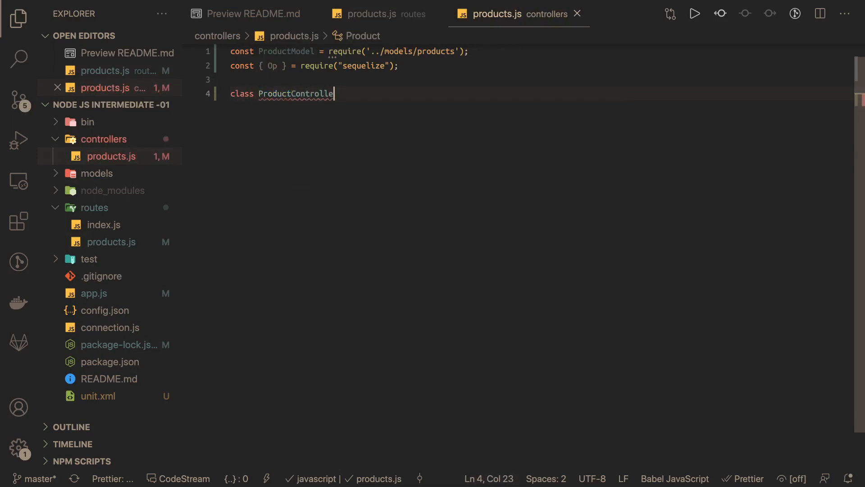
type("r {")
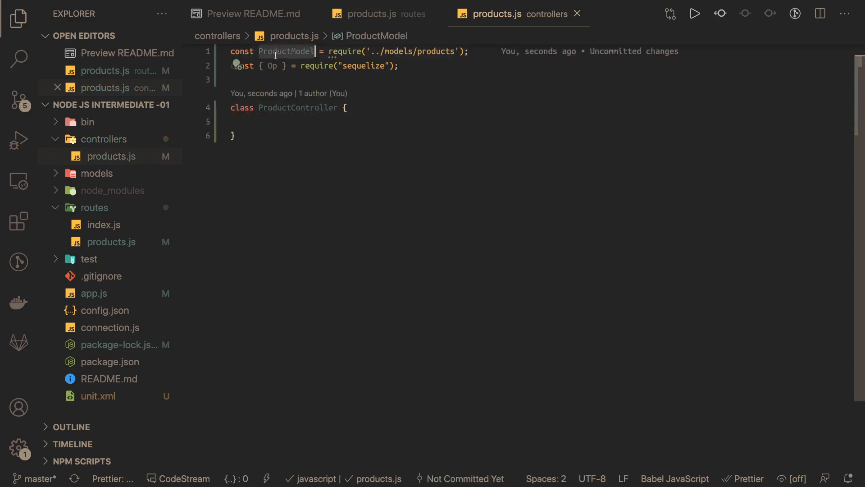
type("ProductModel")
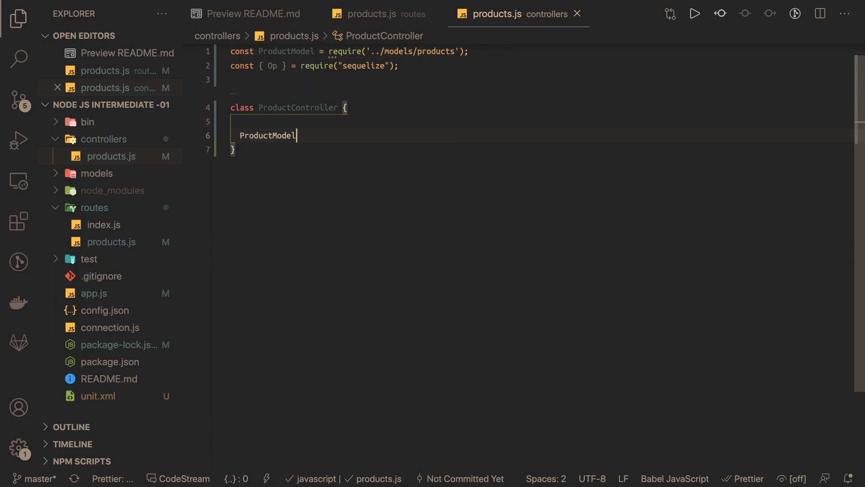
type(".")
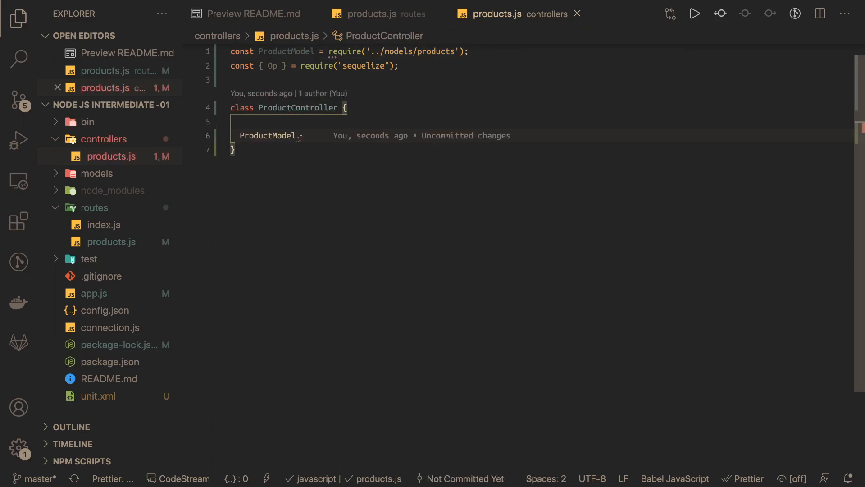
type("f")
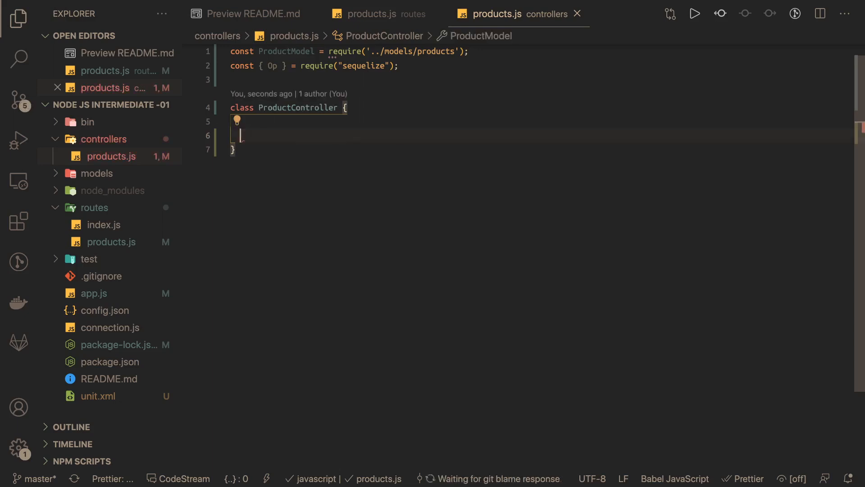
Step: Write async createProduct(req, res) with try/catch throwing new Error(err.message)
type("async creat")
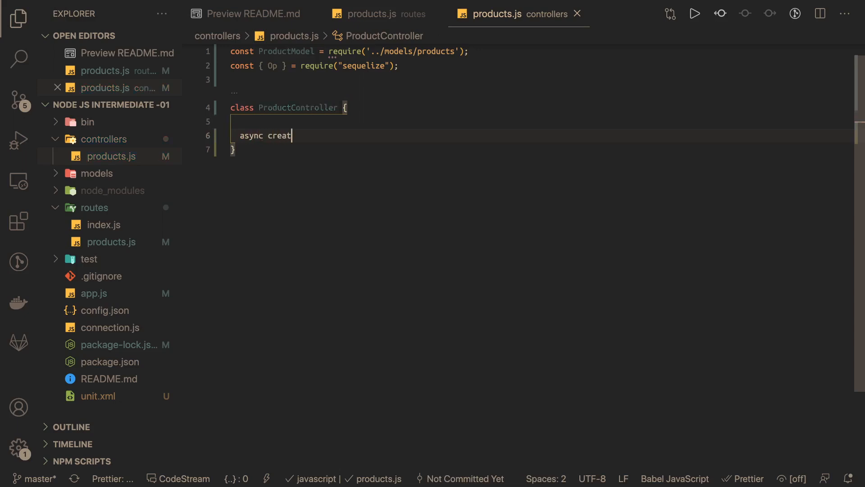
type("eProduc")
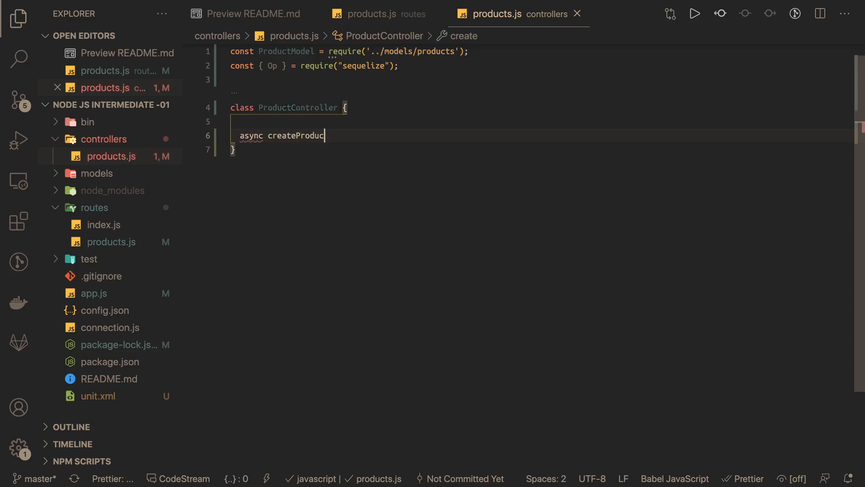
type("t()")
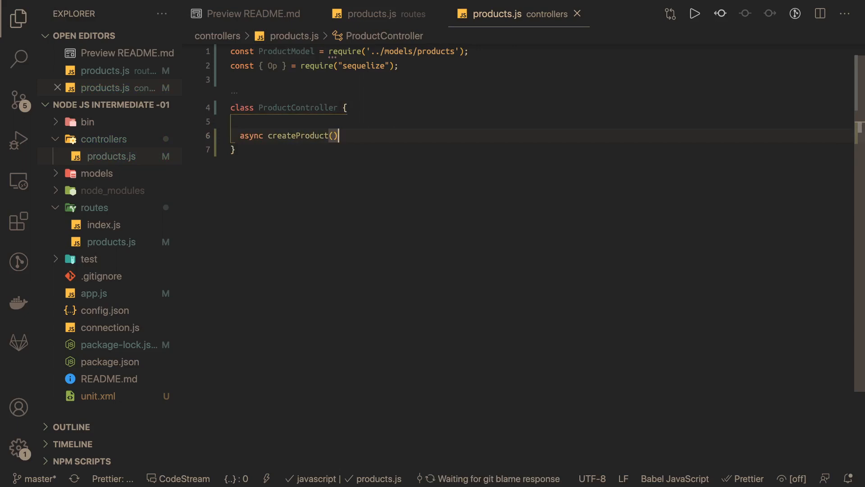
type("{")
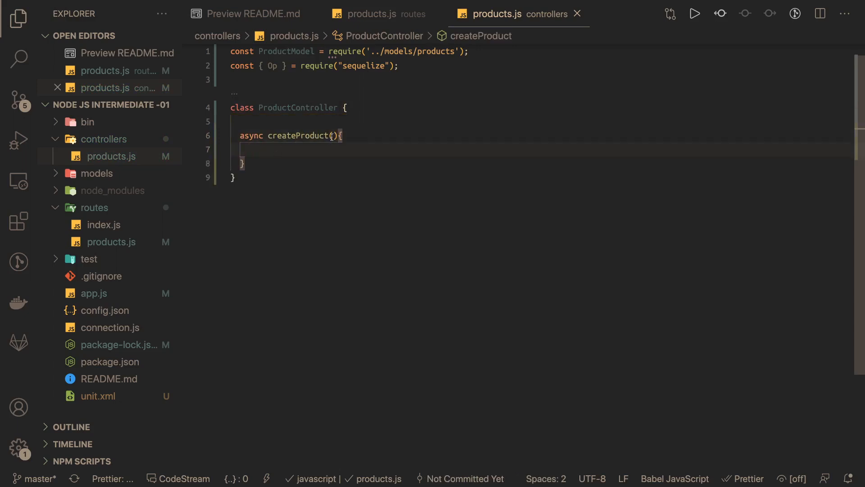
type("req, res")
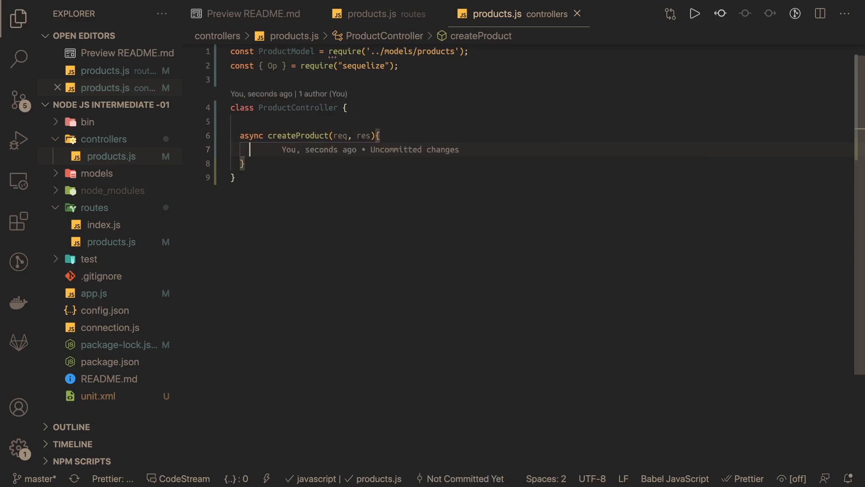
type("try {")
type("} catc")
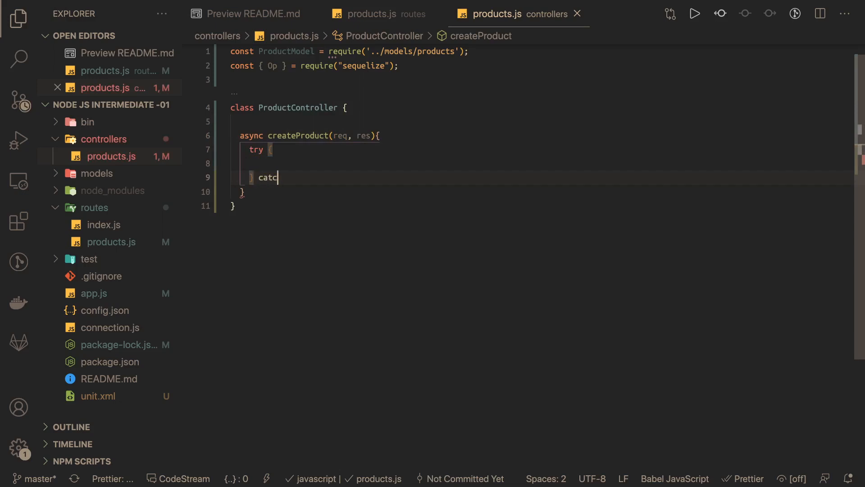
type("h(){")
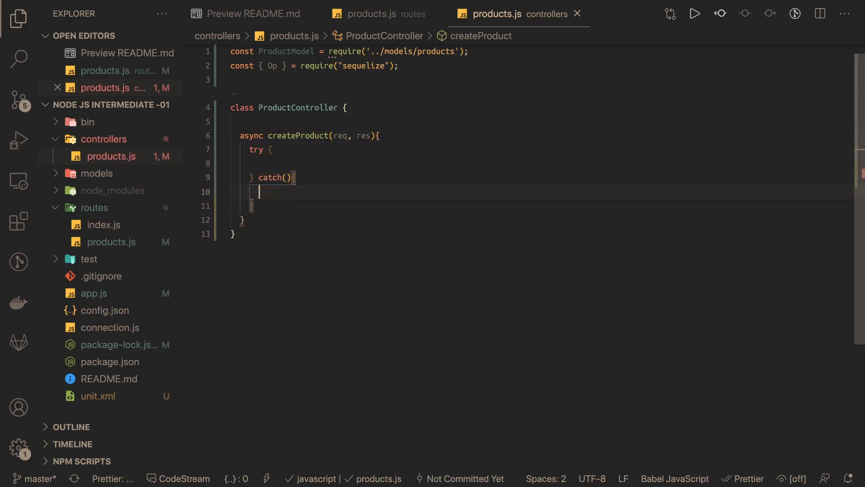
type("throe")
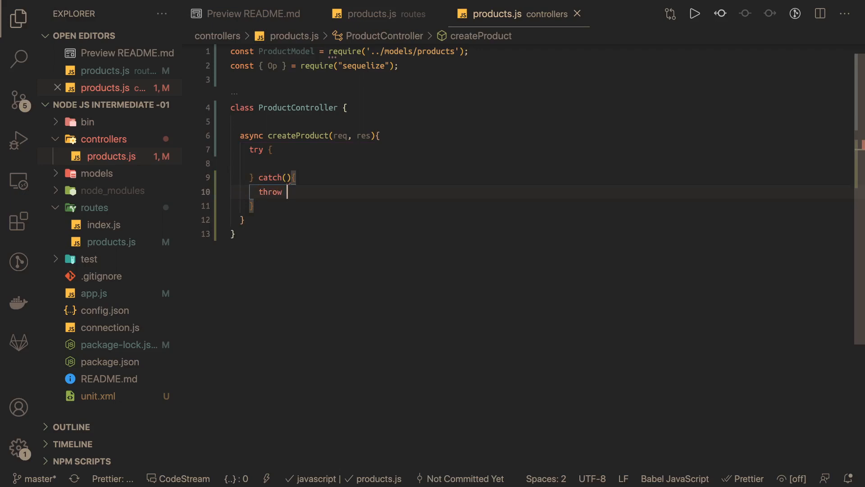
type("new Err")
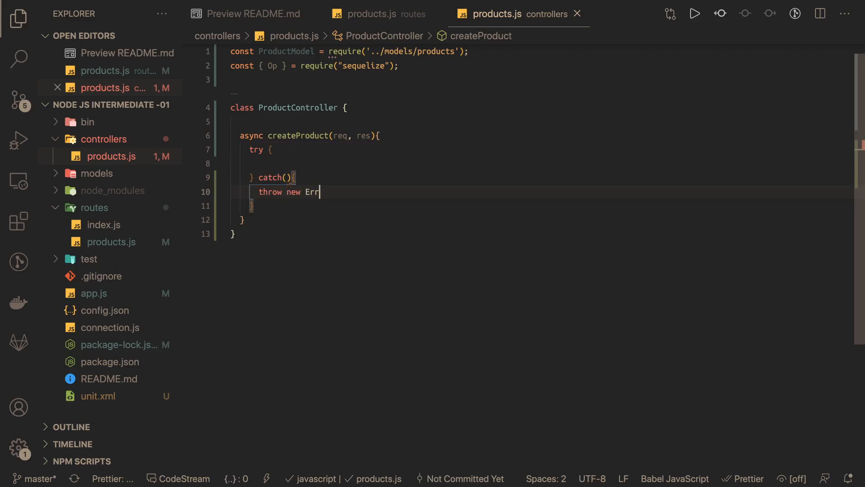
type("or()")
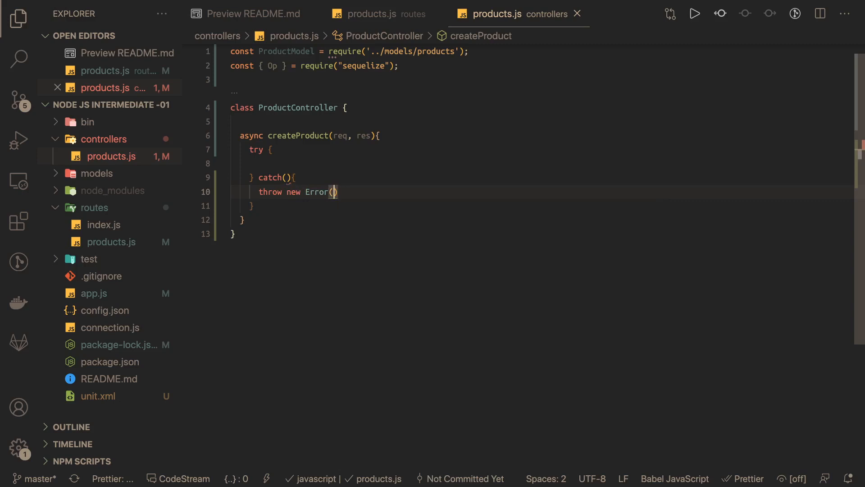
type("err.message")
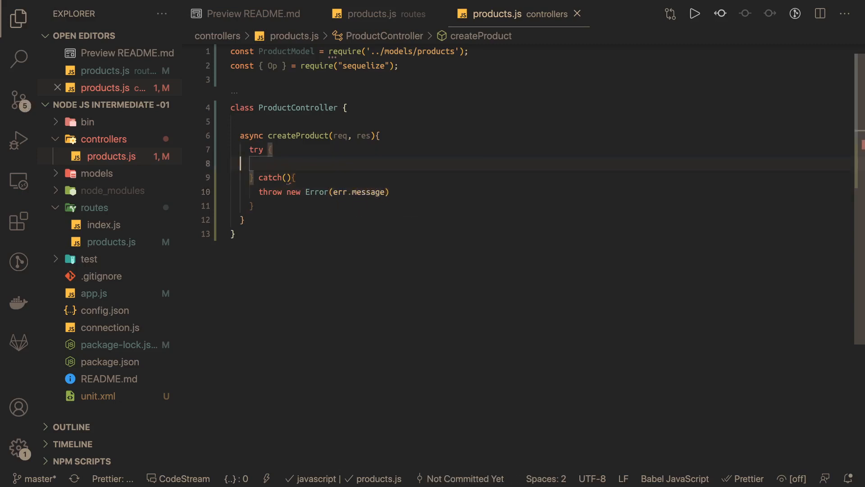
Step: Destructure body from req and fetch existing products with await ProductModel.findAll({})
type("const")
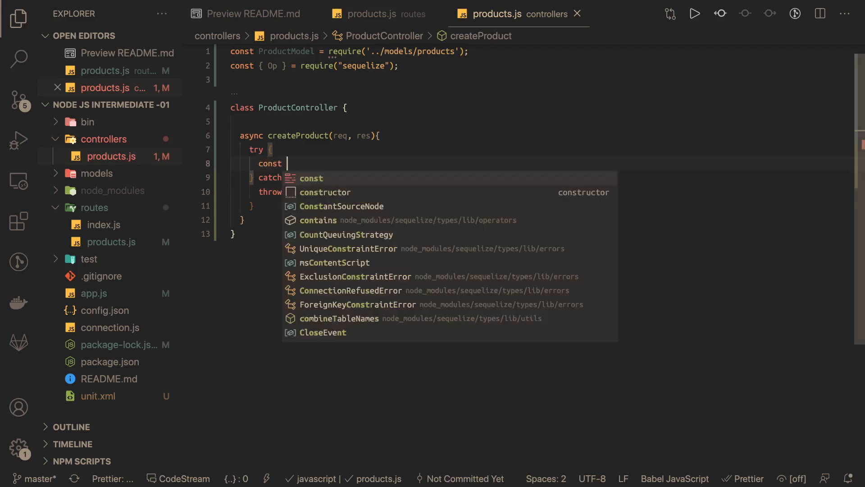
type("{ bod")
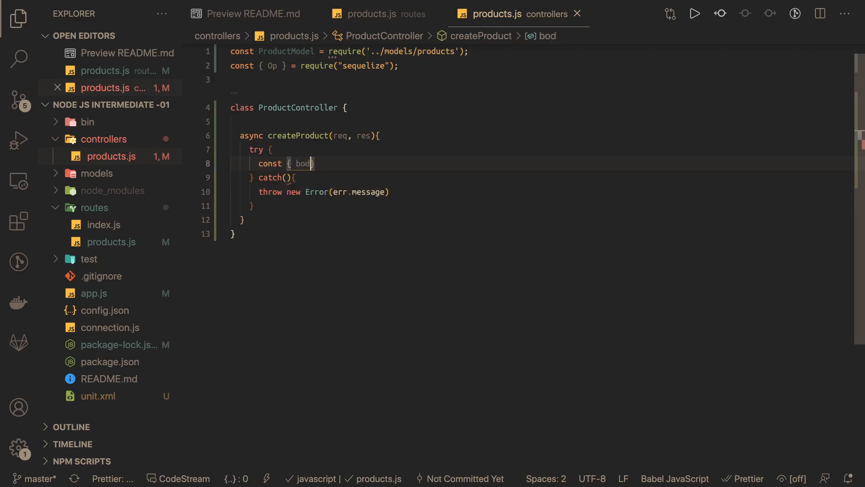
type("y} =")
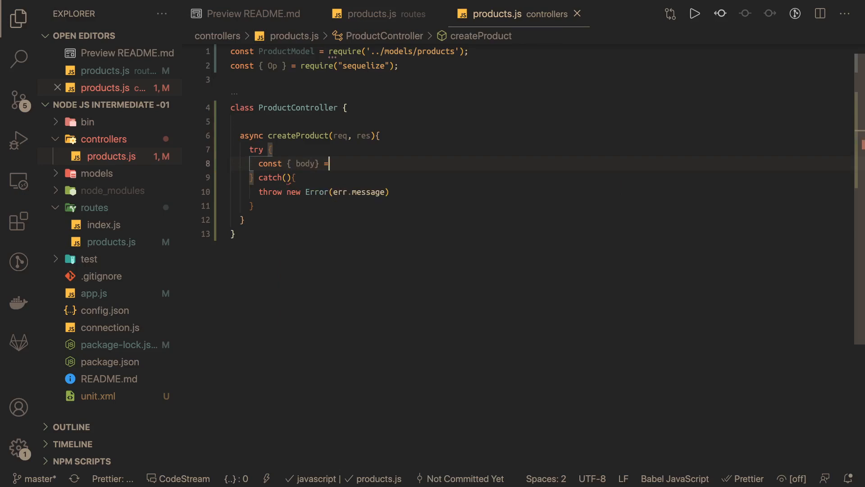
type("req;")
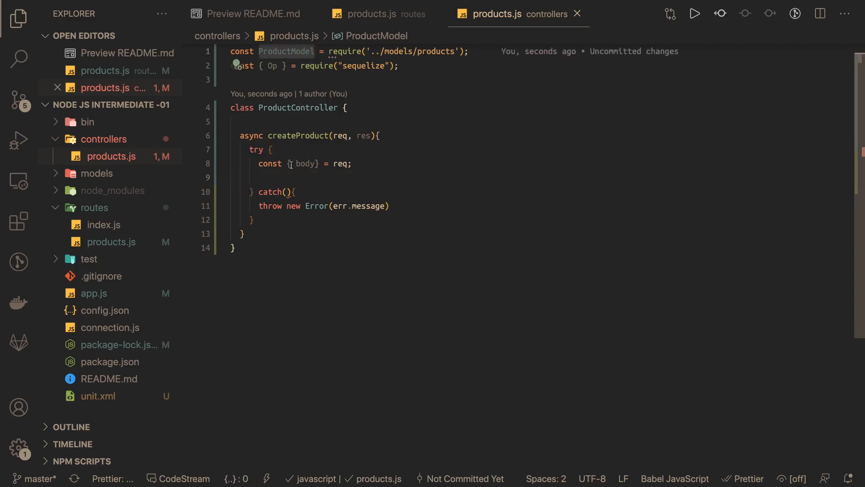
type("ProductModel.")
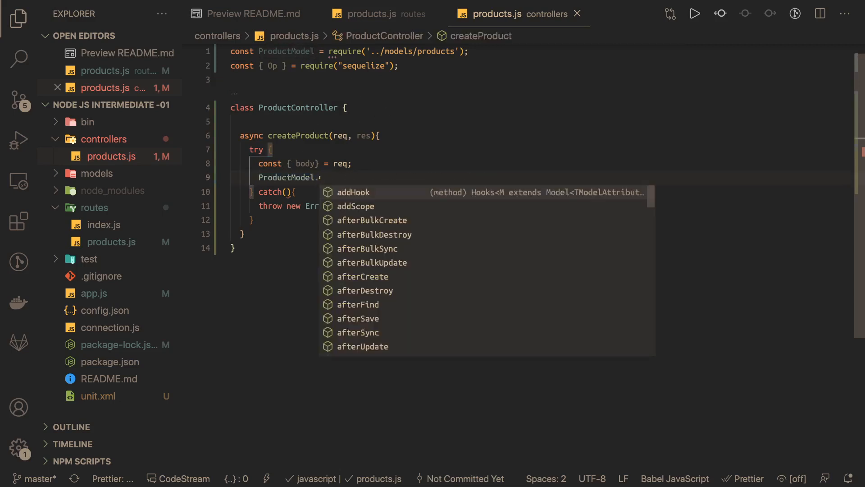
type("f")
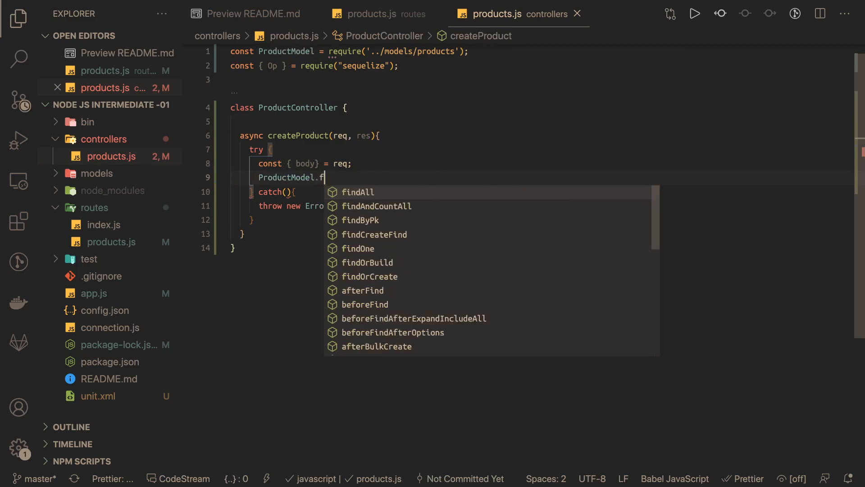
type("s")
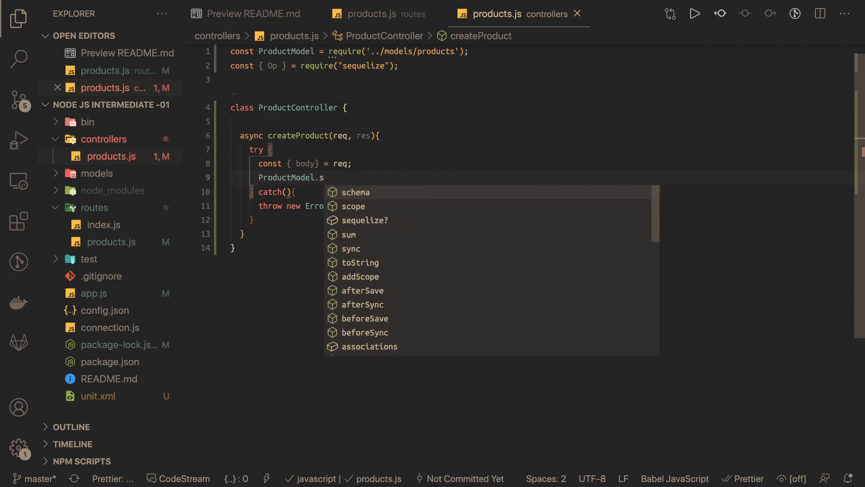
type("i")
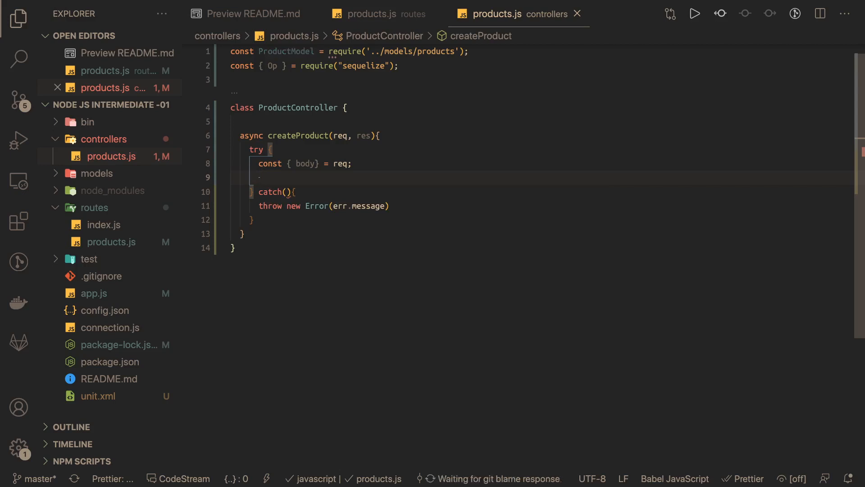
type("const data")
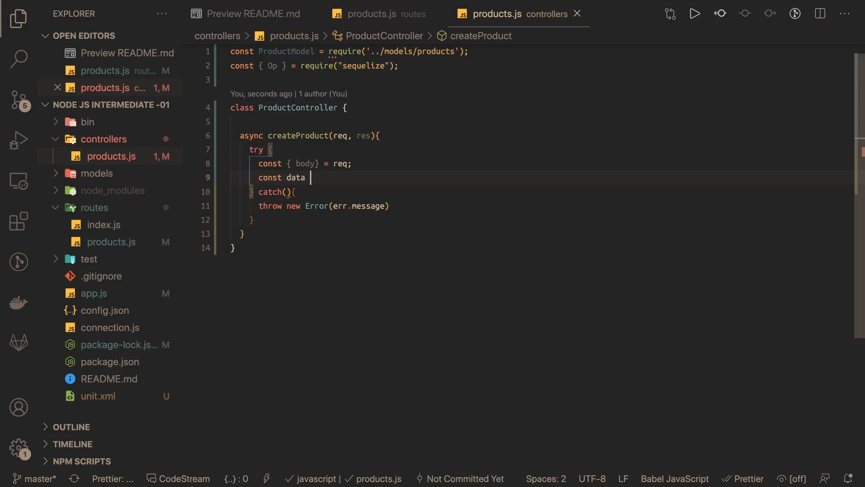
type("= a")
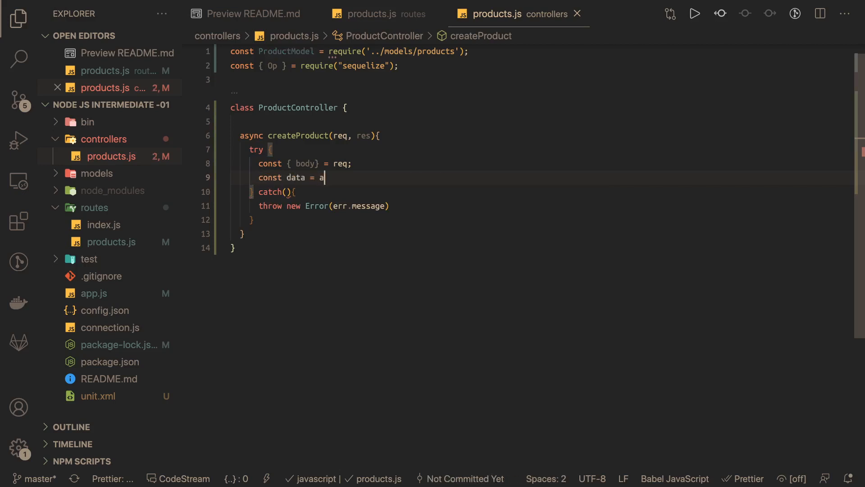
type("wait")
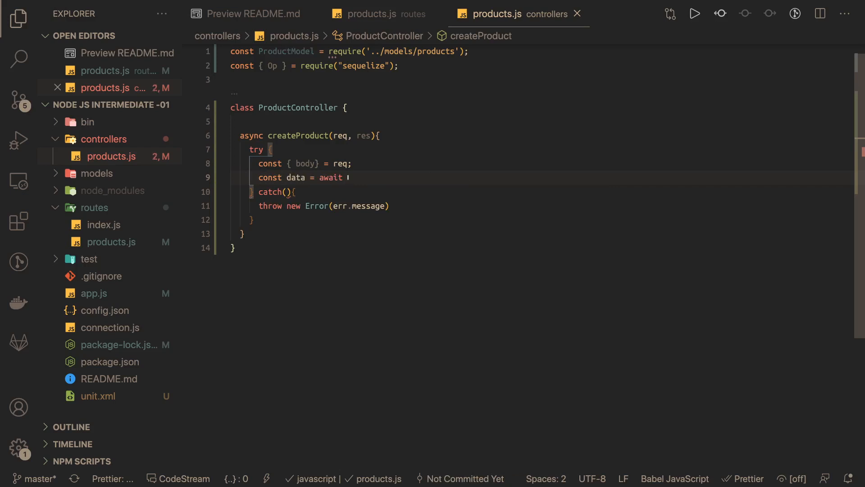
type("ProductModel.f")
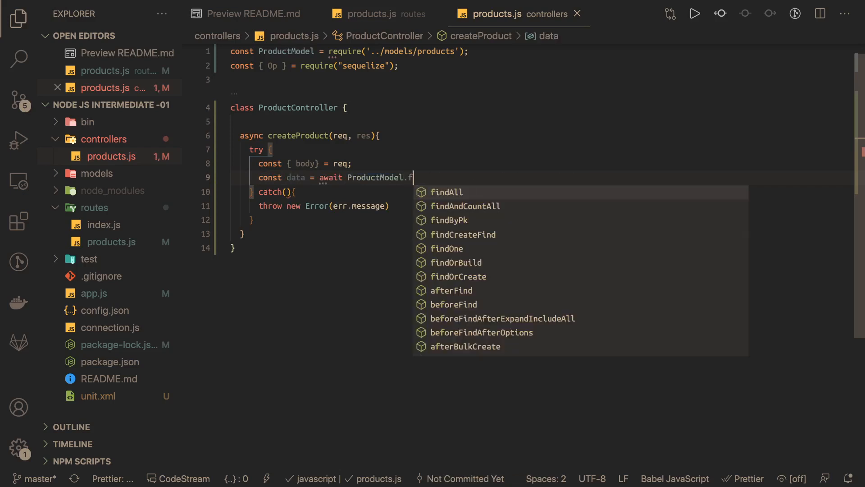
left_click(446, 191)
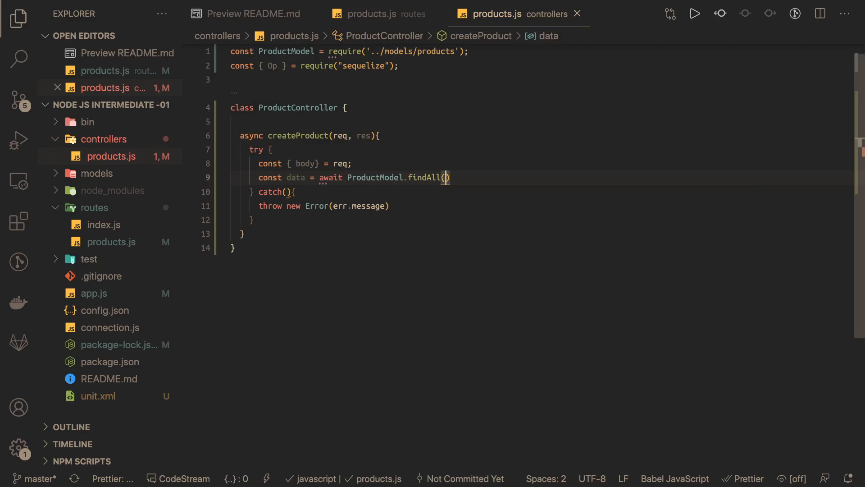
type("{}")
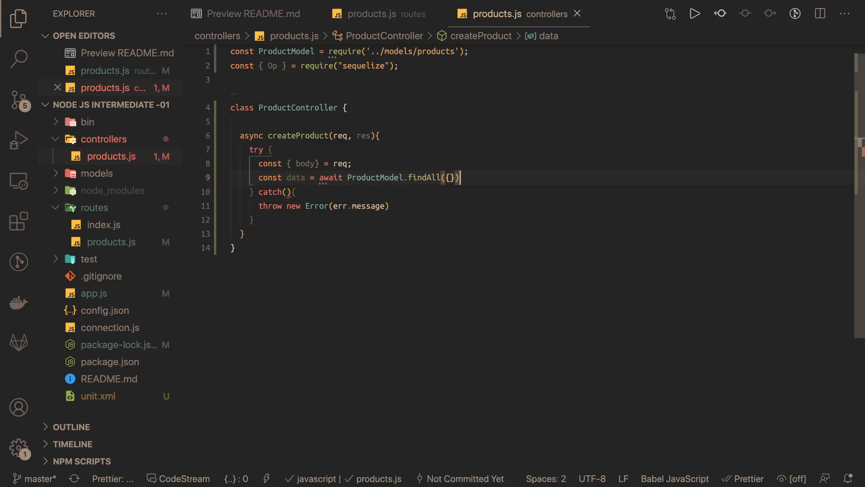
Step: Set body.id = data.length + 1 and body.isPublished = false
type("const")
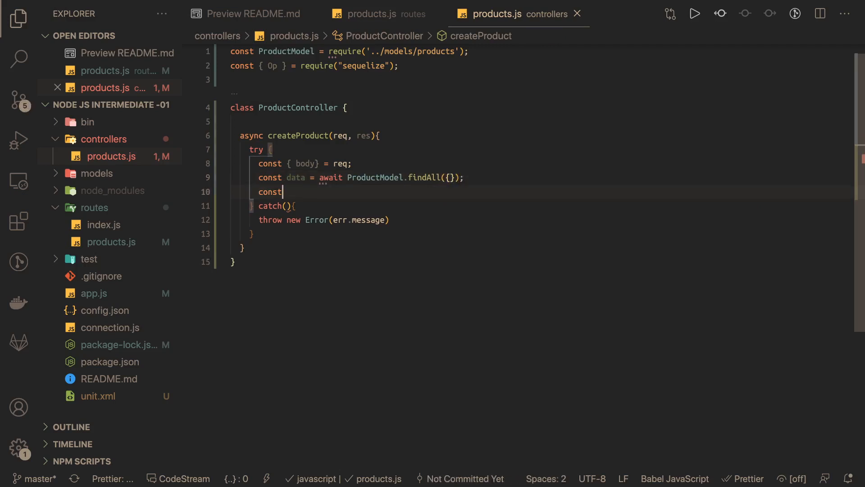
key("BackSpace")
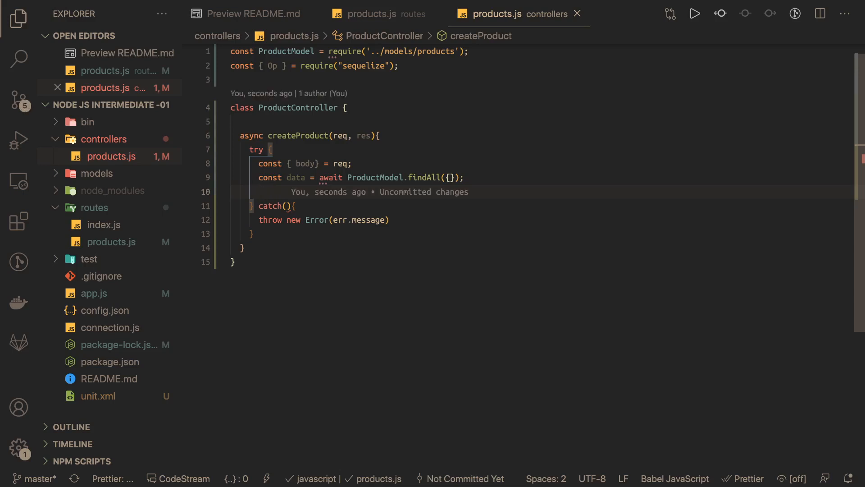
type("body")
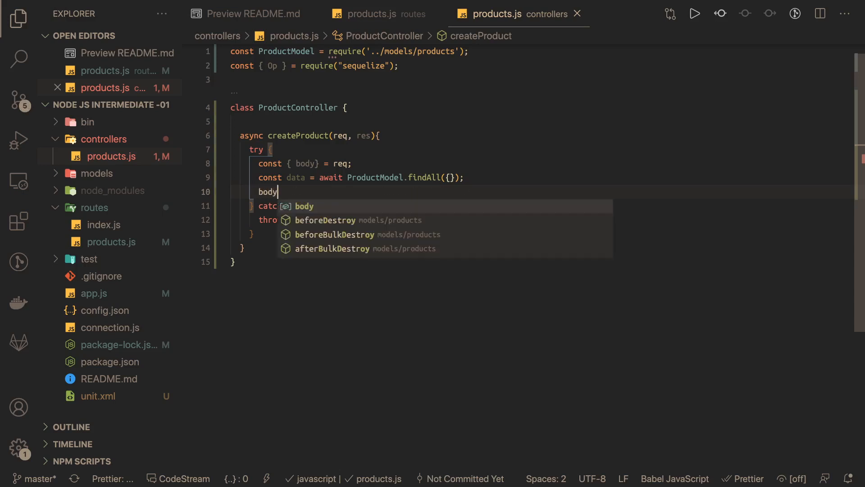
type(".id =")
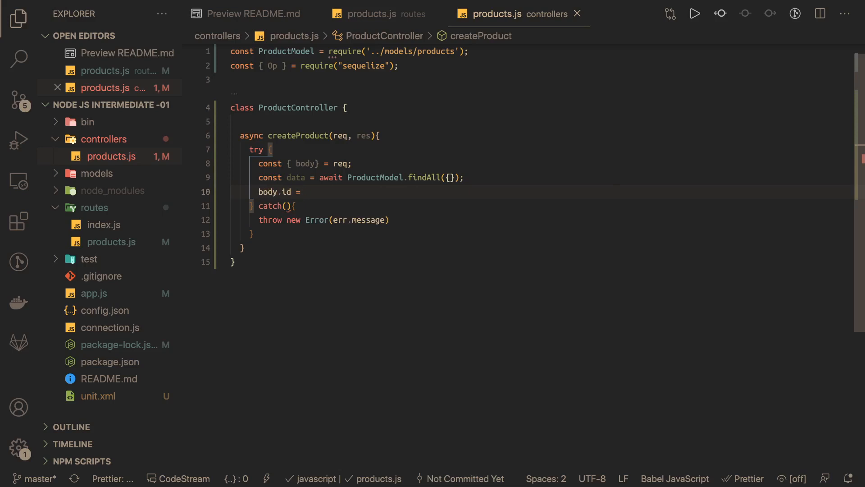
type("data.le")
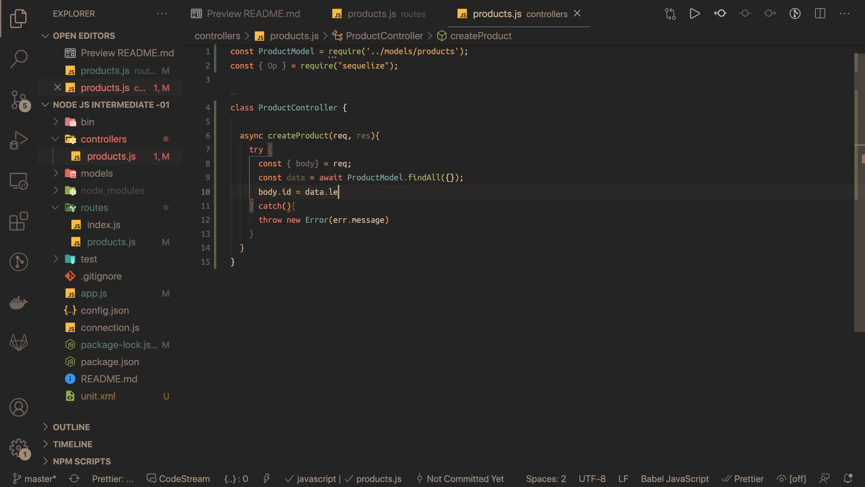
type("ngth +")
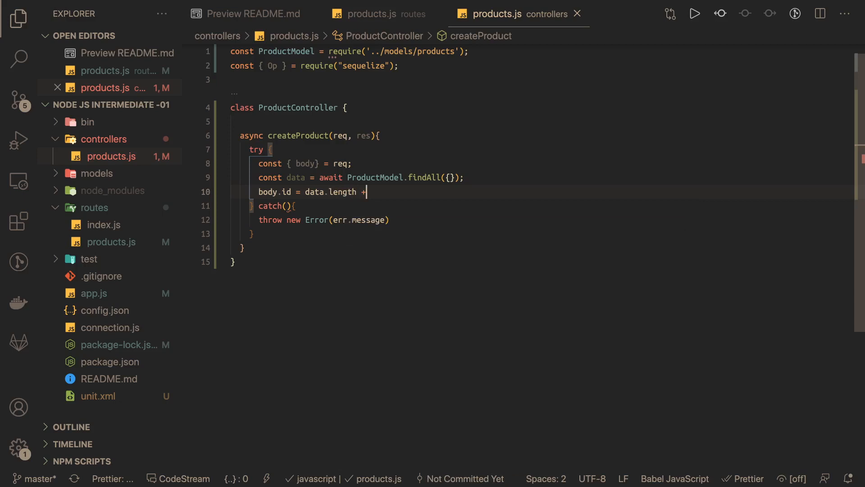
type("1;")
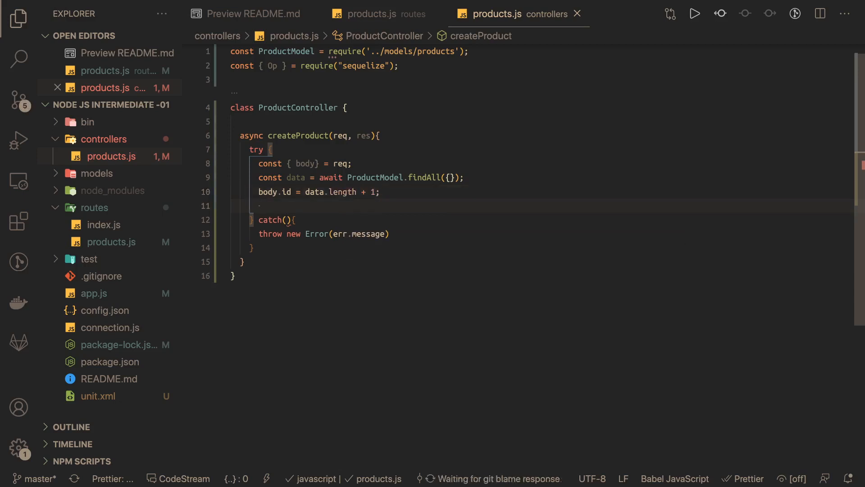
type("body")
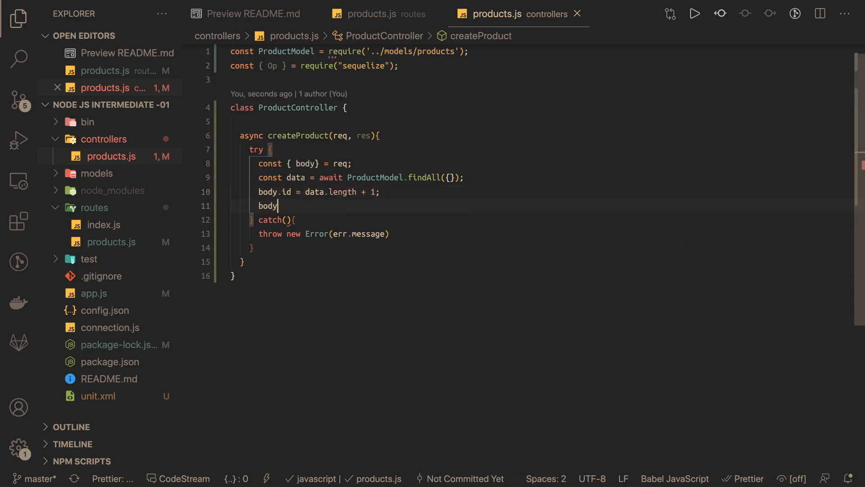
type(".is")
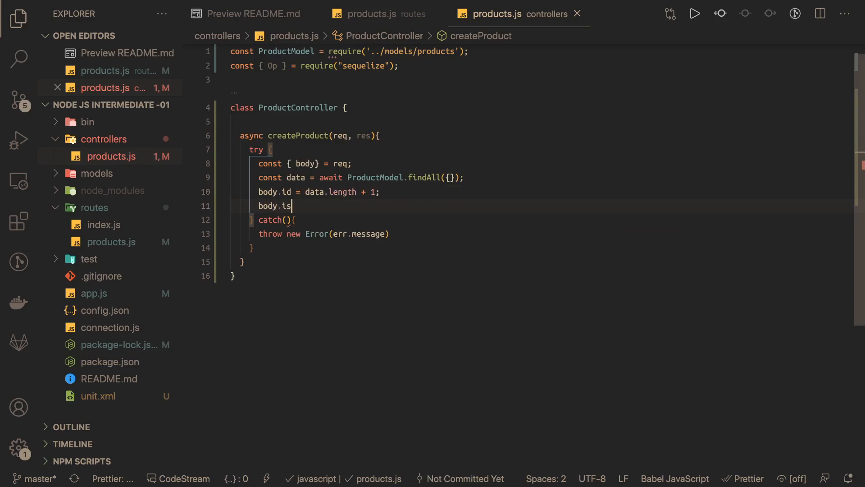
type("Published")
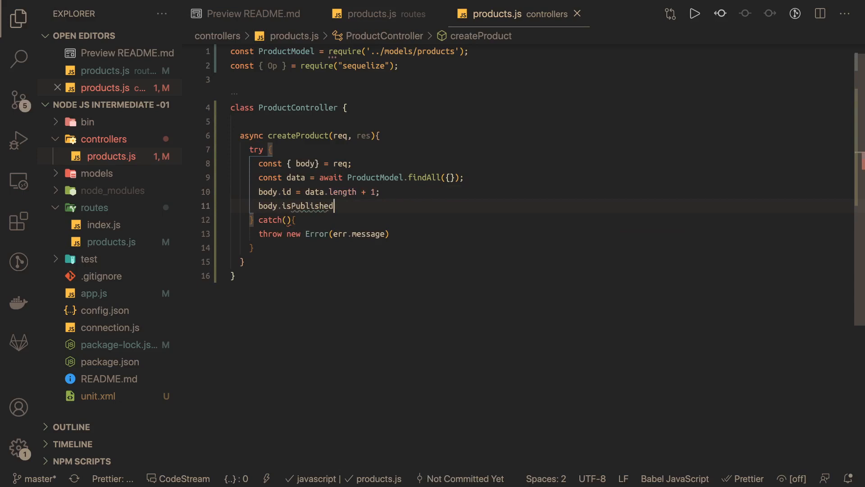
type("= fa")
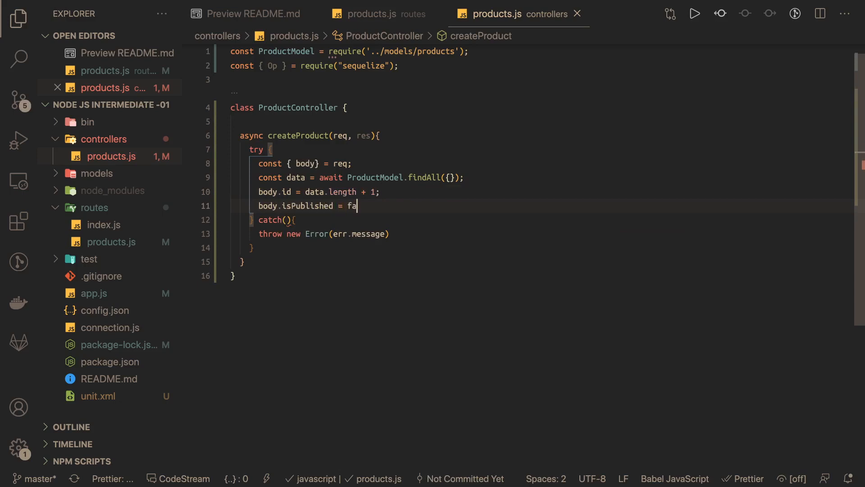
type("lse;")
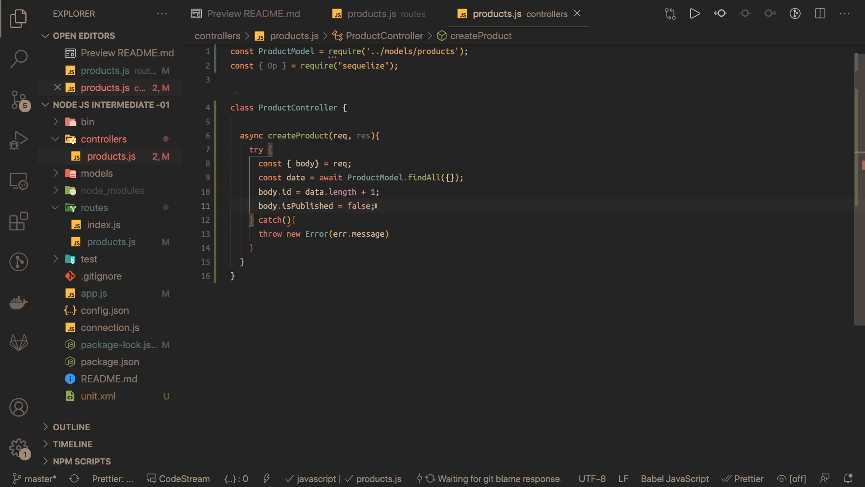
Step: Create the product with ProductModel.create(body) and respond res.status(201).json(response)
type("const response = a")
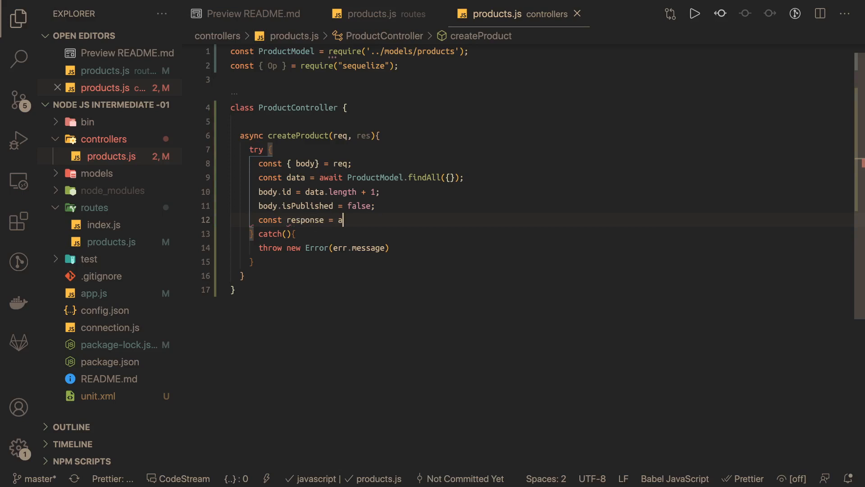
type("wait")
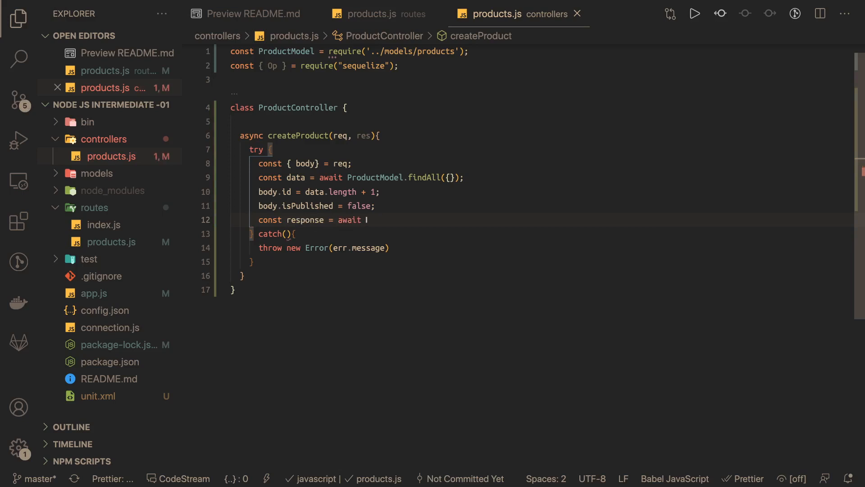
type("ProductModel.c")
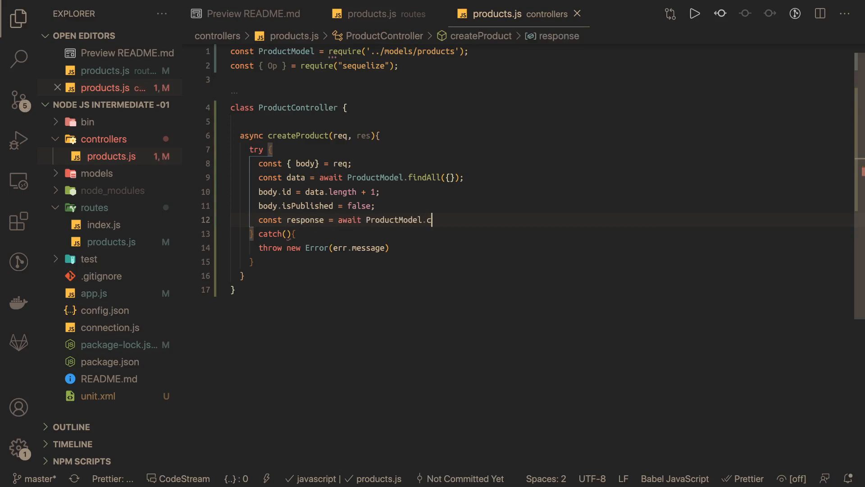
type("reate")
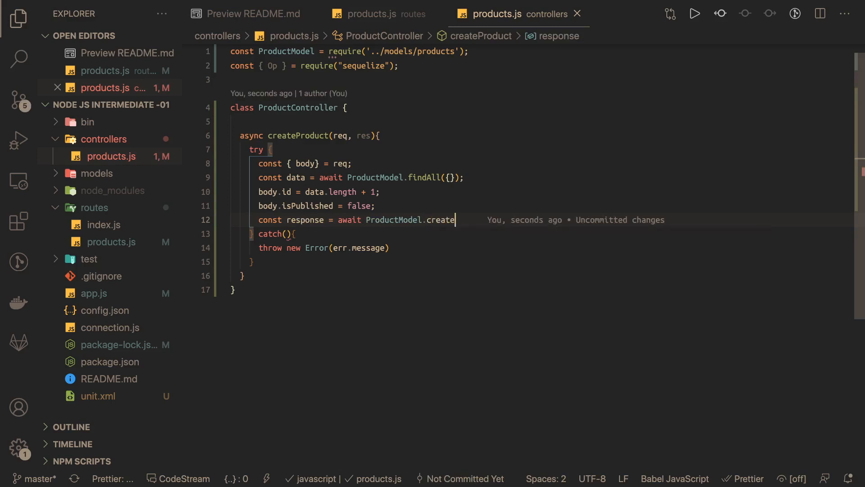
type("()")
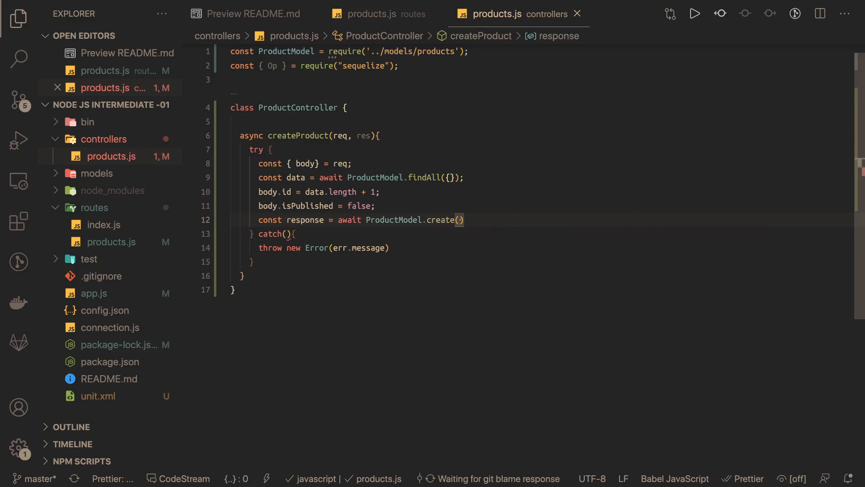
type("body")
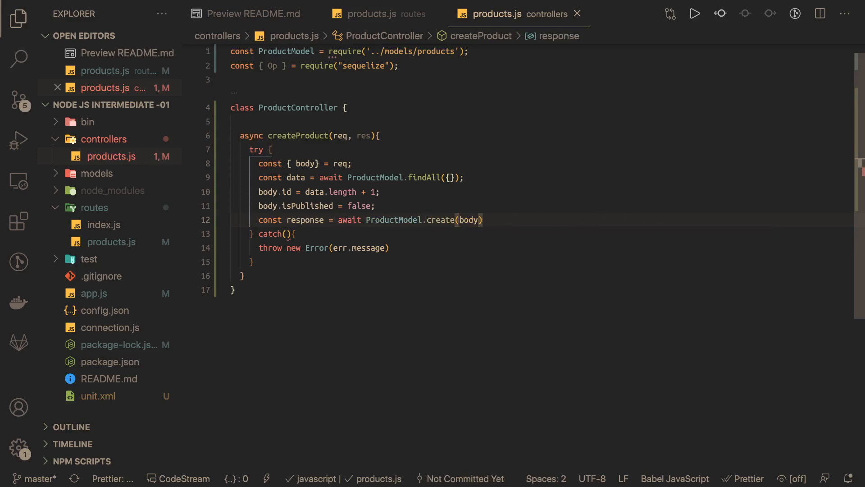
type("res.status(")
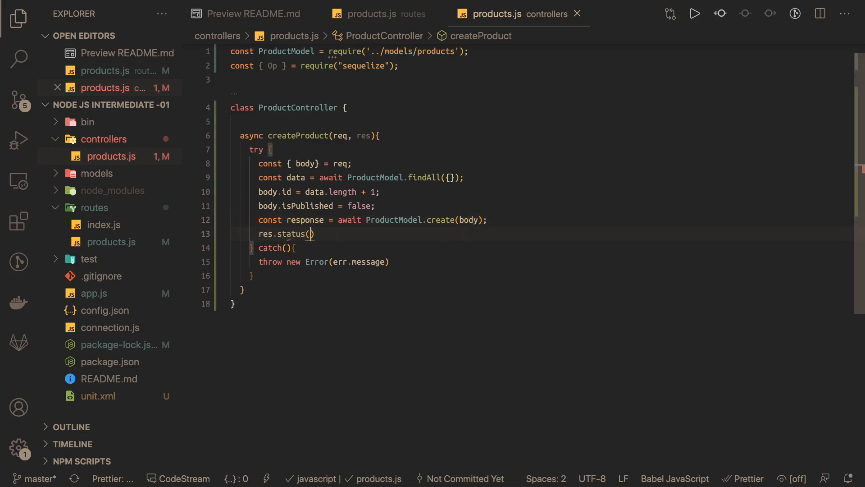
type("201")
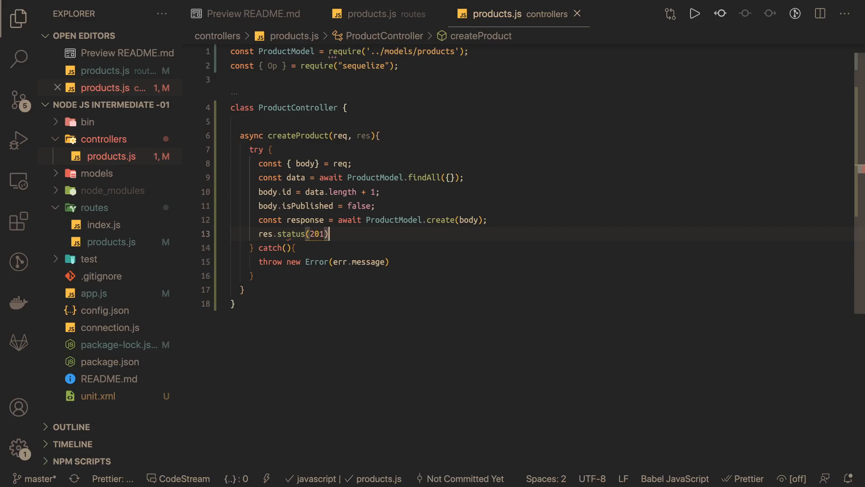
type(".json(")
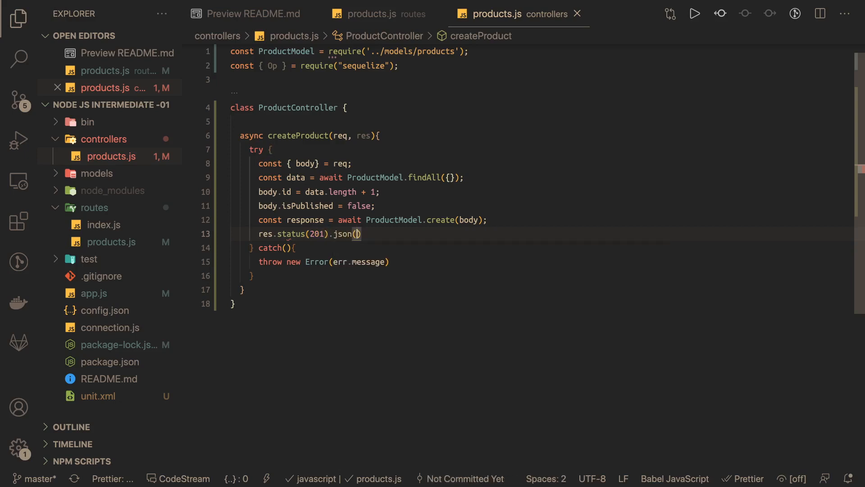
type("response")
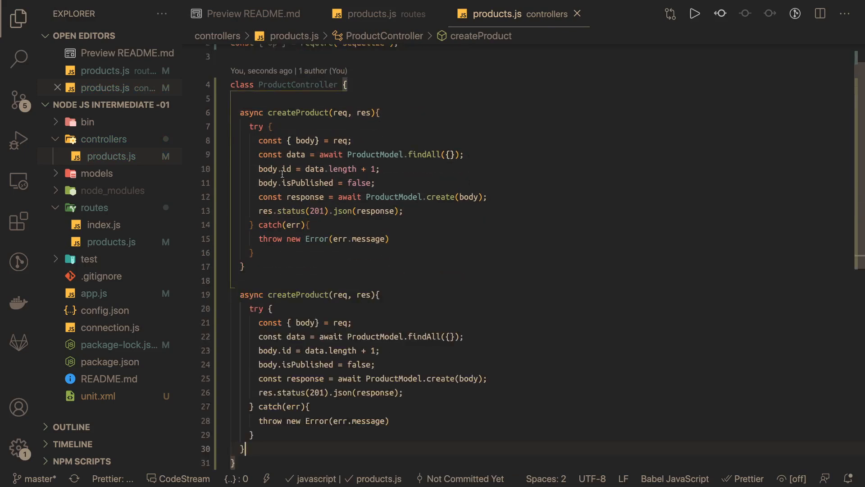
Step: Rename the pasted copy of createProduct to getAllProducts
type("getA")
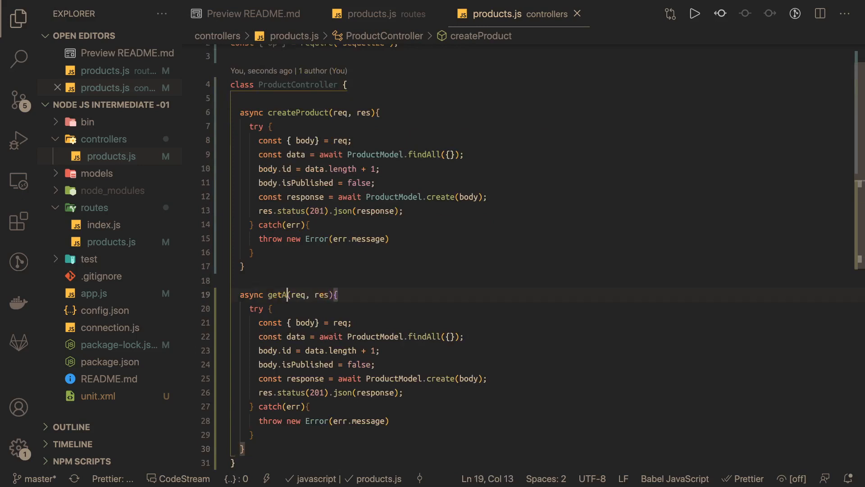
type("llProd")
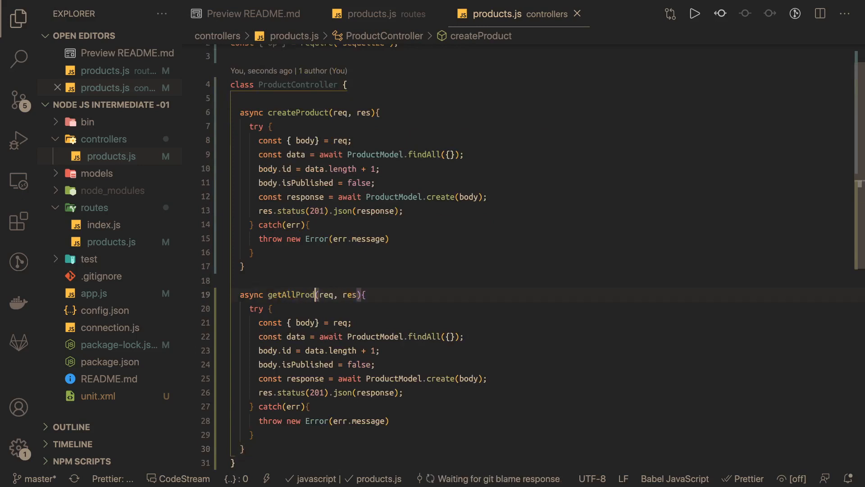
type("uct")
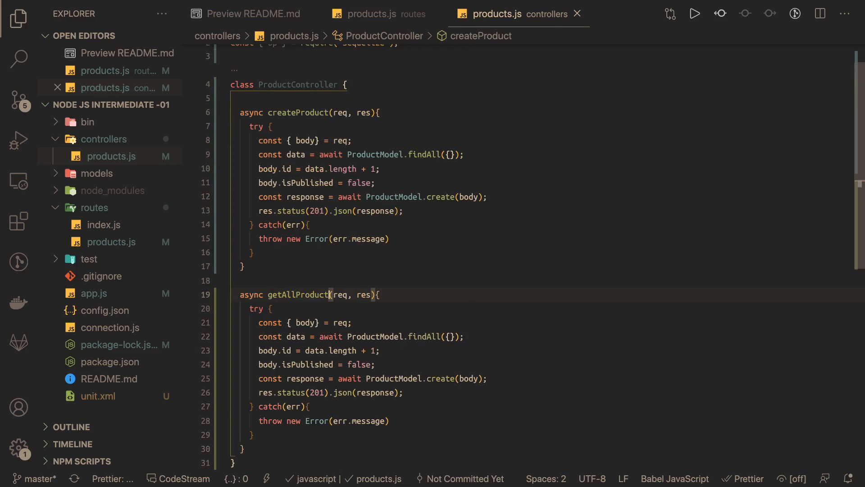
type("s")
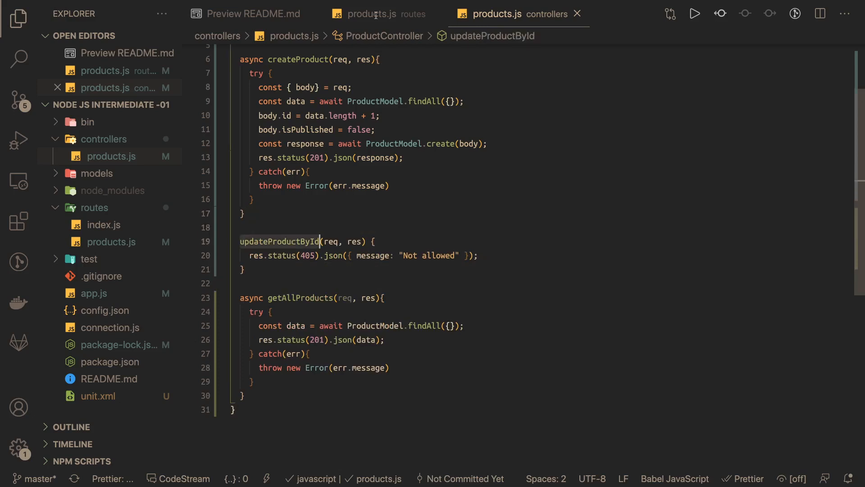
Step: In routes/products.js set the /products/:id handler name, then return to the controller file
left_click(379, 13)
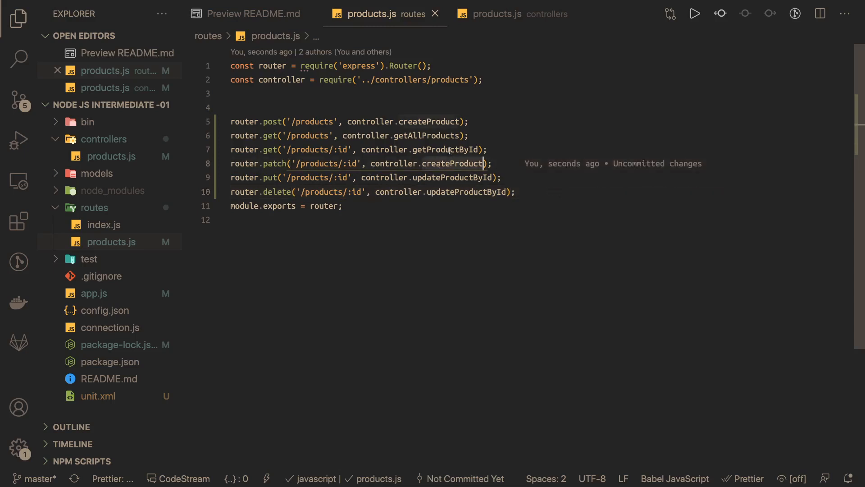
type("getProductById")
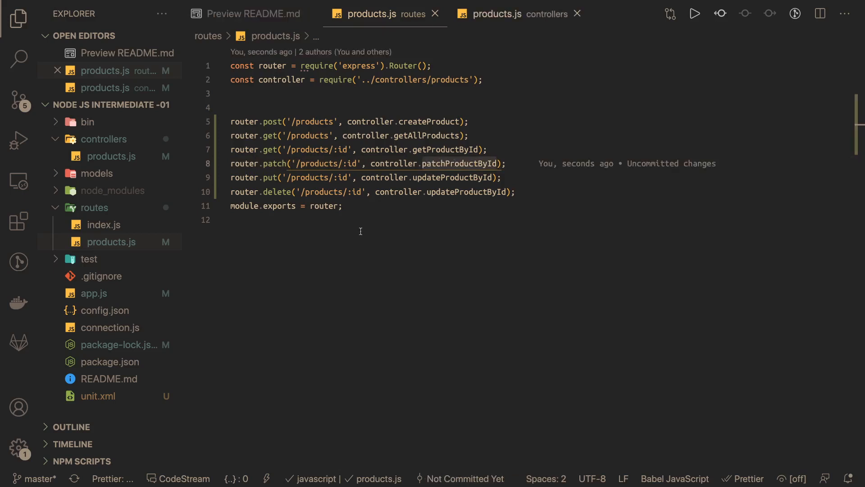
left_click(502, 13)
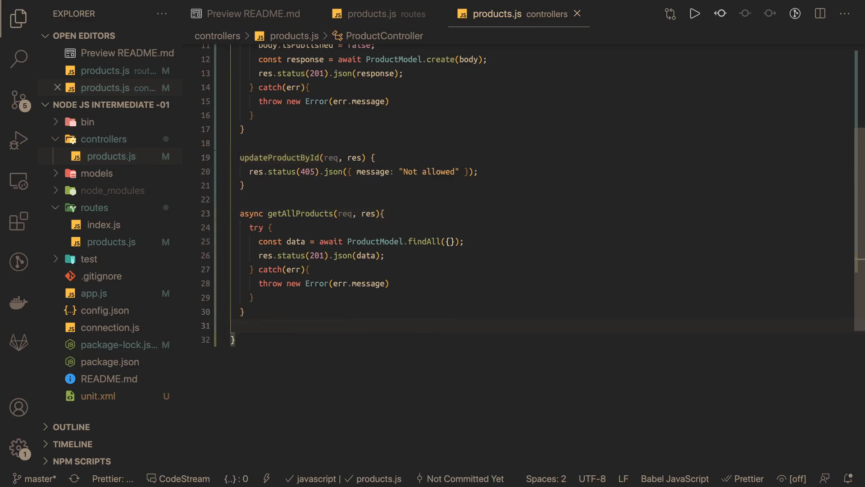
Step: Start async patchProductById destructuring id from req.params and body from req
type("async patchProductById")
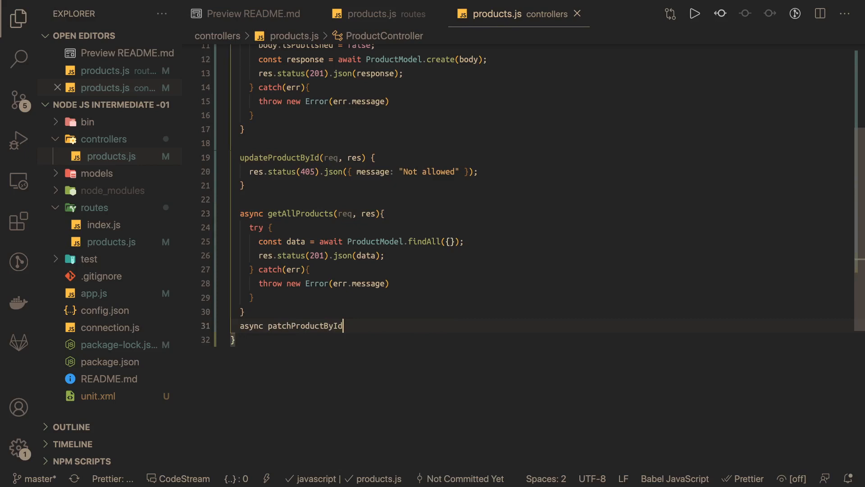
type("(){")
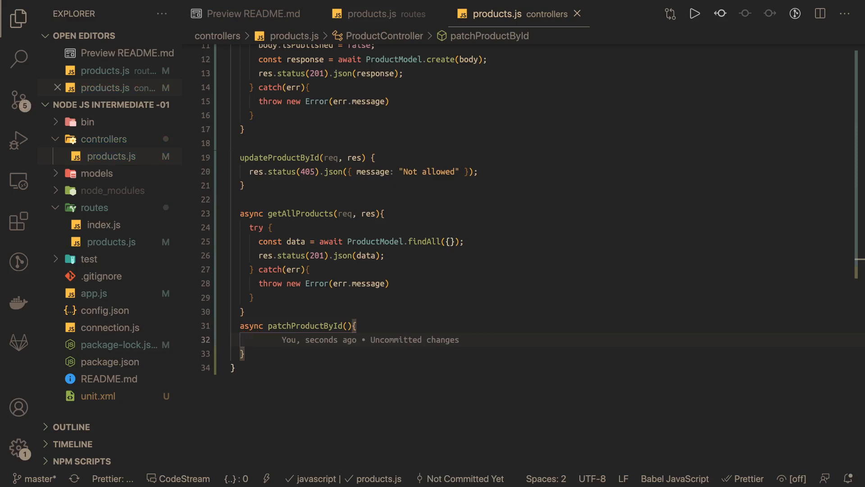
type("const { id }")
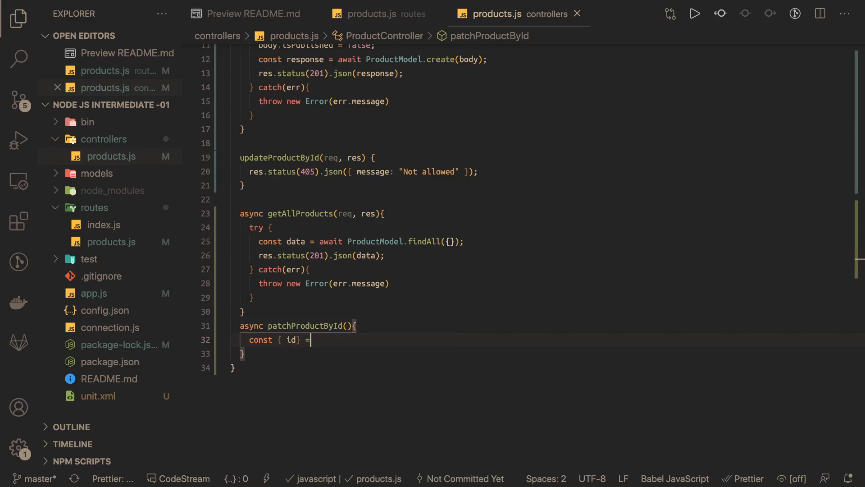
type("req.params;")
type("const")
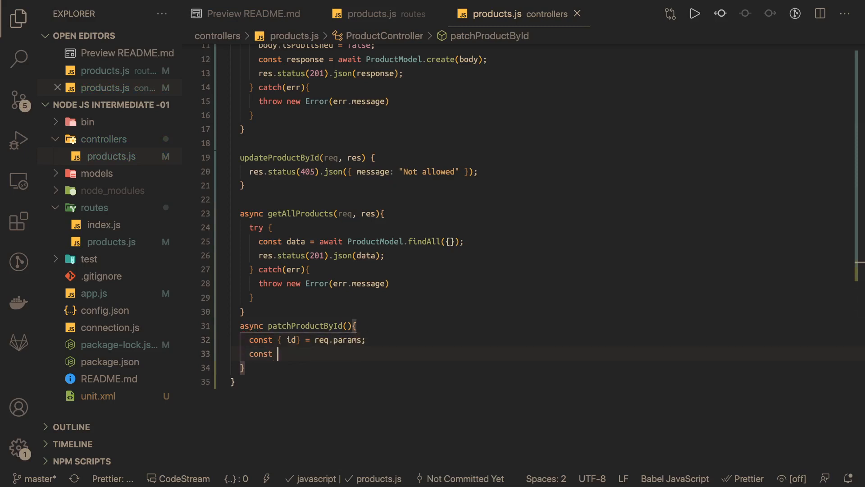
type("{ body }")
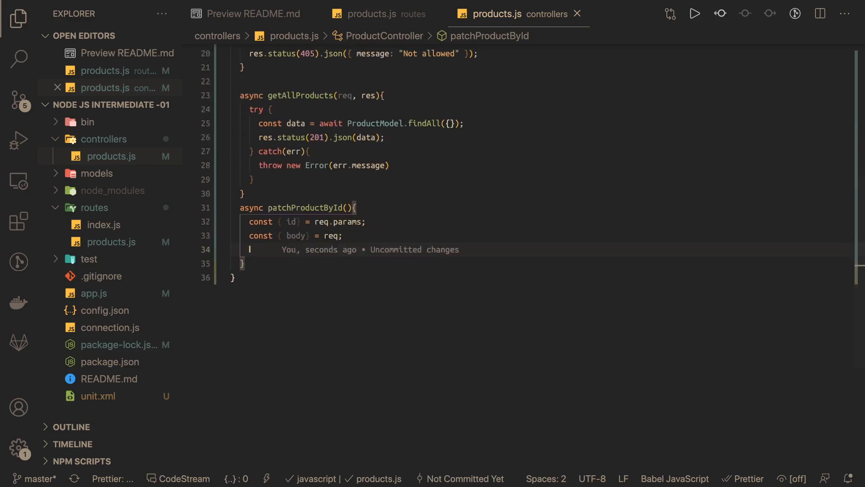
Step: Fetch the product with await ProductModel.findOne({ where: { id } })
type("con")
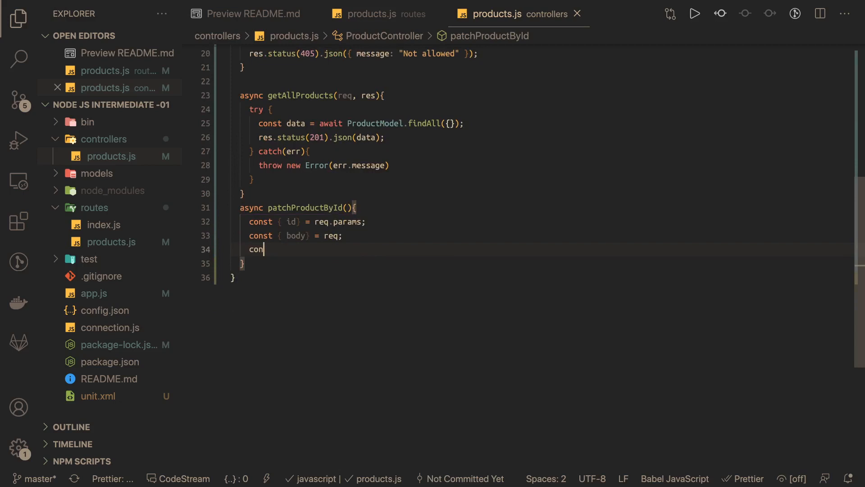
type("st data")
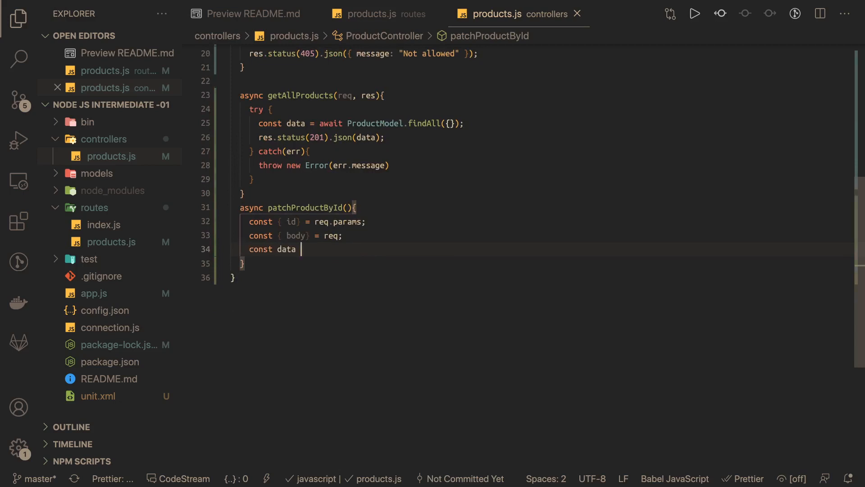
type("= await")
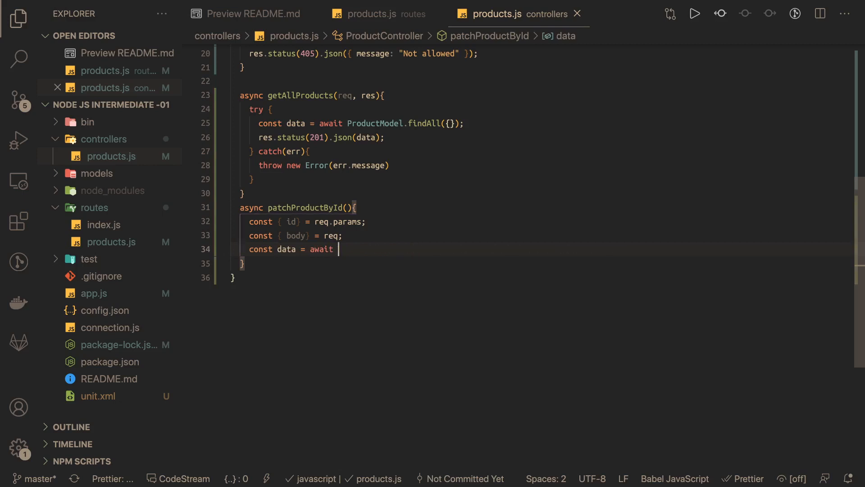
type("Product")
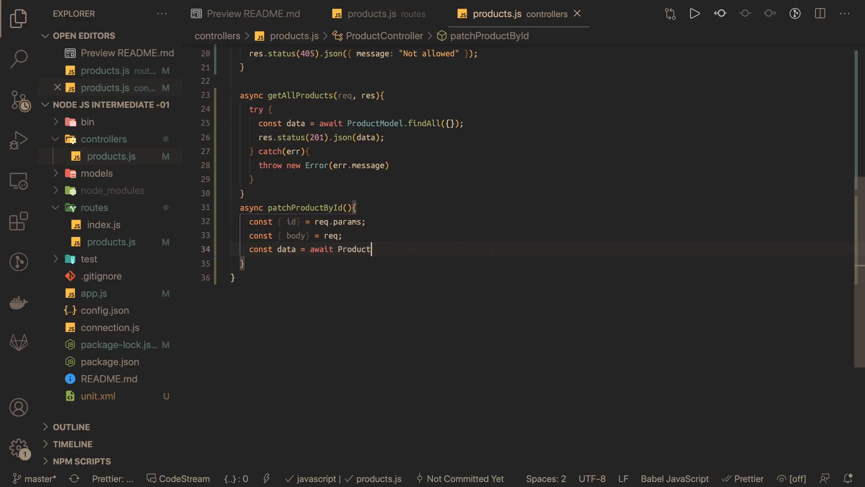
type("Model.")
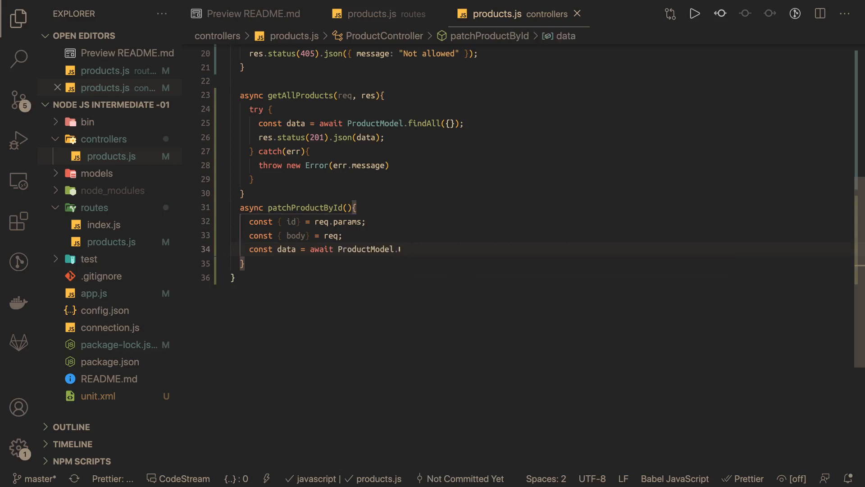
type("findOne")
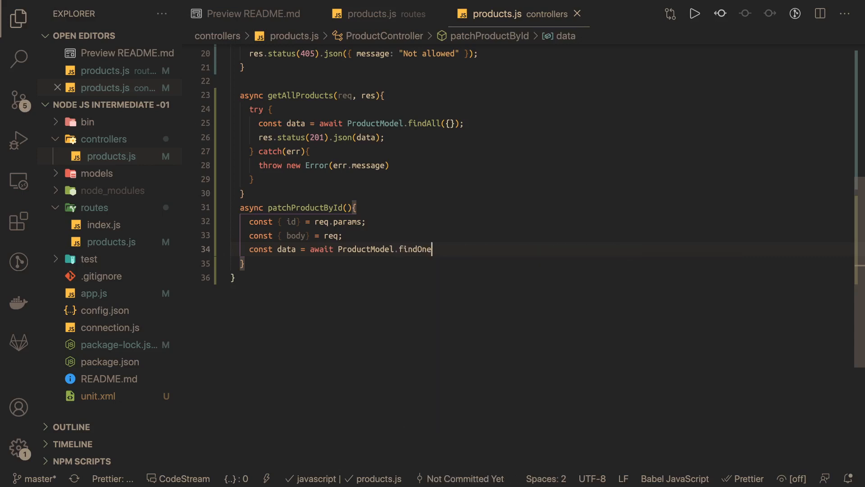
type("({ wh")
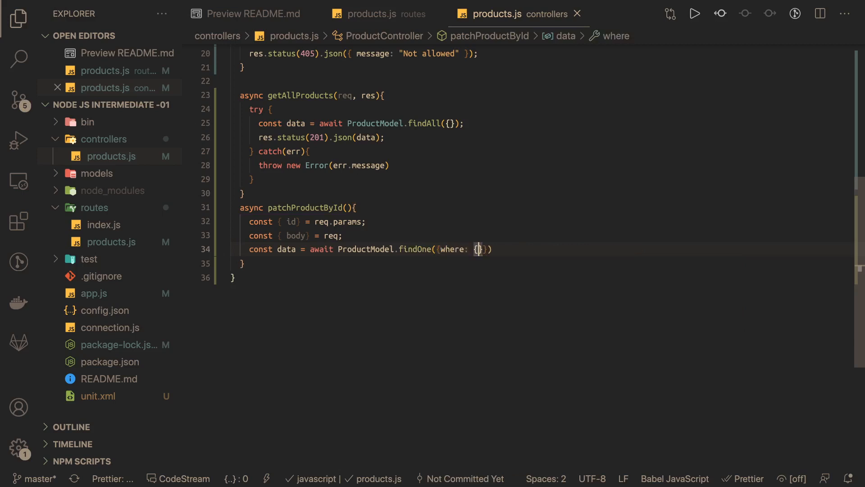
type("id")
type("if(")
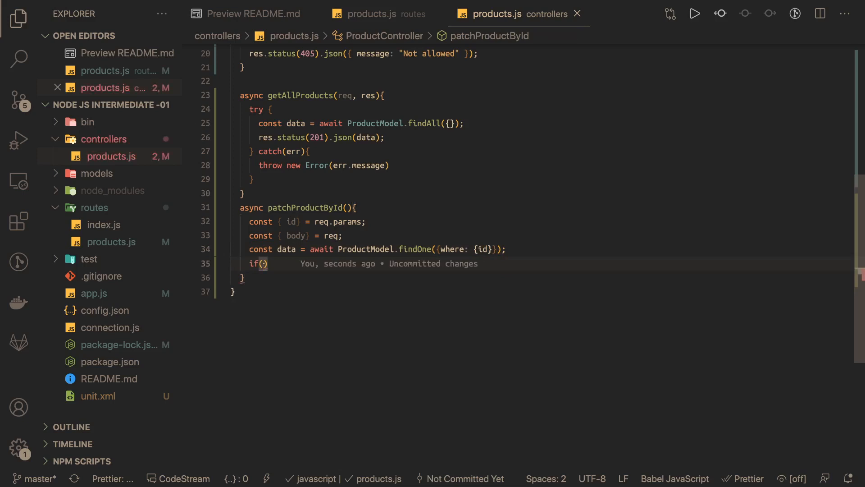
Step: Return res.status(404).send() when no data, then destructure price, mrp, stock
type("!data")
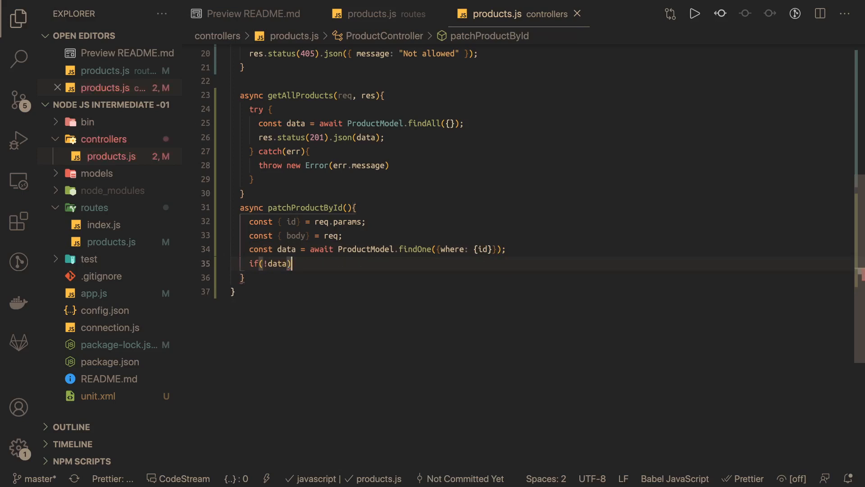
type("{")
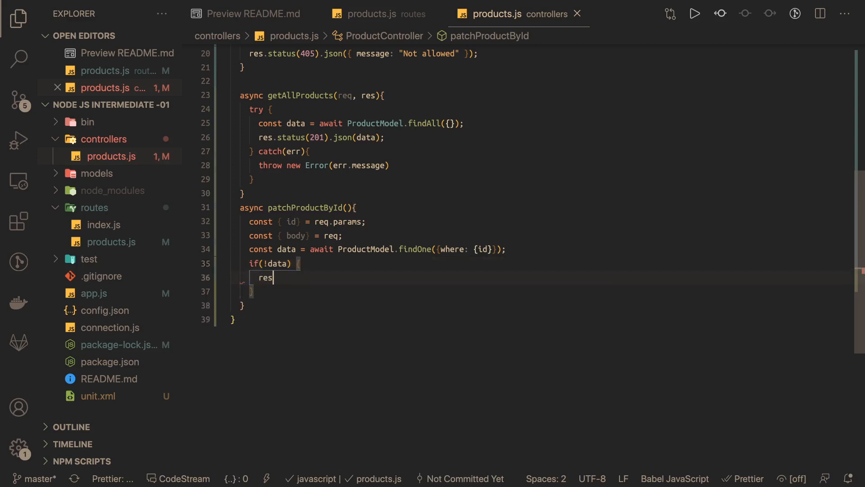
type(".sttaus()")
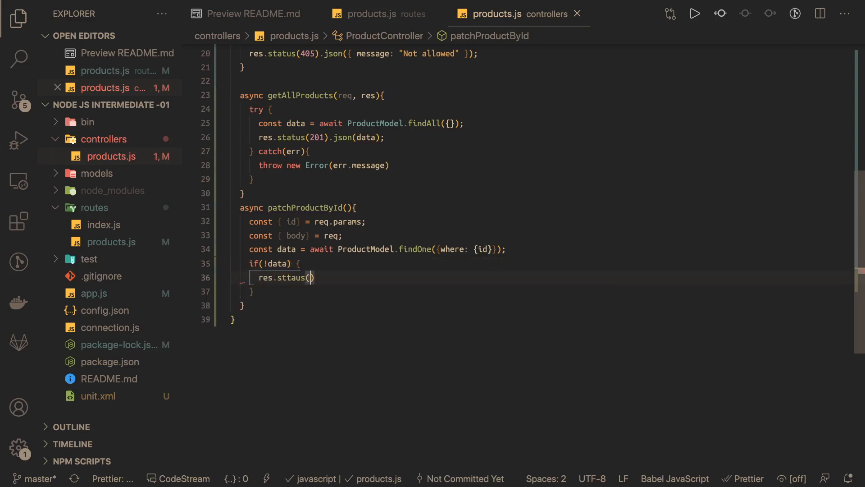
type("404")
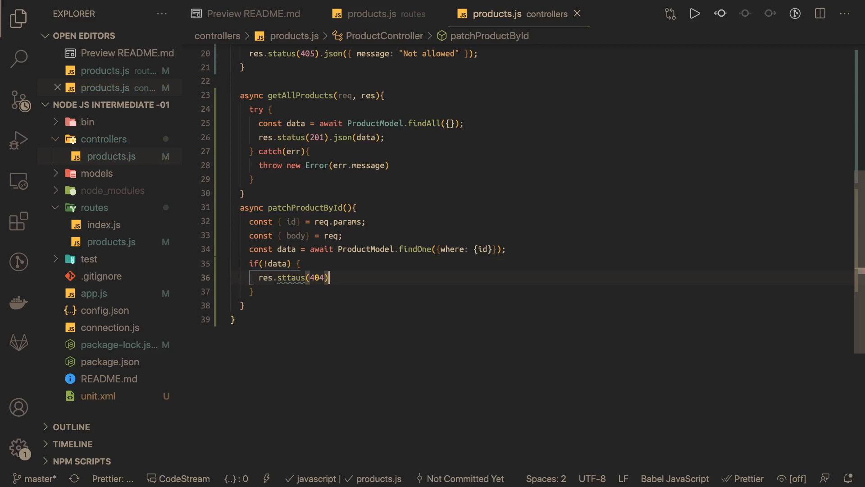
type(".send();")
type("const {} = data")
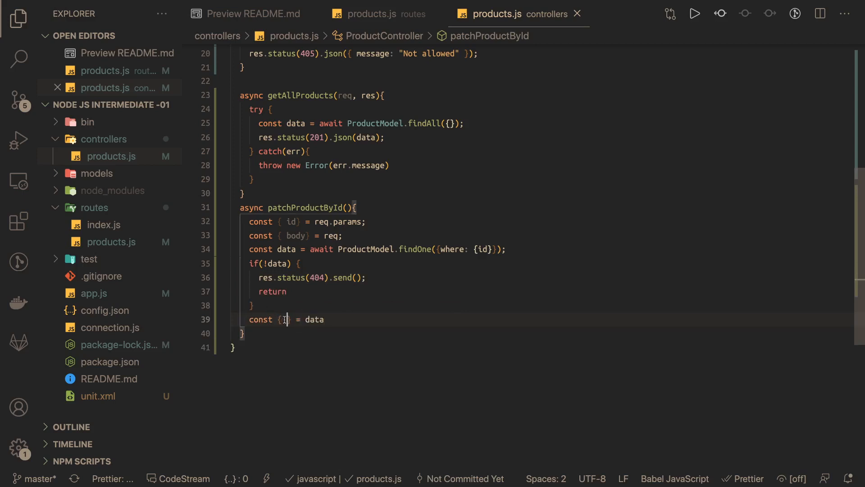
type("p")
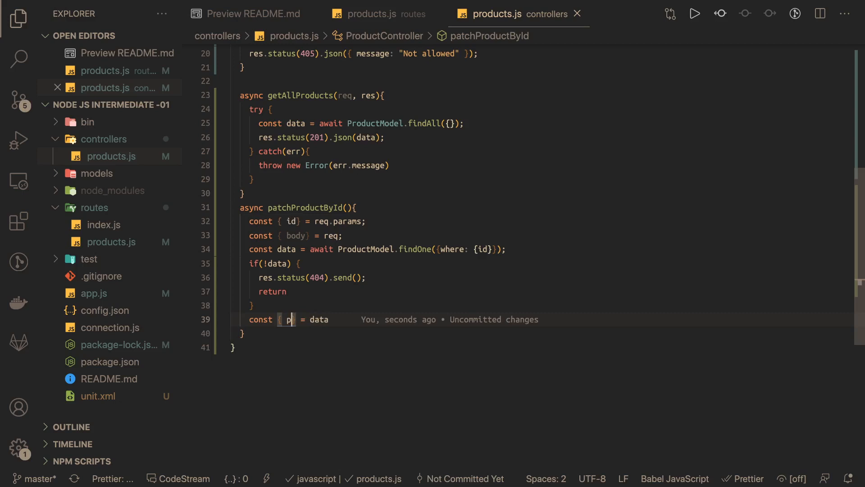
type("ric")
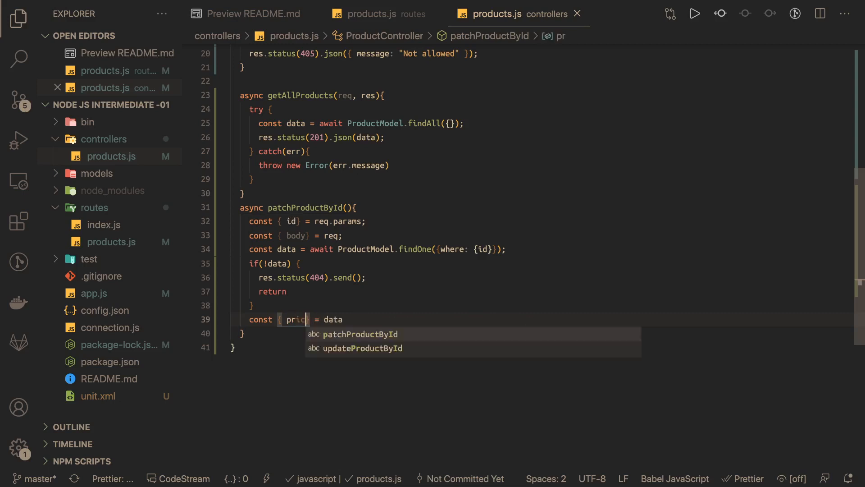
type("e, mrp,")
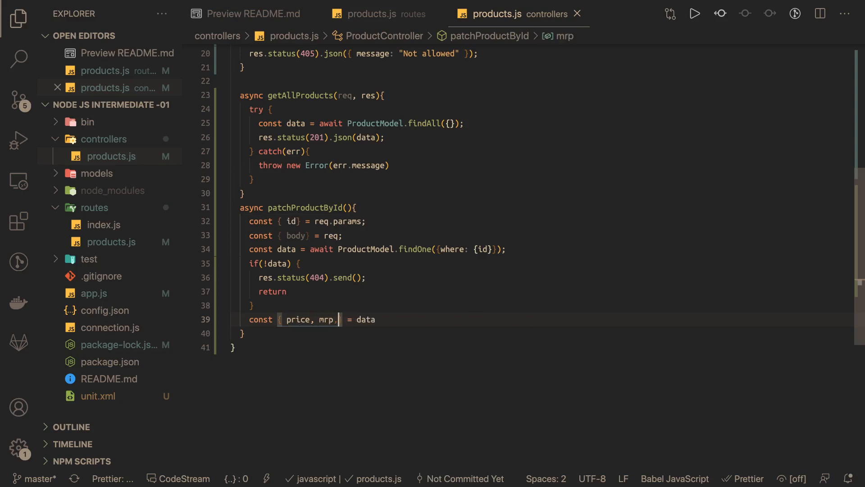
type("stoc")
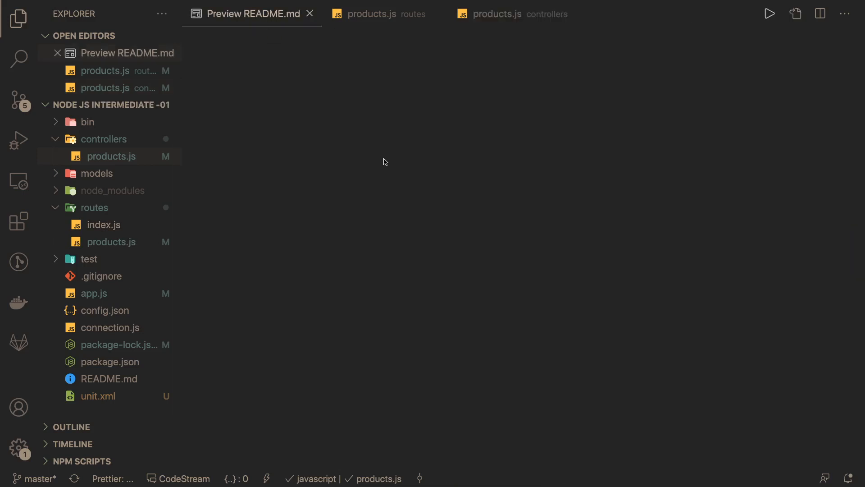
mouse_move(299, 83)
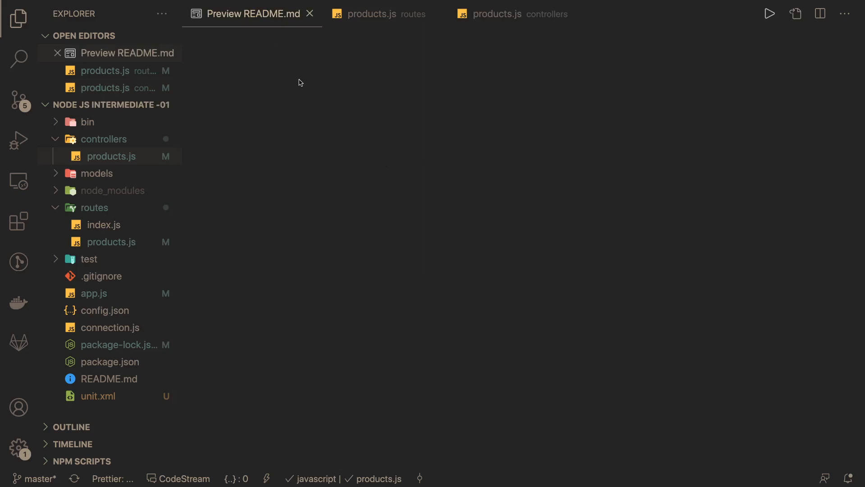
left_click(250, 13)
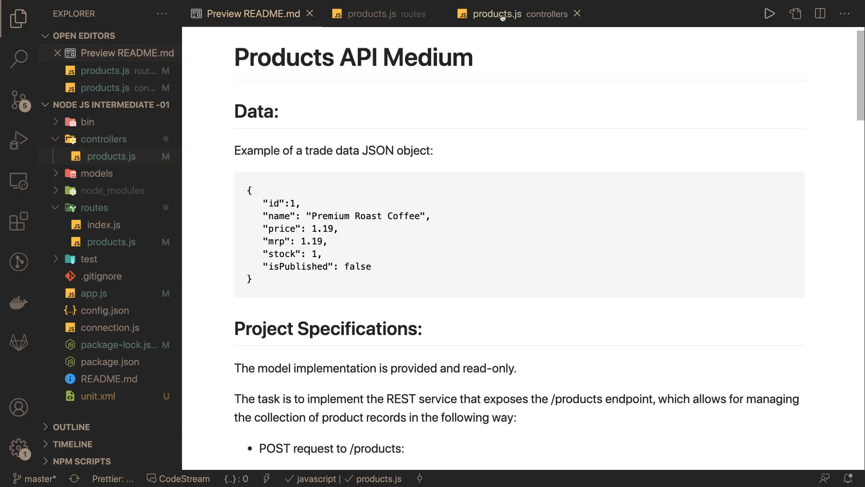
left_click(496, 13)
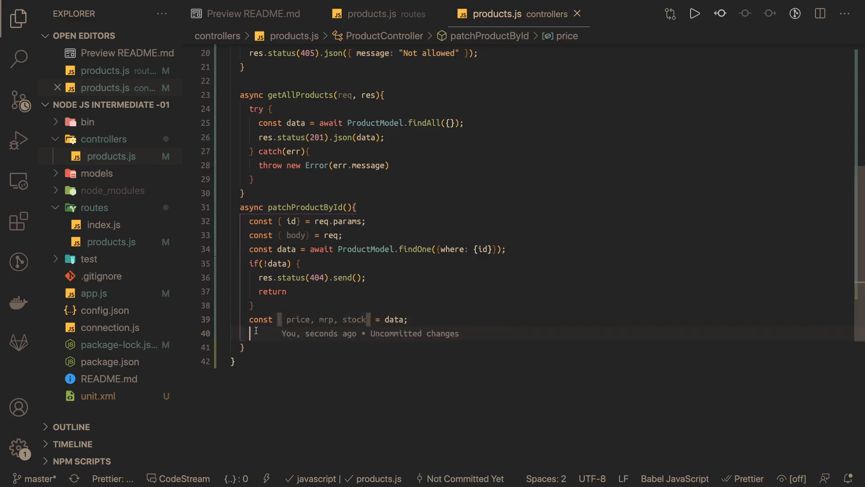
Step: Add the if / else if chain on mrp < price and stock === 0, fixing the mrp typo
type("if(")
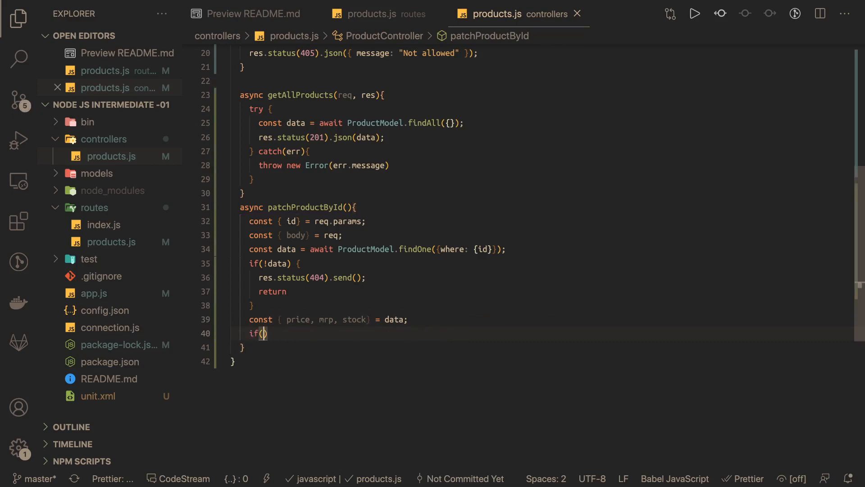
type("mrp < price && stock == 0")
type("} else if (")
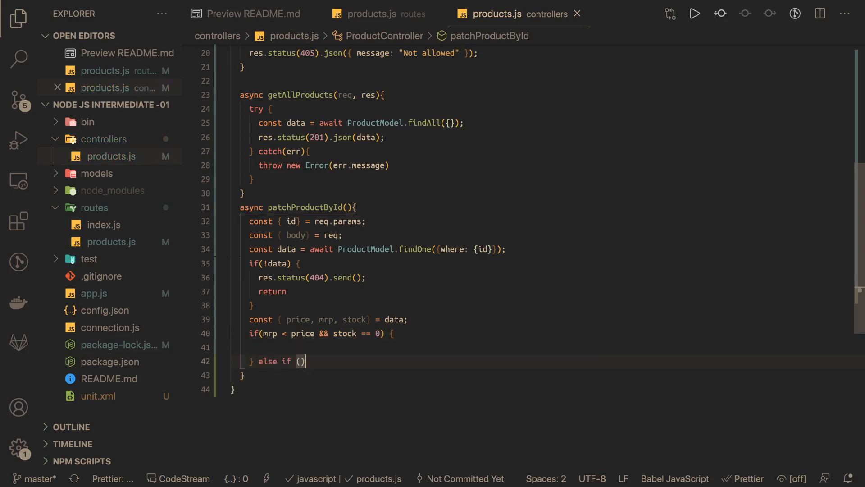
type("marp < pric")
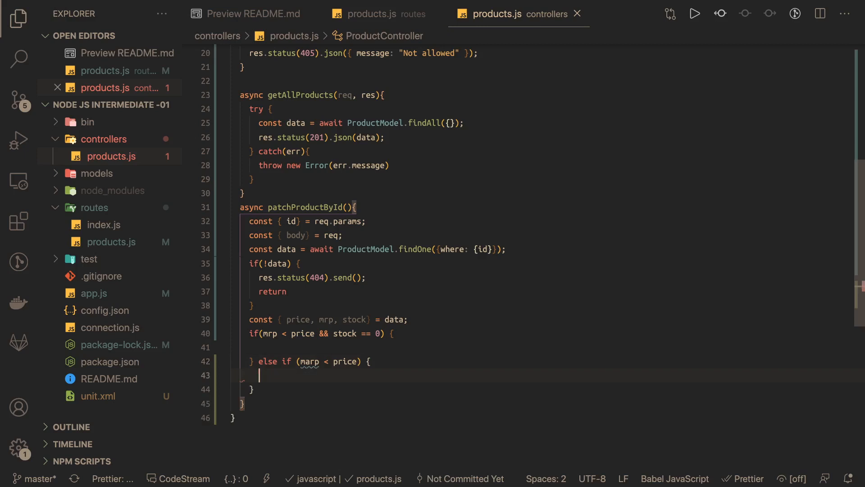
type("else if ()")
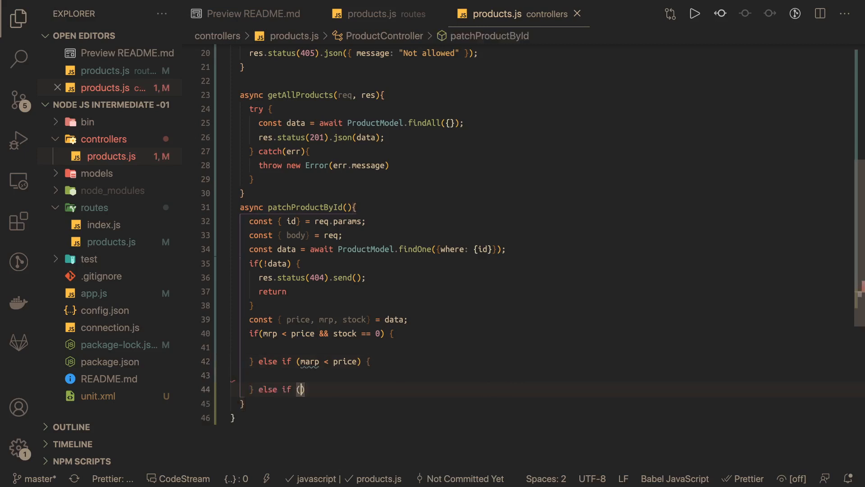
type("stock === 0")
type("e")
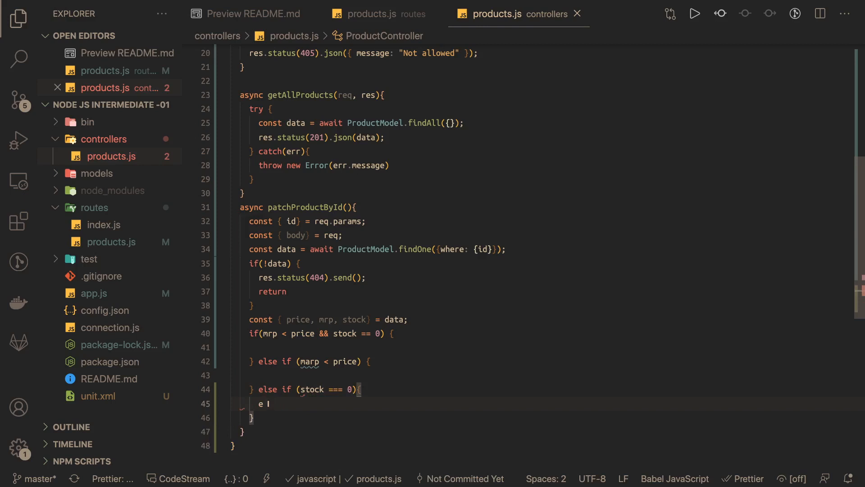
key("Backspace")
type("} else {")
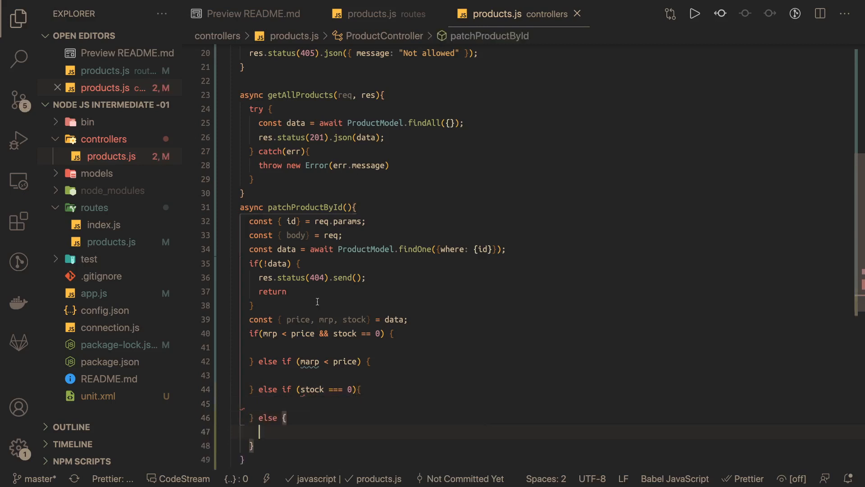
scroll("down", 3)
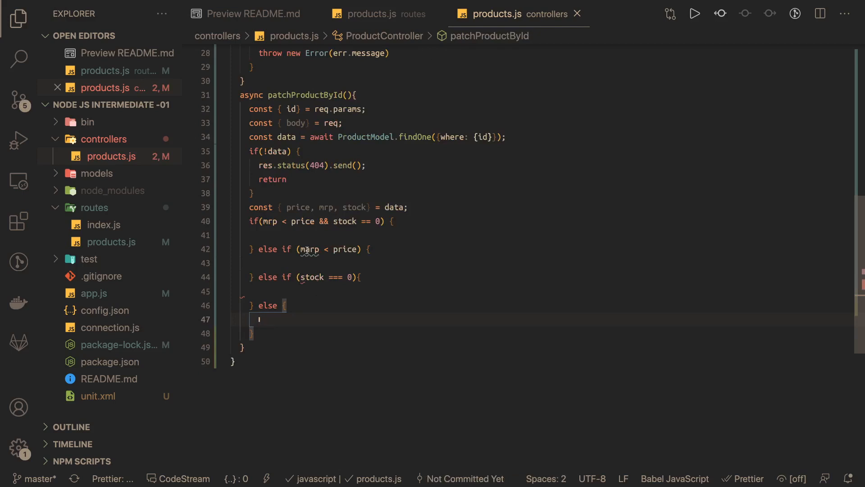
left_click(319, 248)
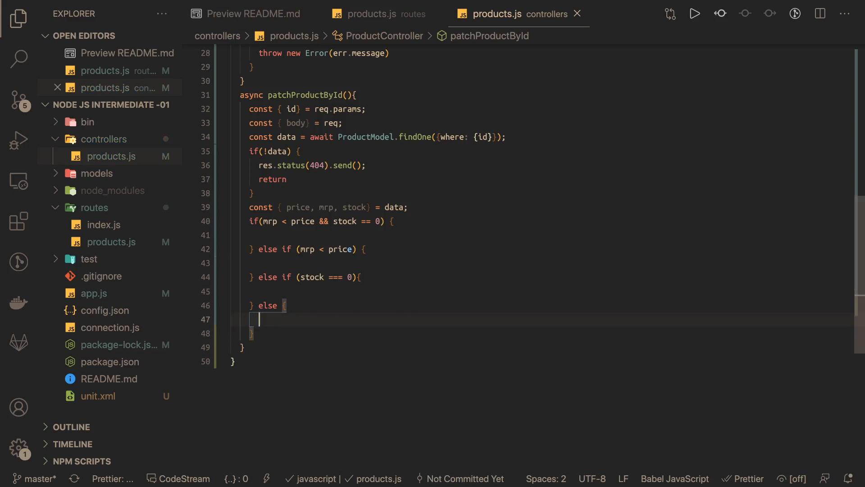
Step: Have the else branch await ProductModel.update({isPublished: true}, {where:{id}})
type("await")
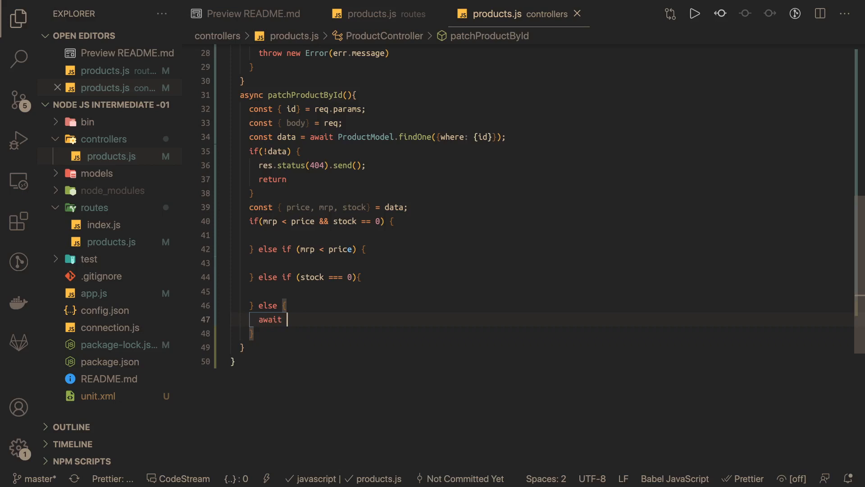
type("ProductModel")
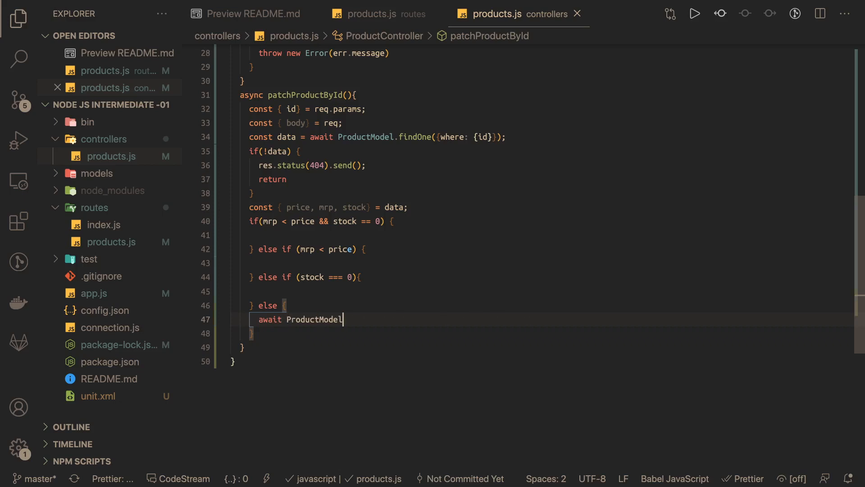
type(".i")
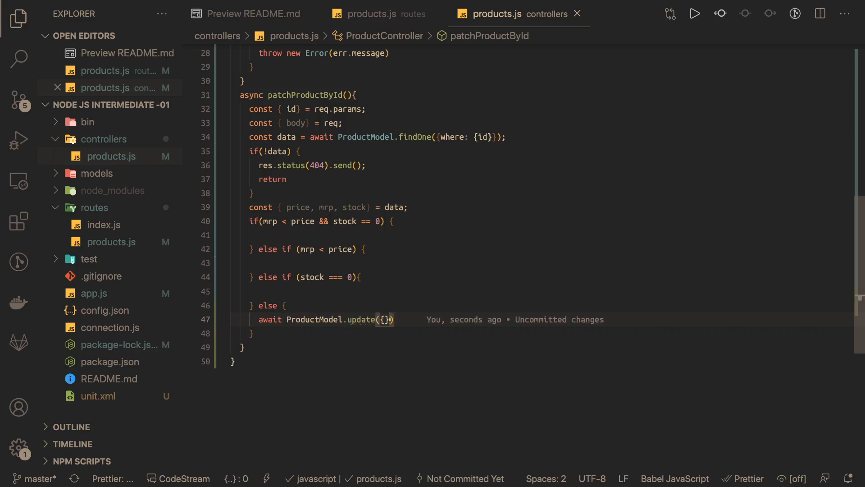
type(", {where}")
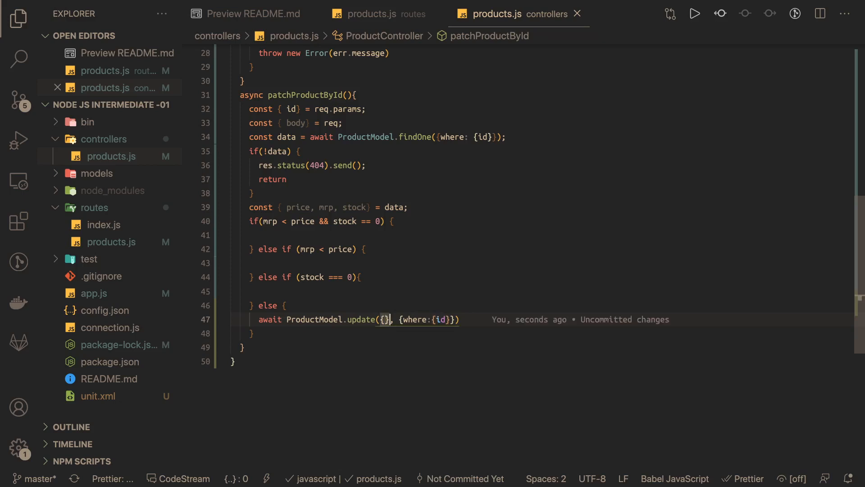
mouse_move(385, 319)
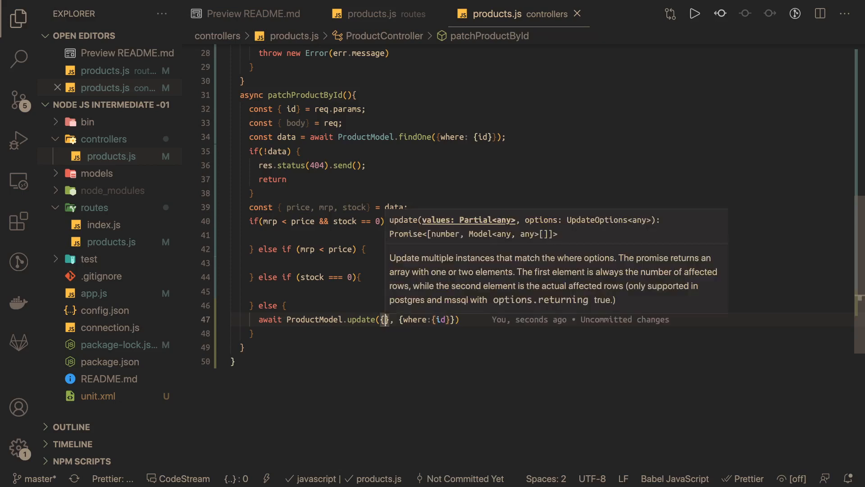
type("is")
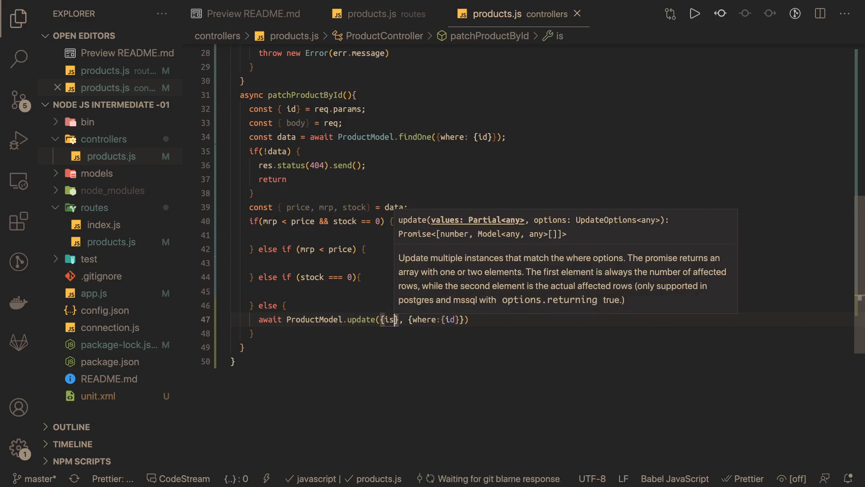
type("Publishe")
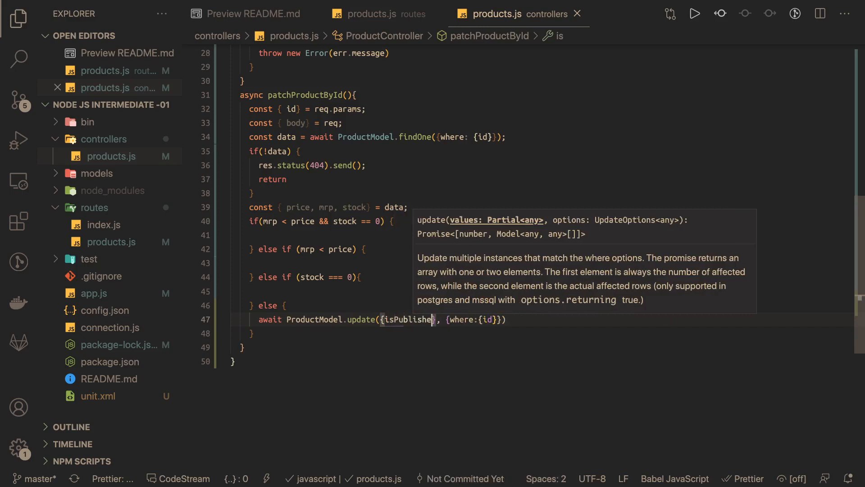
type("d: true")
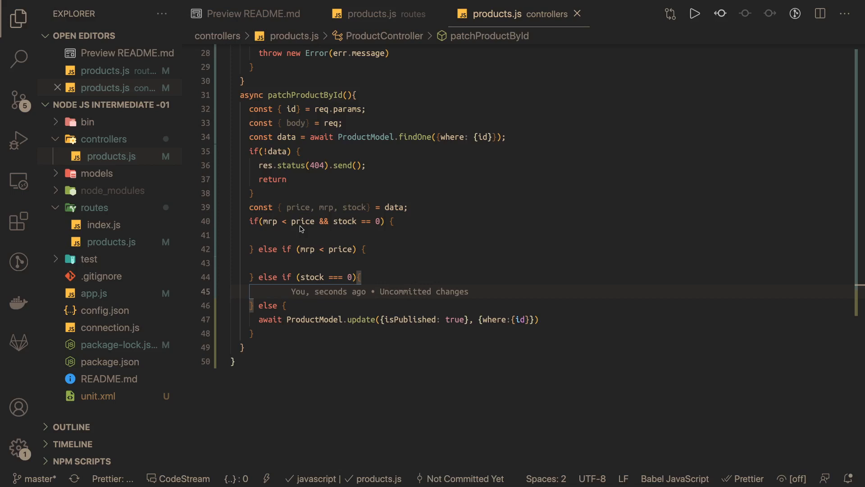
Step: Make the first invalid branch respond res.status(422).send([]) and fix the mrp spelling
type("res.status(422).send(")
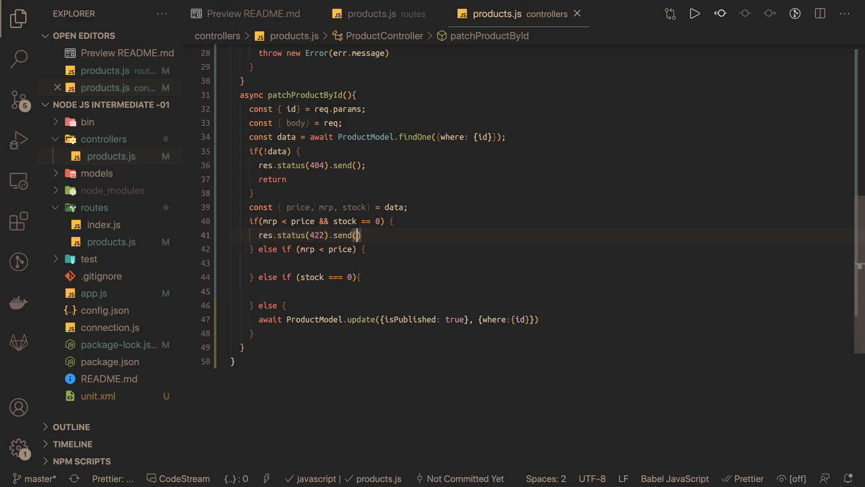
type("[]")
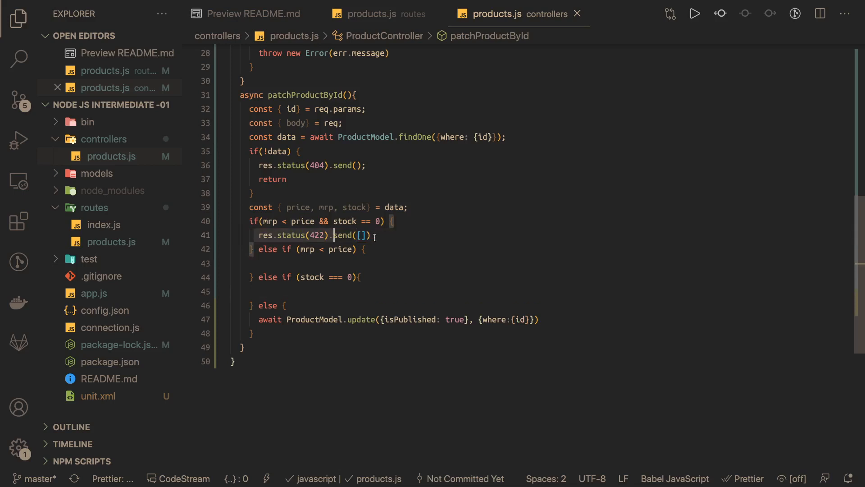
type("m")
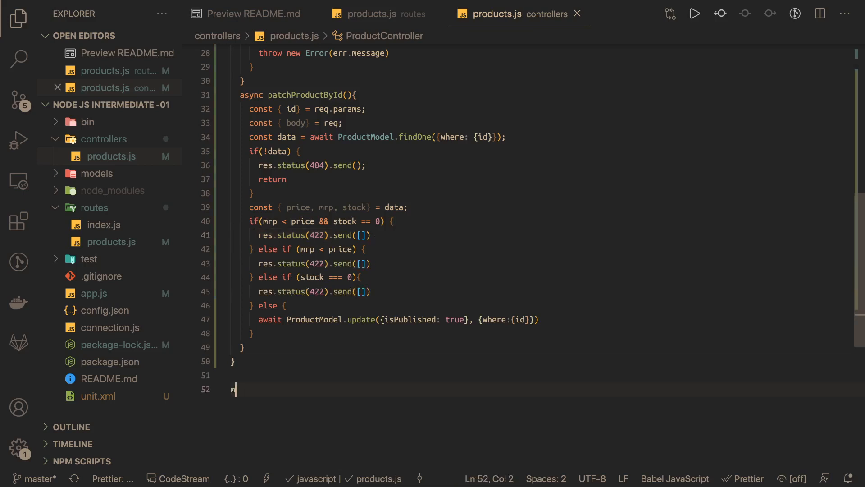
Step: End the file with module.exports = new ProductController();
type("odule")
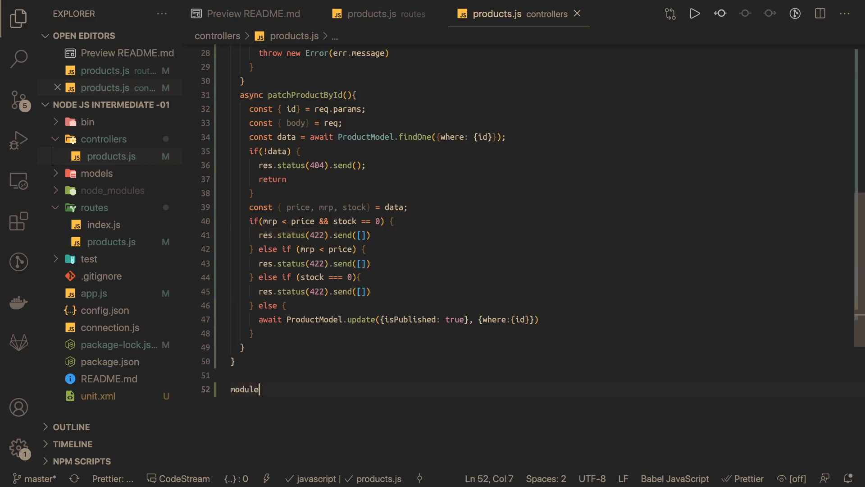
type(".exports =")
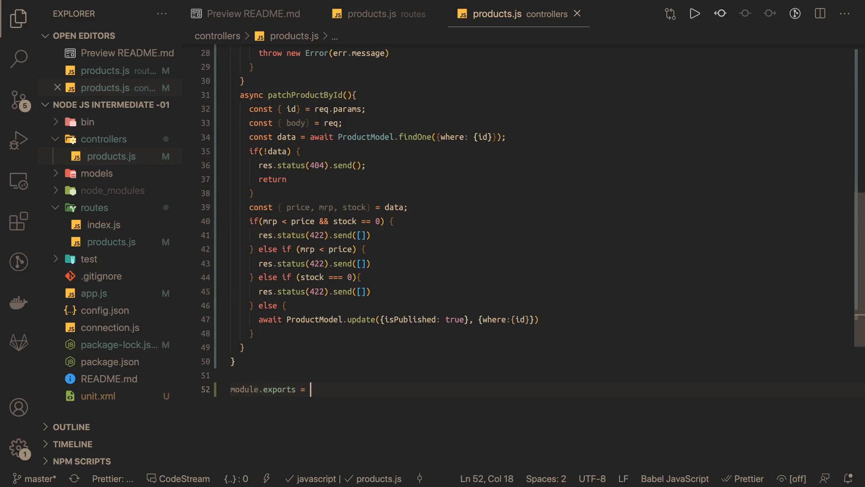
type("new ProductController()")
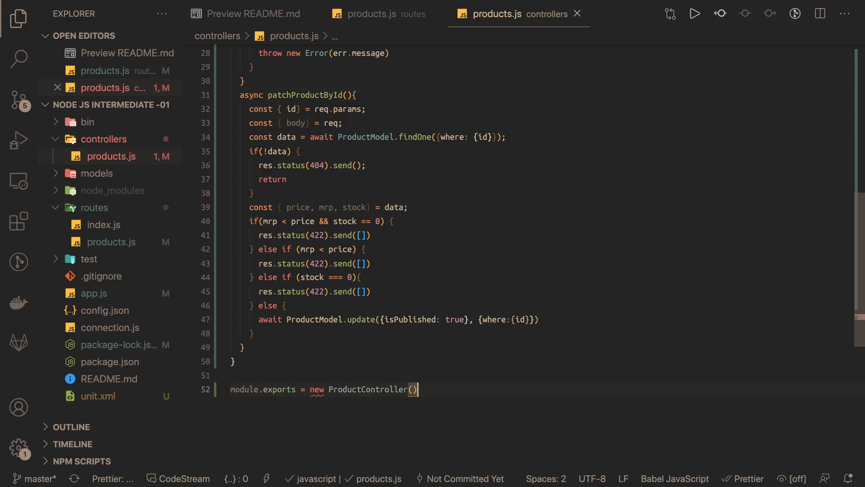
type(";")
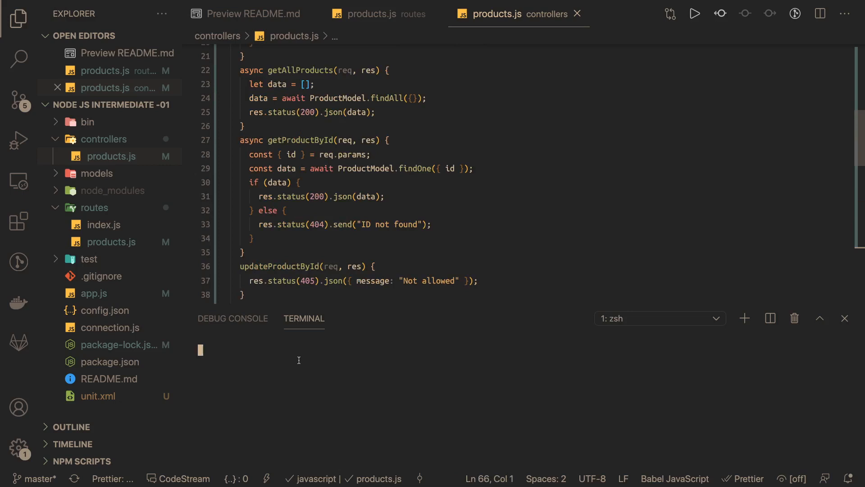
mouse_move(309, 370)
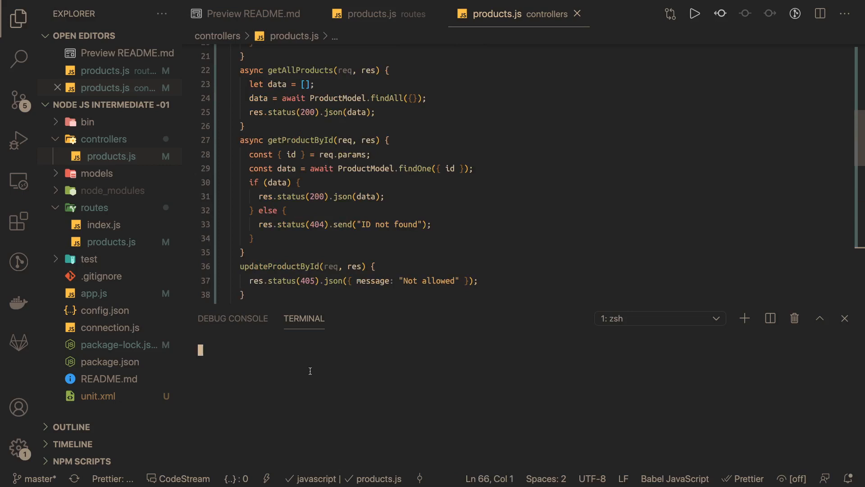
Step: Enter npm run test in the integrated terminal, then put the cursor on the controller's blank line 2
type("npm run test")
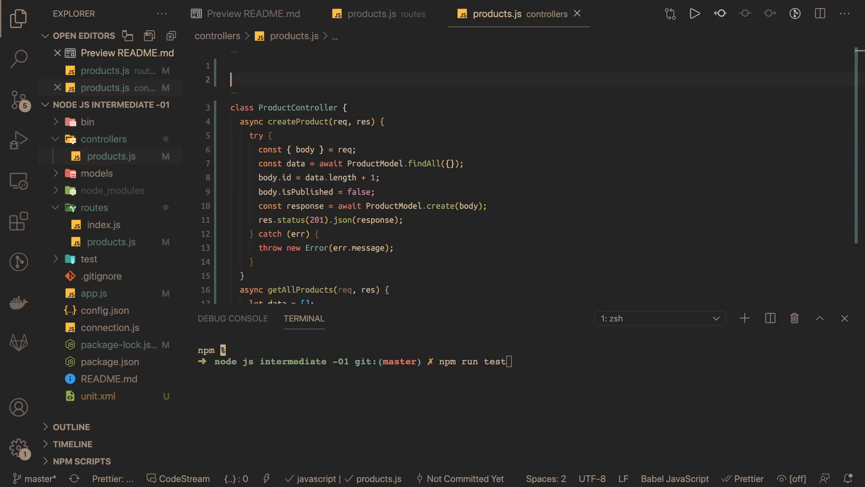
left_click(383, 14)
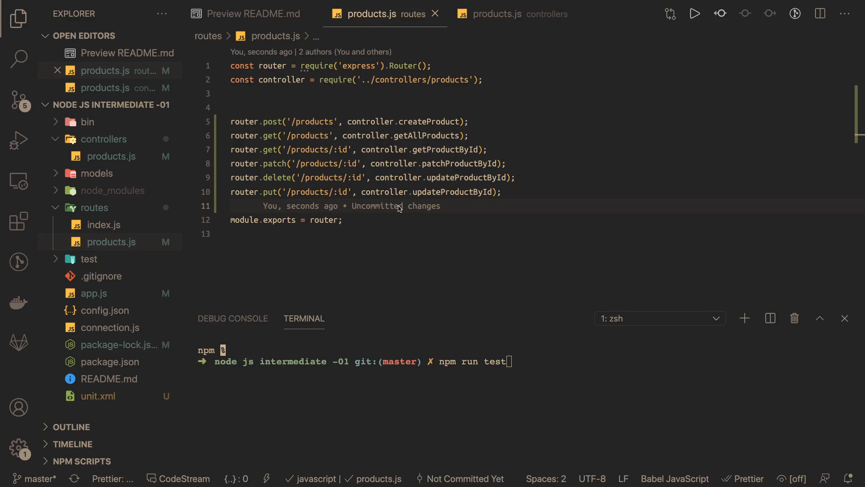
Step: Import ProductModel via const ProductModel = require('../models/products'); at the top of the controller
left_click(497, 13)
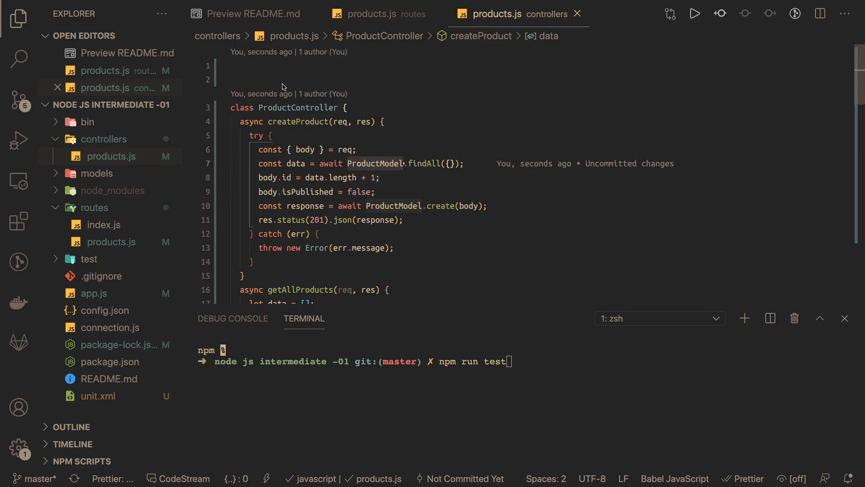
type("const ProductModel")
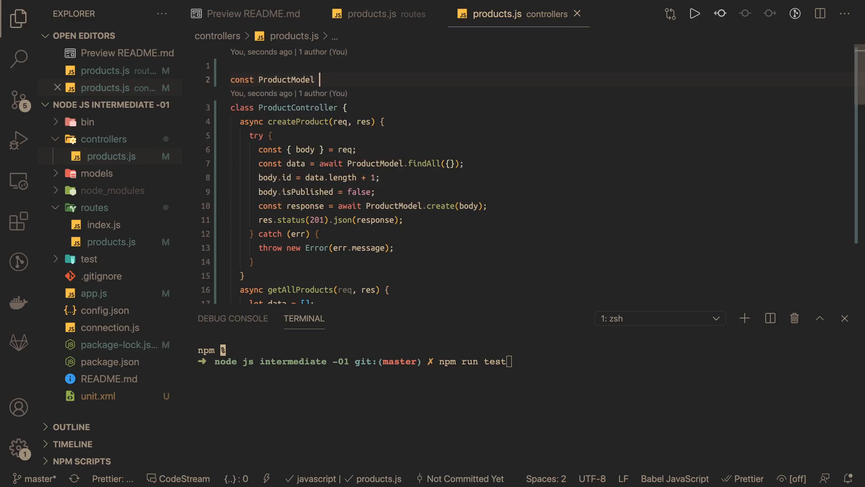
type("= require('../')")
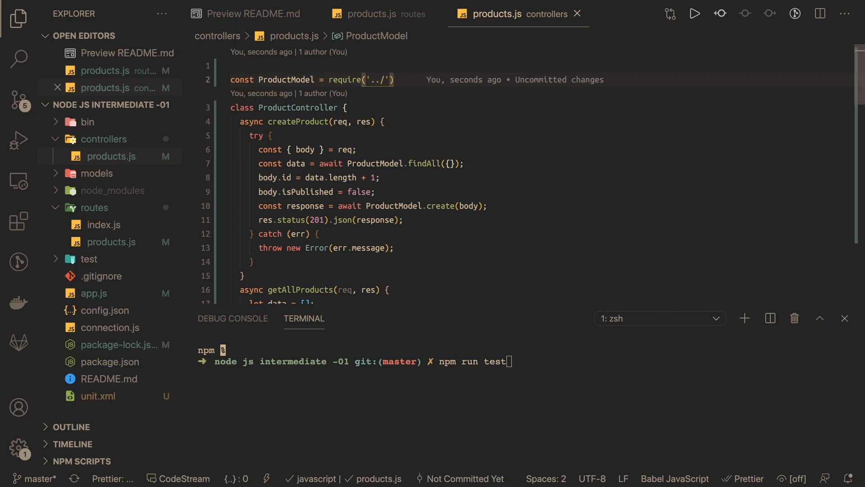
type("models/p")
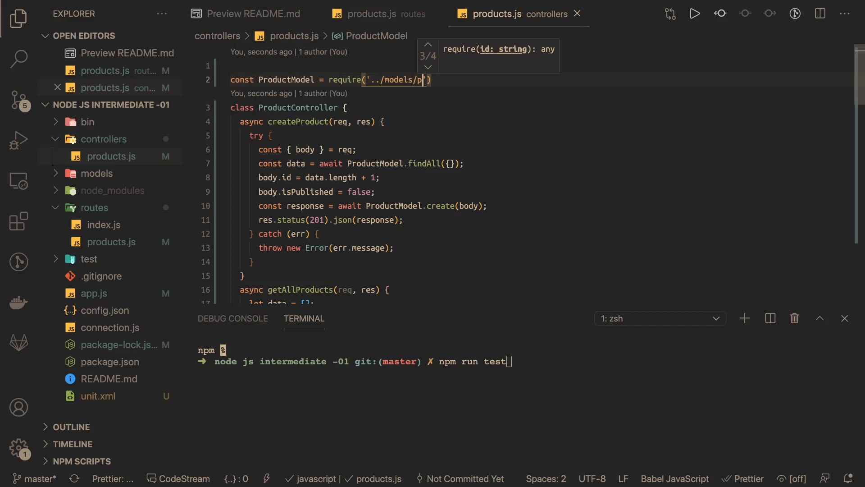
type("roducts")
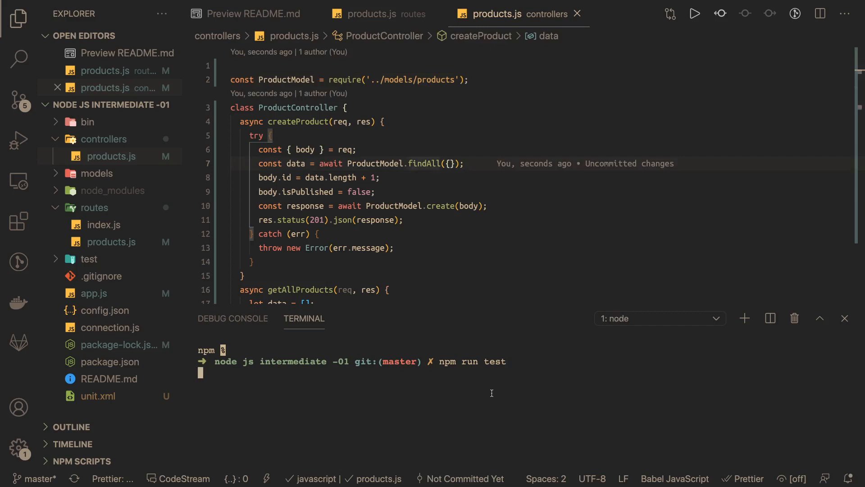
Step: Collapse the ProductController class and show the routes products file while pretest npm install runs
left_click(223, 107)
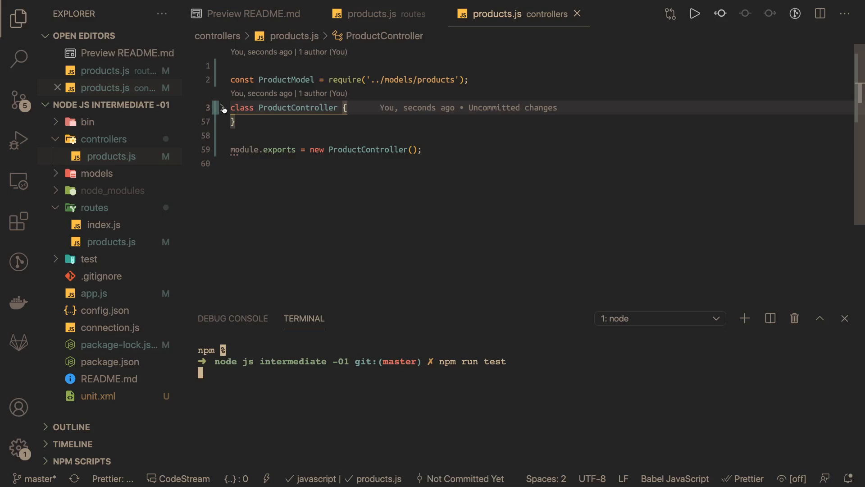
left_click(380, 14)
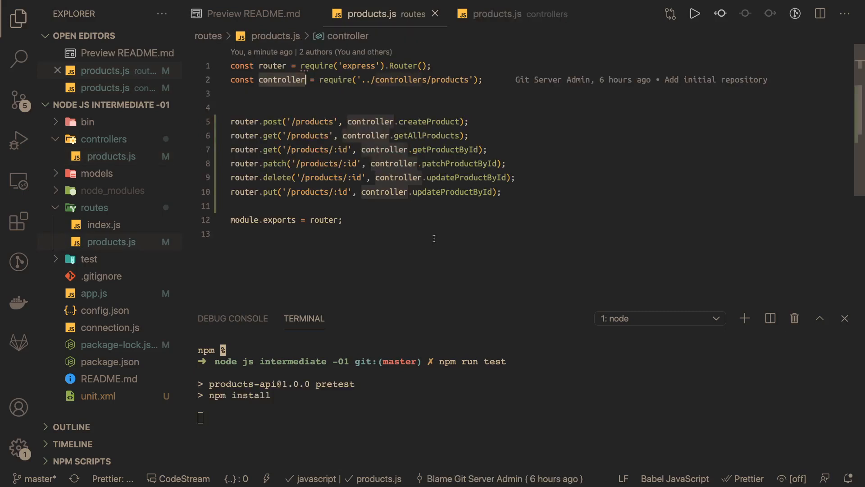